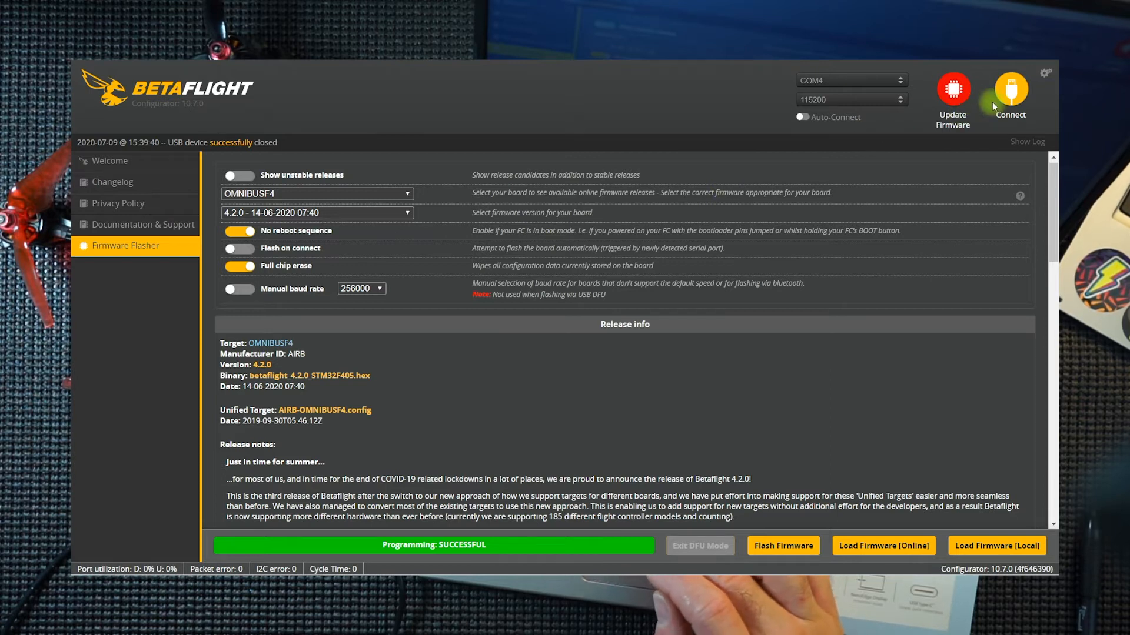
- Leave the Firmware Flasher and connect to the OMNIBUSF4 board on COM4 at 115200
{"action": "left_click", "coordinate": [110, 161]}
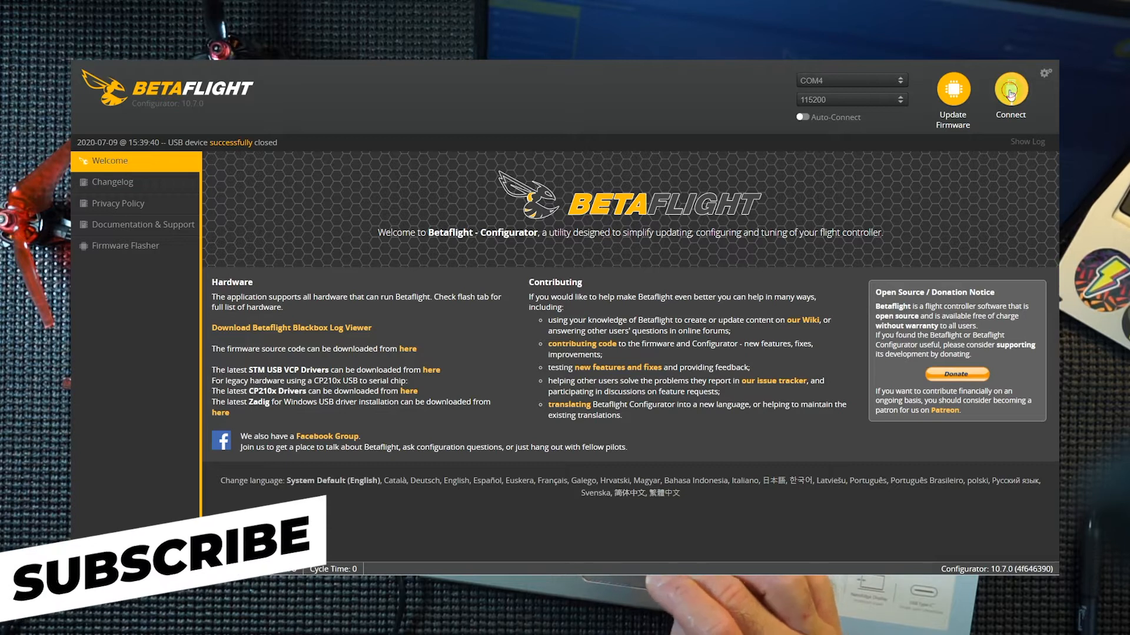
{"action": "left_click", "coordinate": [1010, 94]}
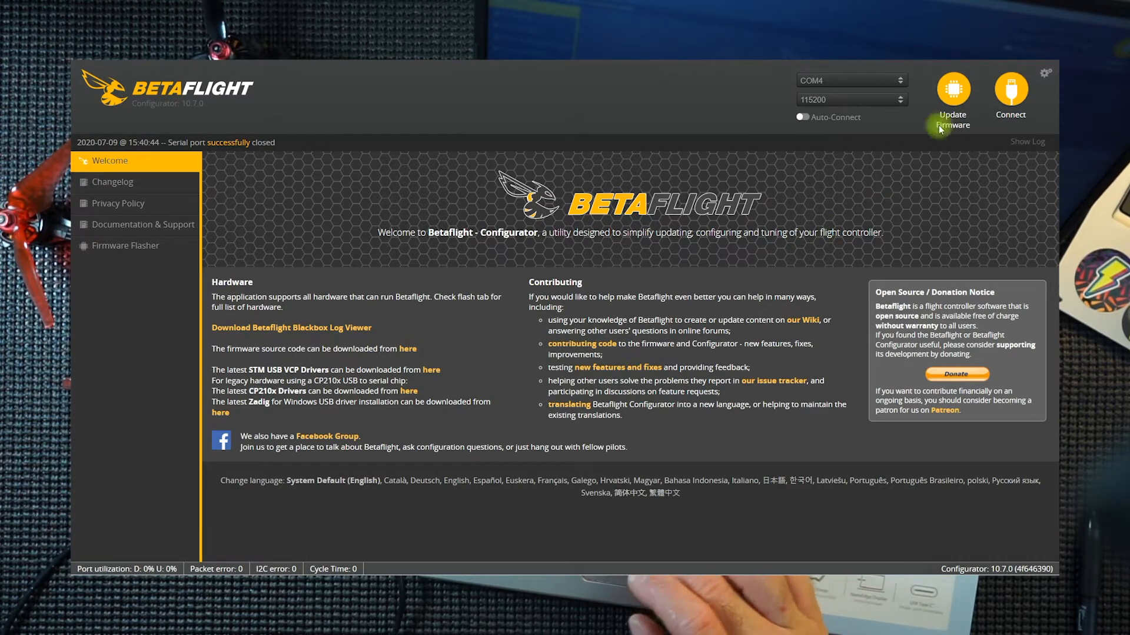
{"action": "left_click", "coordinate": [1010, 94]}
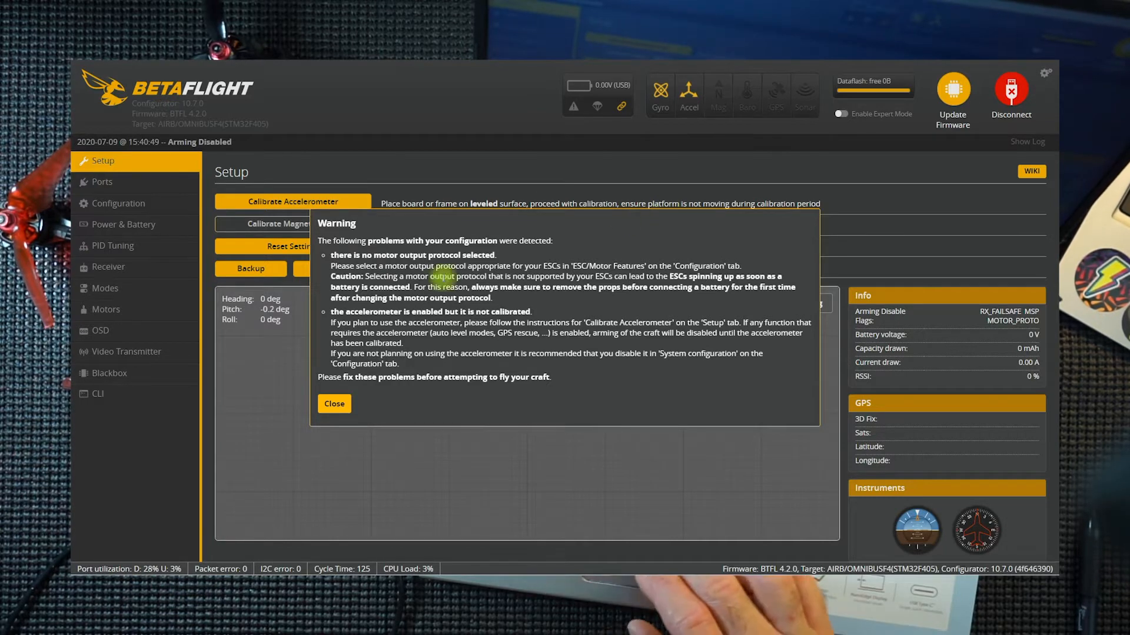
{"action": "mouse_move", "coordinate": [333, 403]}
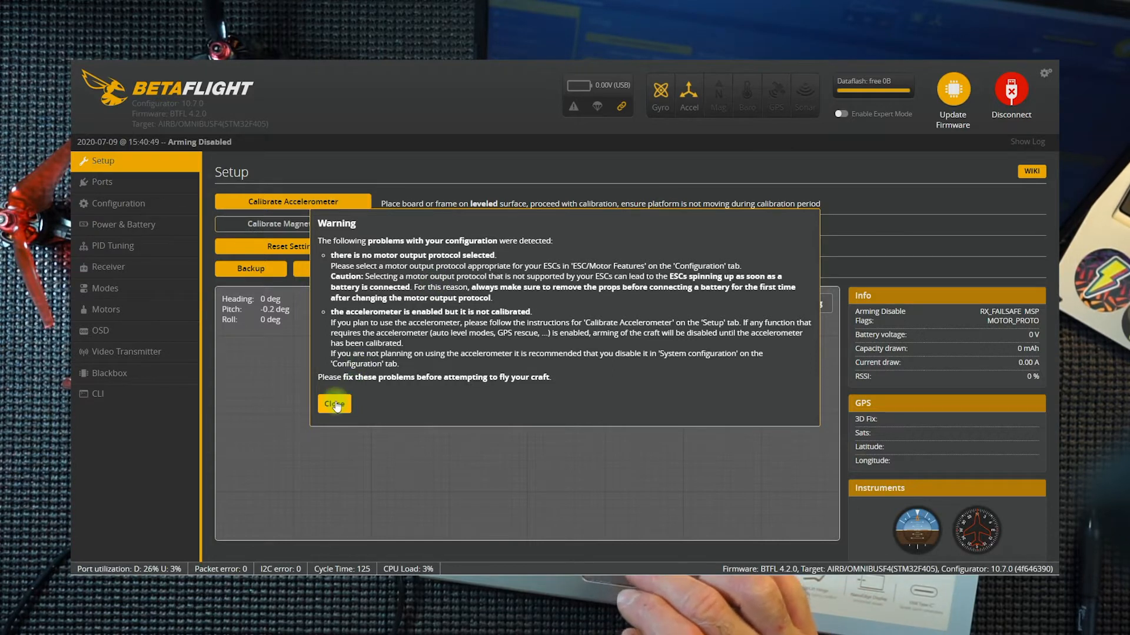
- Dismiss the configuration problems warning and calibrate the accelerometer on the Setup page
{"action": "left_click", "coordinate": [333, 403]}
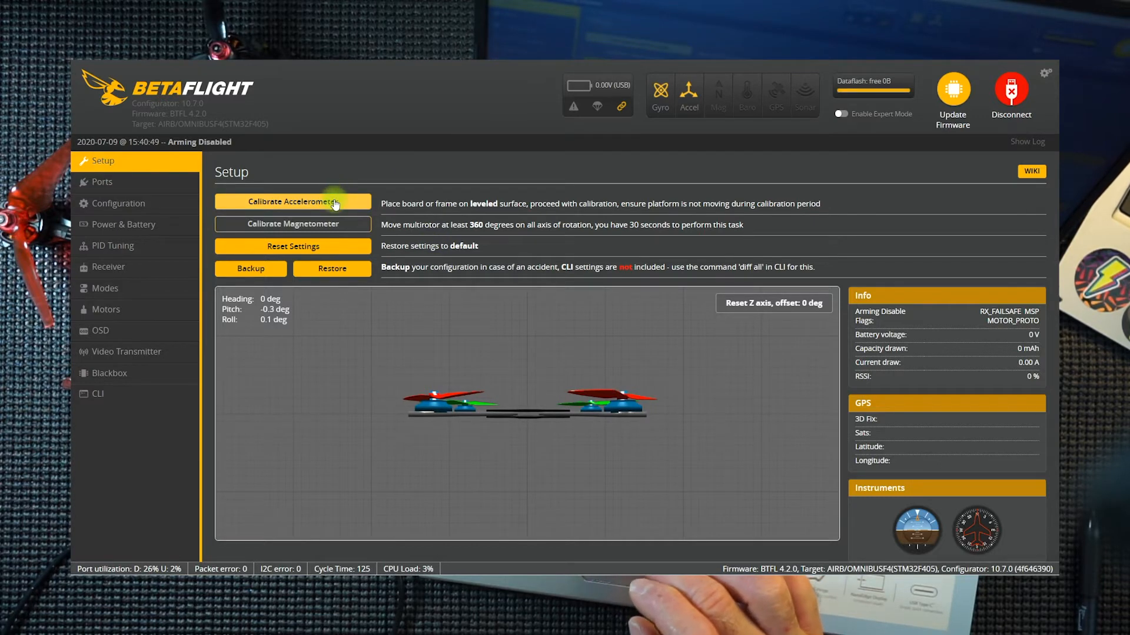
{"action": "left_click", "coordinate": [293, 201]}
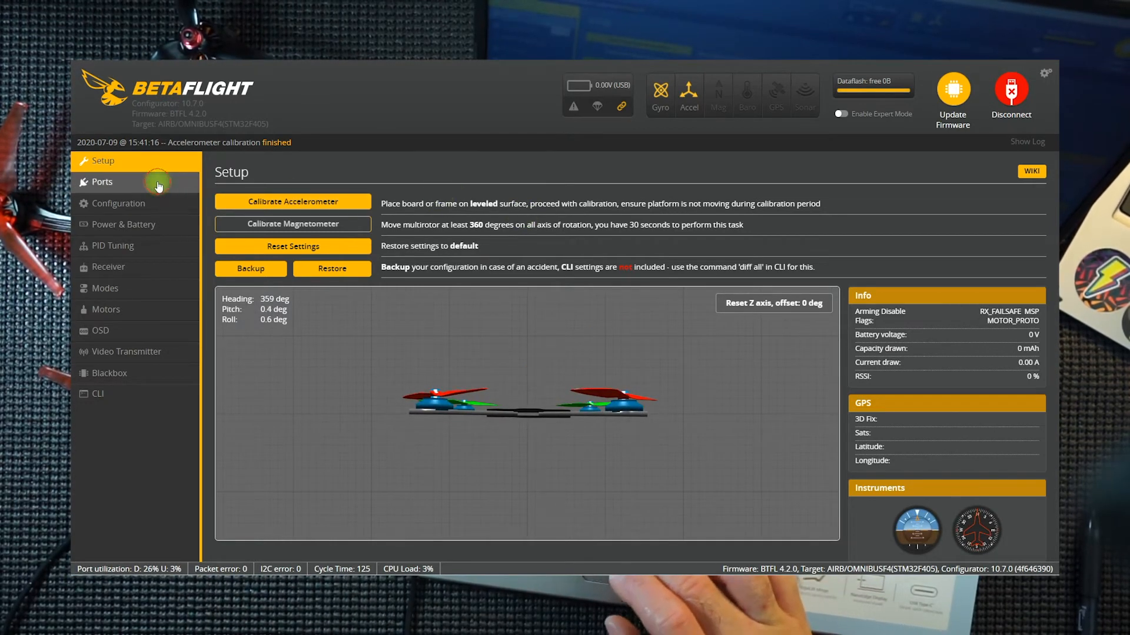
- On the Configuration page, set Receiver Mode to Serial-based receiver with SBUS as Serial Receiver Provider
{"action": "left_click", "coordinate": [101, 181]}
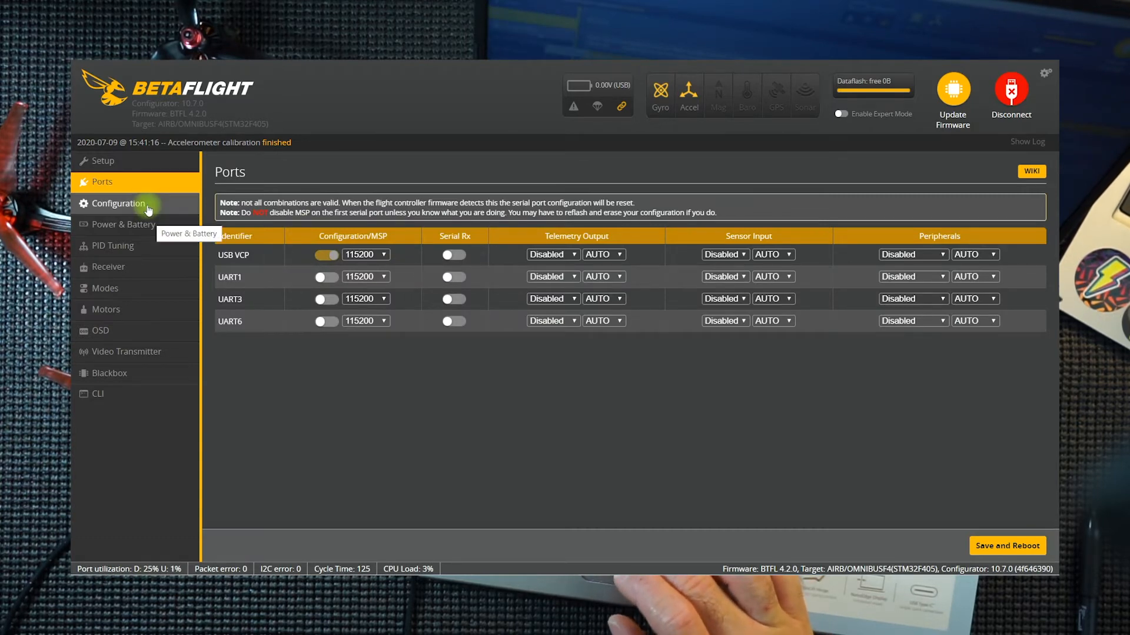
{"action": "left_click", "coordinate": [118, 203]}
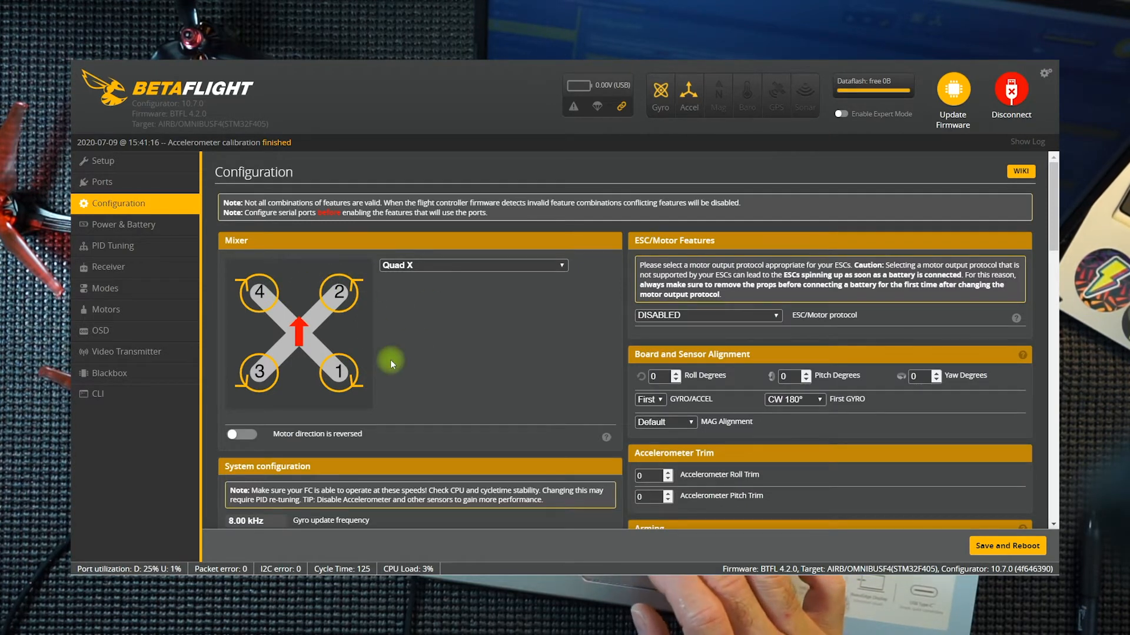
{"action": "scroll", "scroll_direction": "down", "scroll_amount": 3}
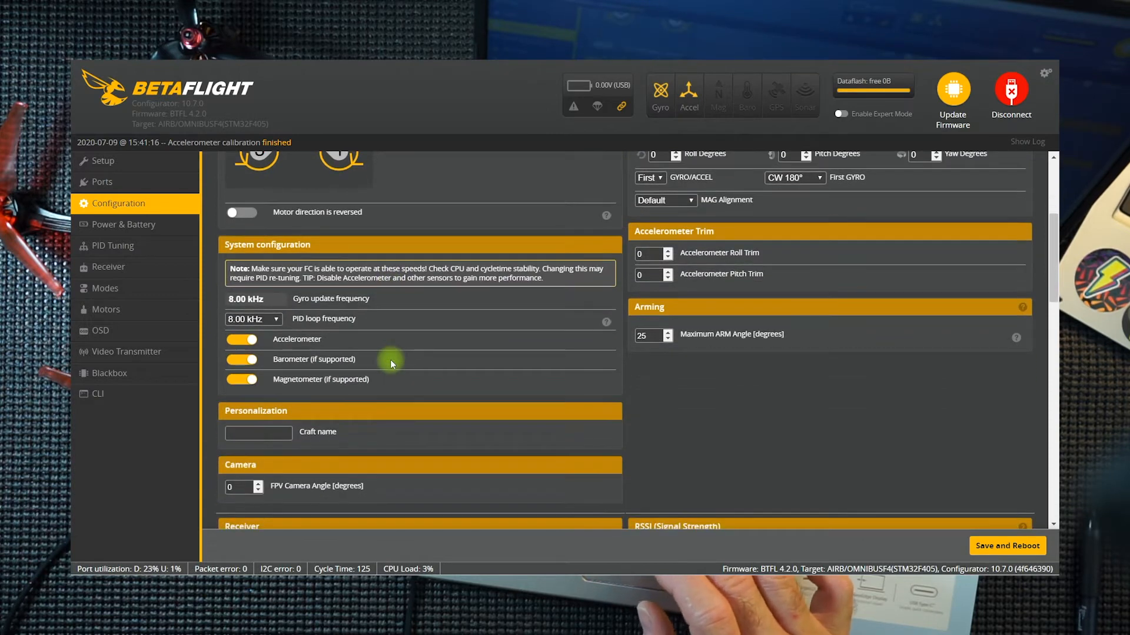
{"action": "scroll", "scroll_direction": "down", "scroll_amount": 3}
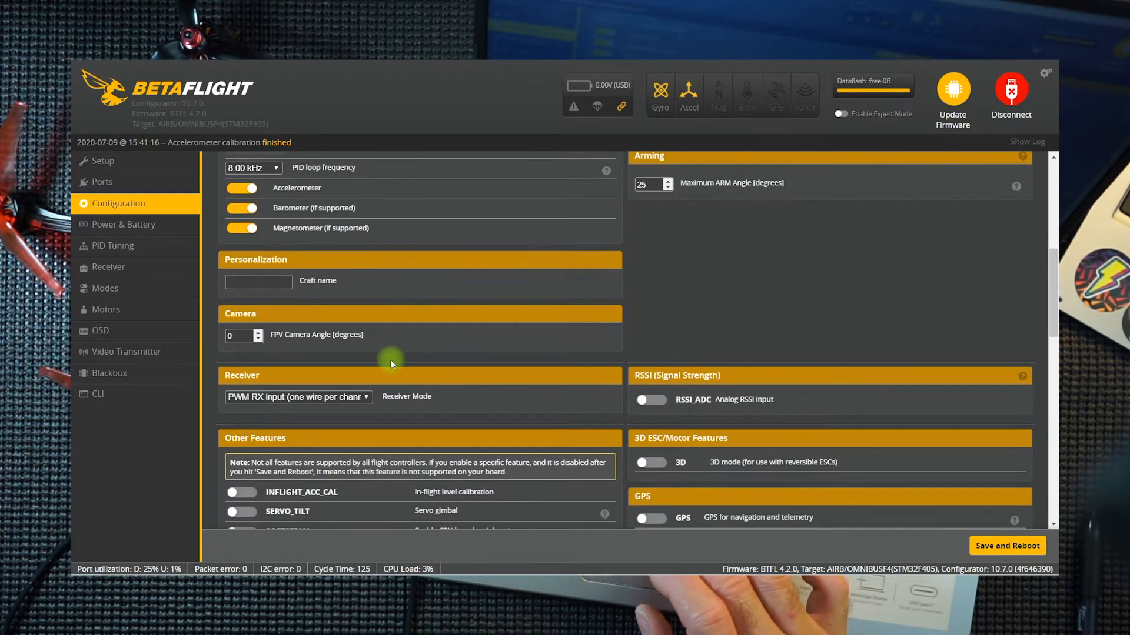
{"action": "left_click", "coordinate": [298, 397]}
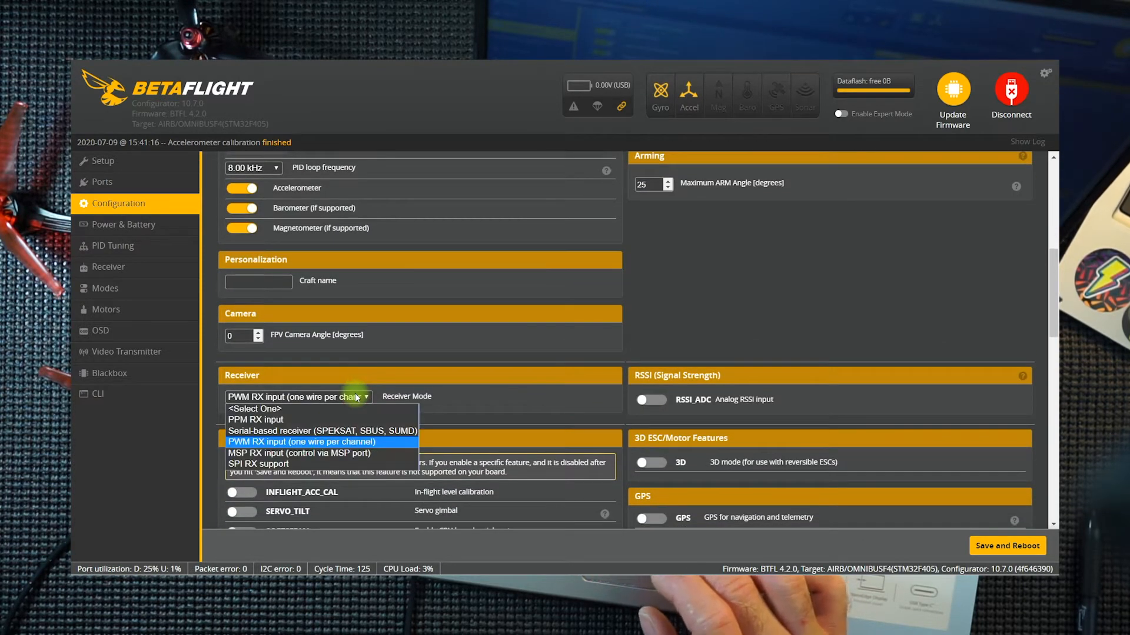
{"action": "mouse_move", "coordinate": [322, 431]}
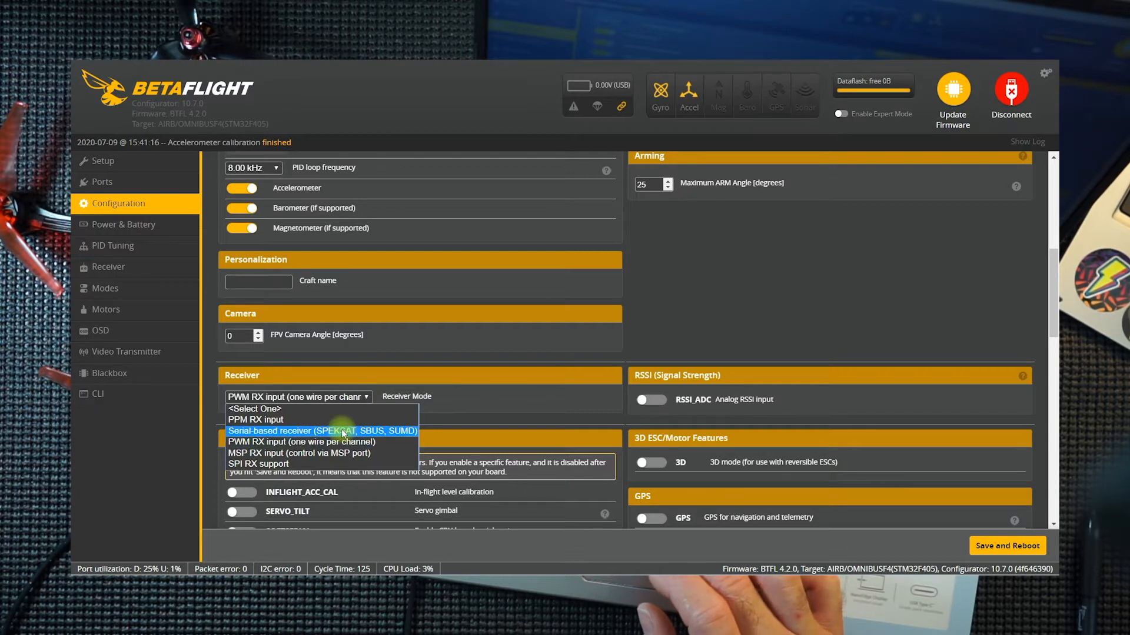
{"action": "left_click", "coordinate": [323, 431]}
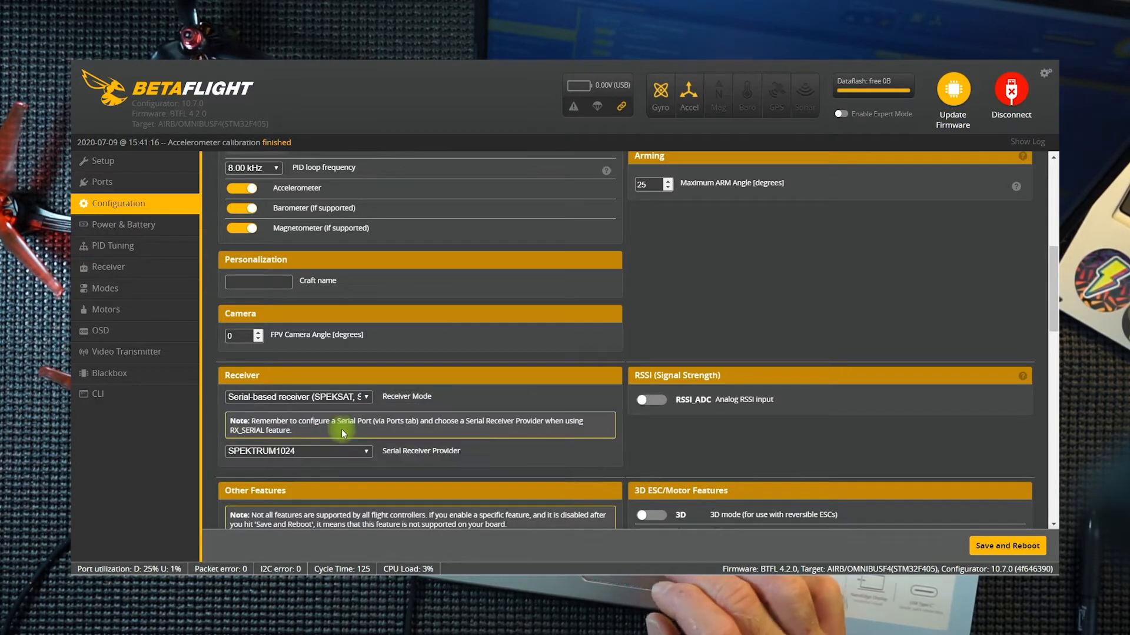
{"action": "left_click", "coordinate": [297, 451]}
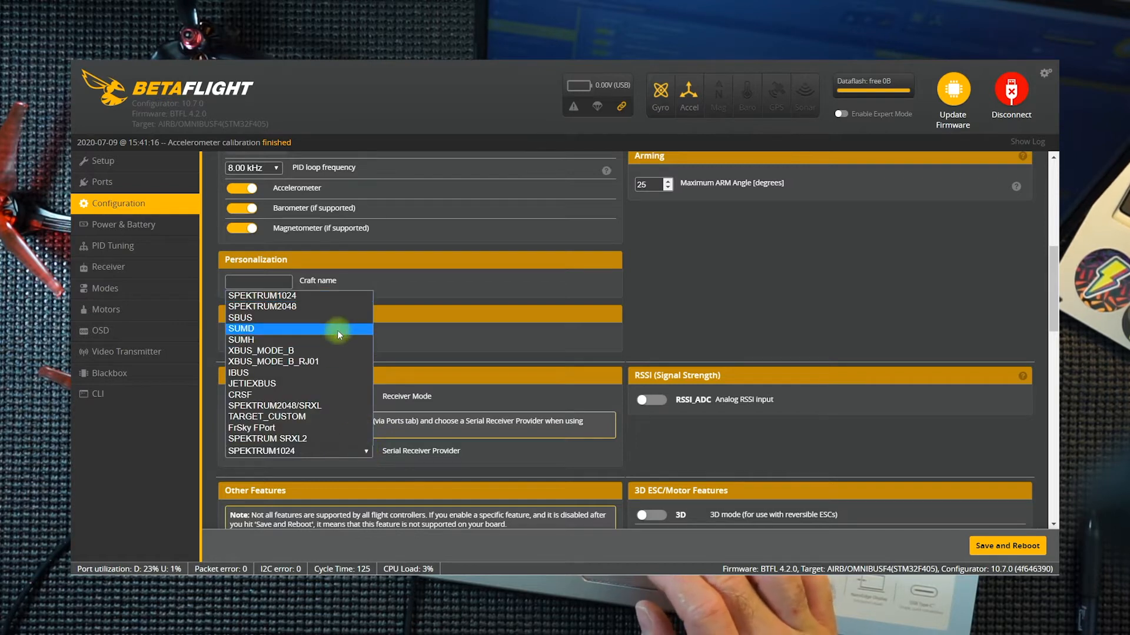
{"action": "mouse_move", "coordinate": [338, 317]}
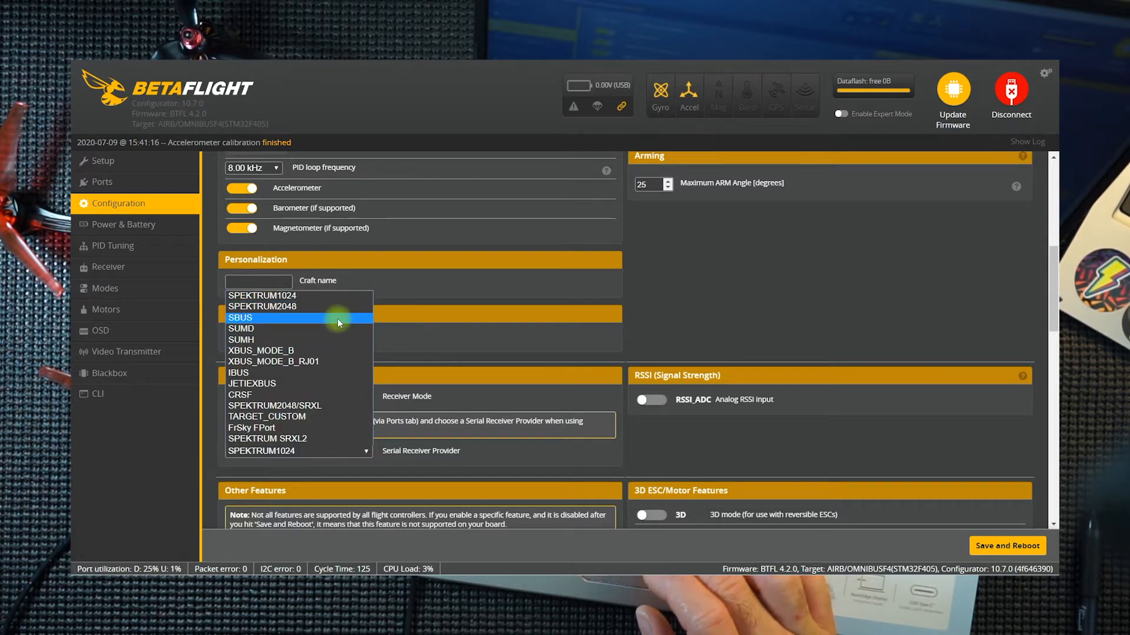
{"action": "mouse_move", "coordinate": [289, 326]}
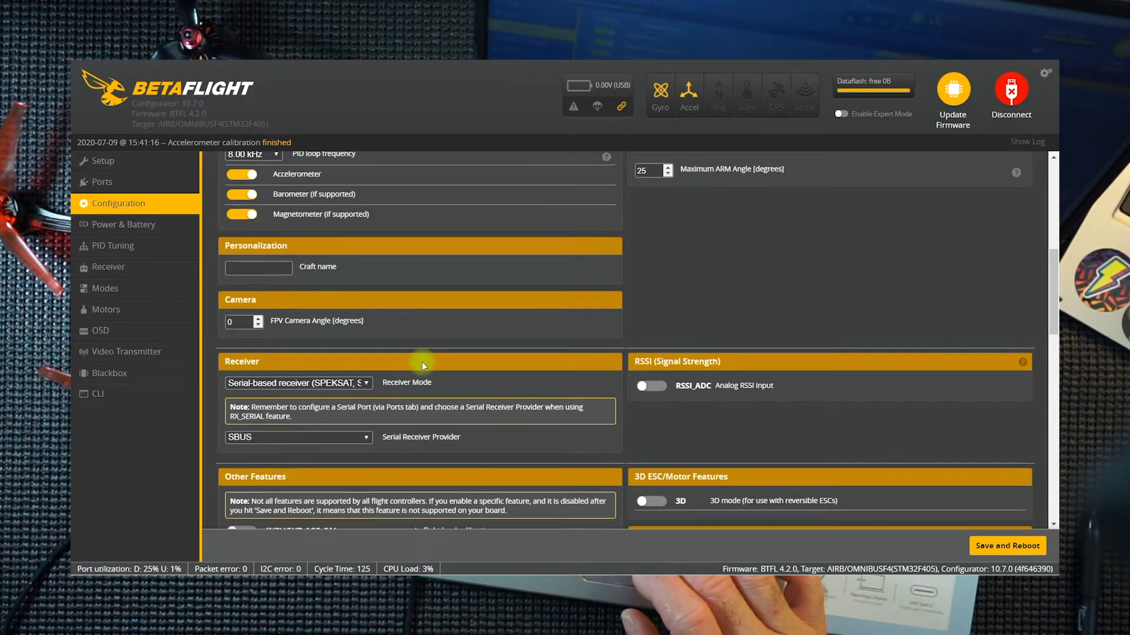
{"action": "scroll", "scroll_direction": "down", "scroll_amount": 3}
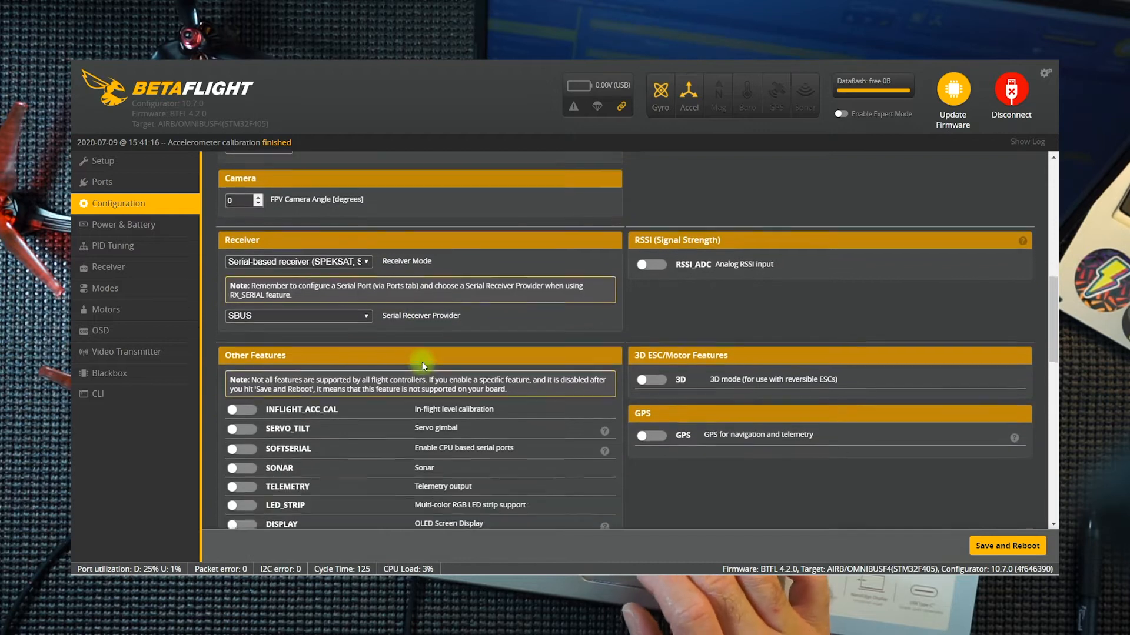
{"action": "scroll", "scroll_direction": "down", "scroll_amount": 3}
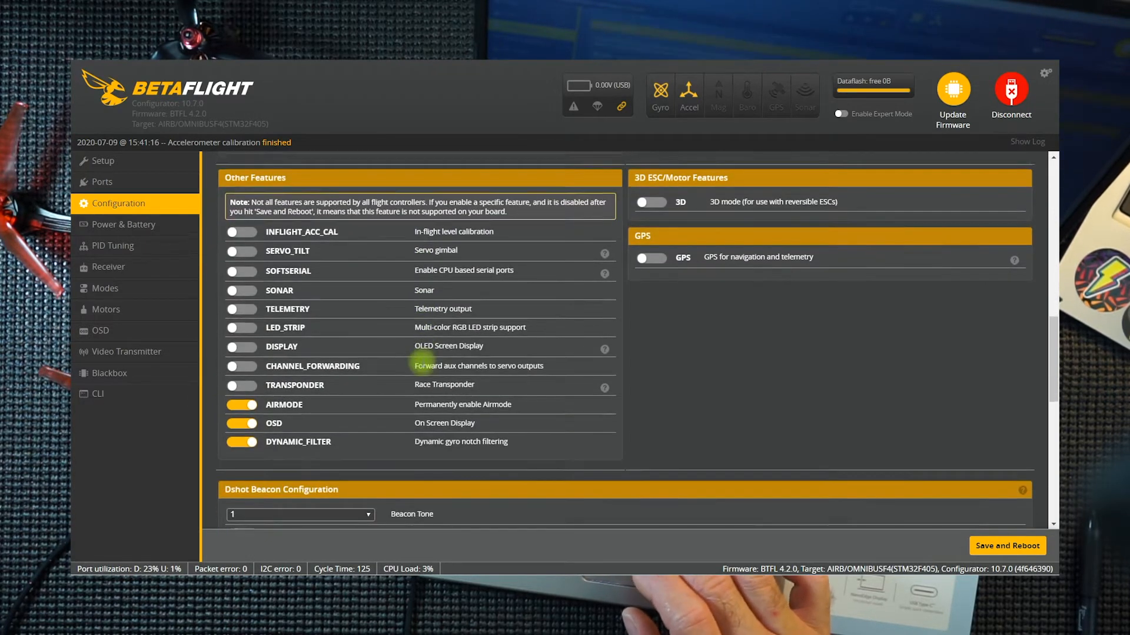
{"action": "scroll", "scroll_direction": "down", "scroll_amount": 3}
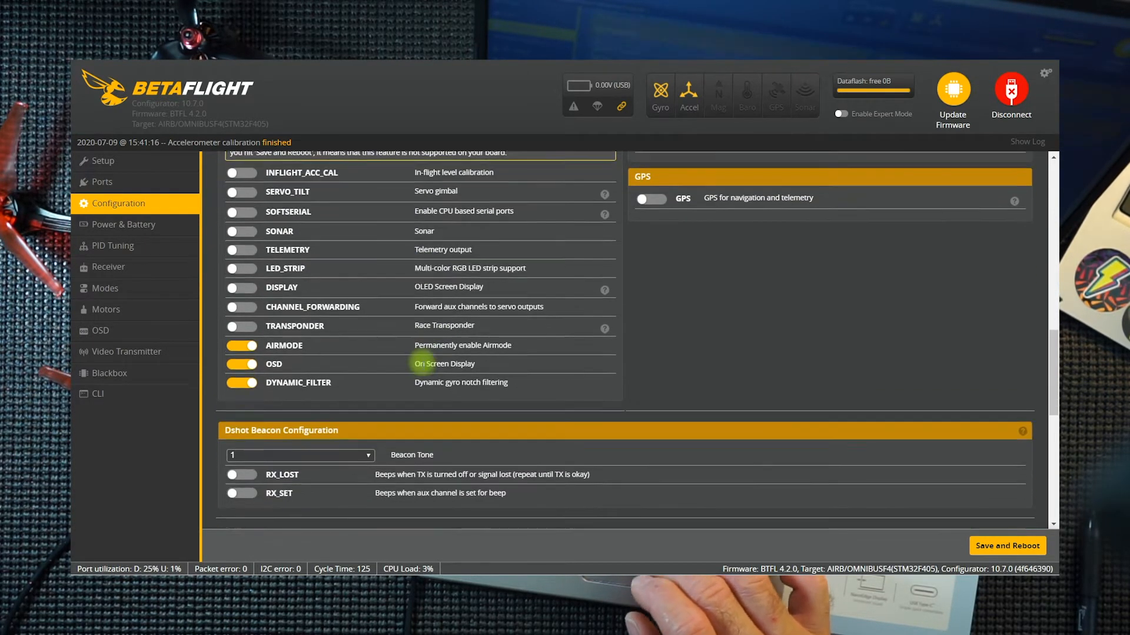
{"action": "scroll", "scroll_direction": "down", "scroll_amount": 3}
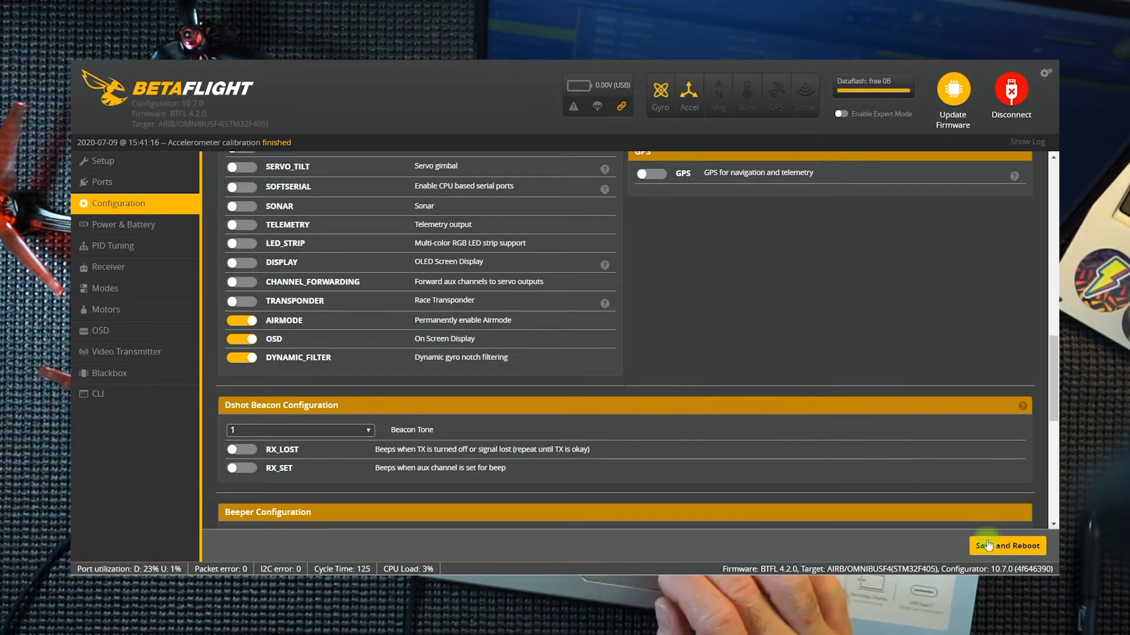
- Save and reboot the board, reconnect on COM4 and dismiss the motor protocol warning
{"action": "left_click", "coordinate": [1006, 545]}
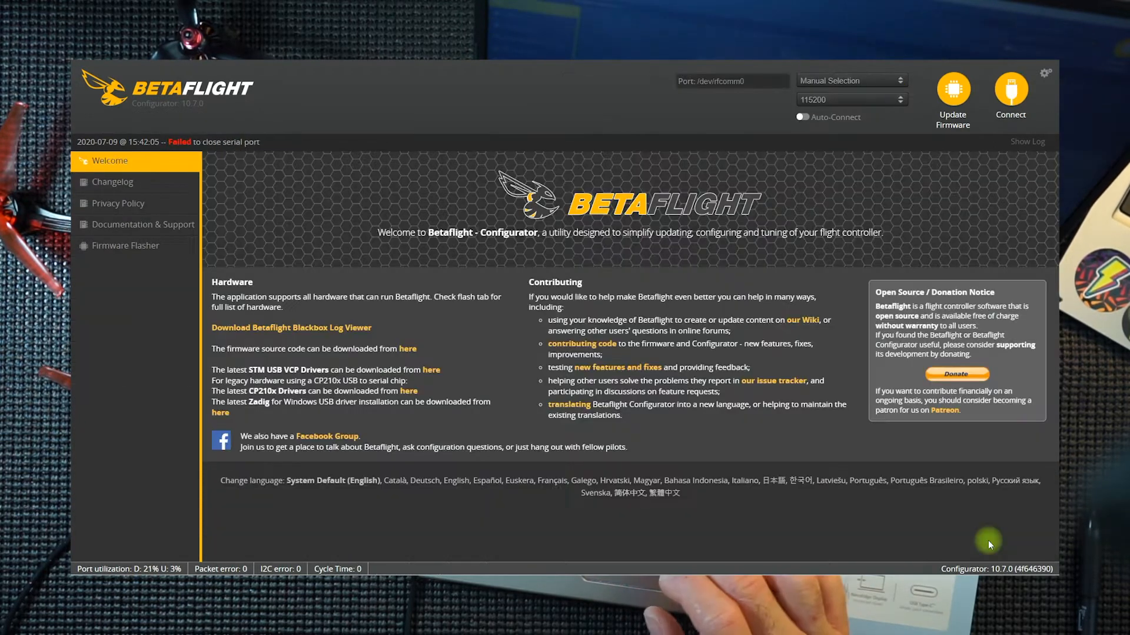
{"action": "left_click", "coordinate": [849, 80]}
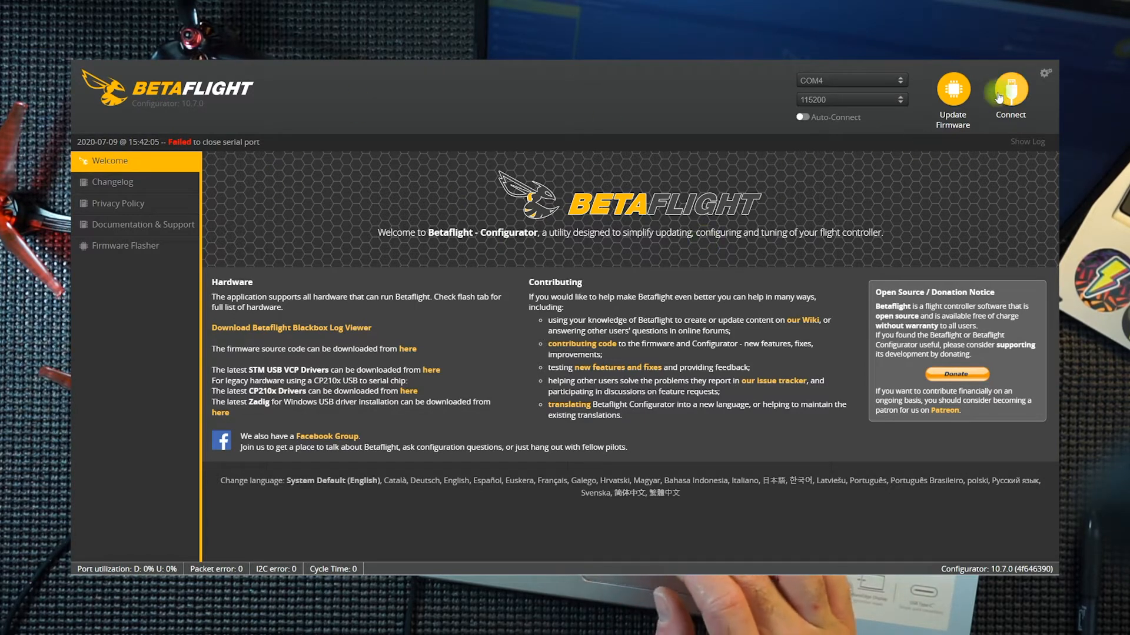
{"action": "left_click", "coordinate": [1010, 95]}
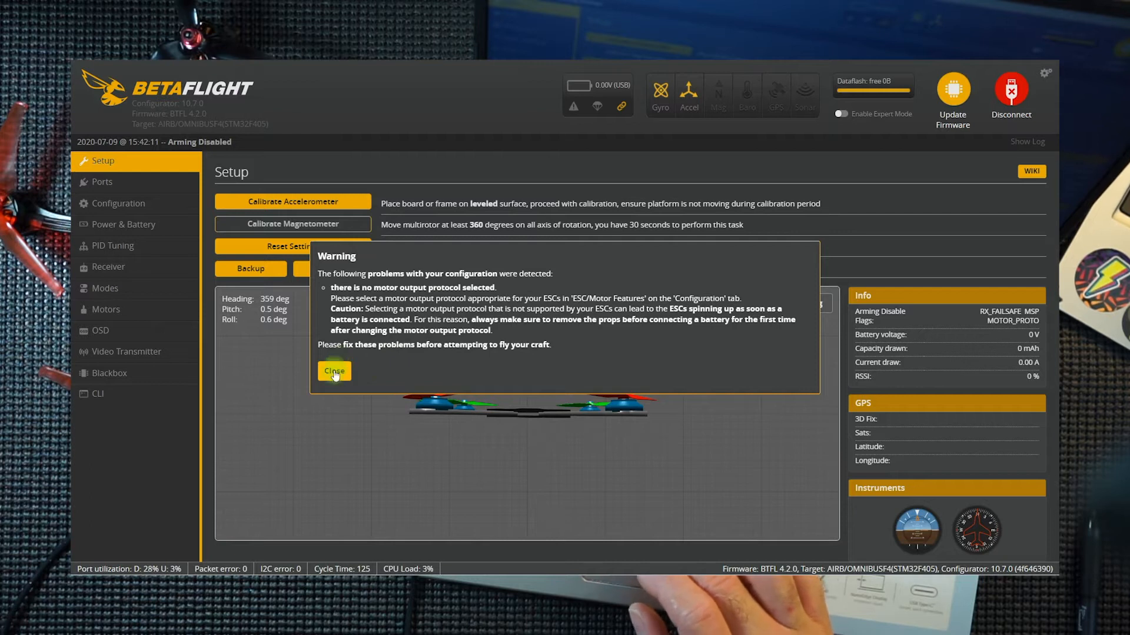
{"action": "left_click", "coordinate": [333, 371]}
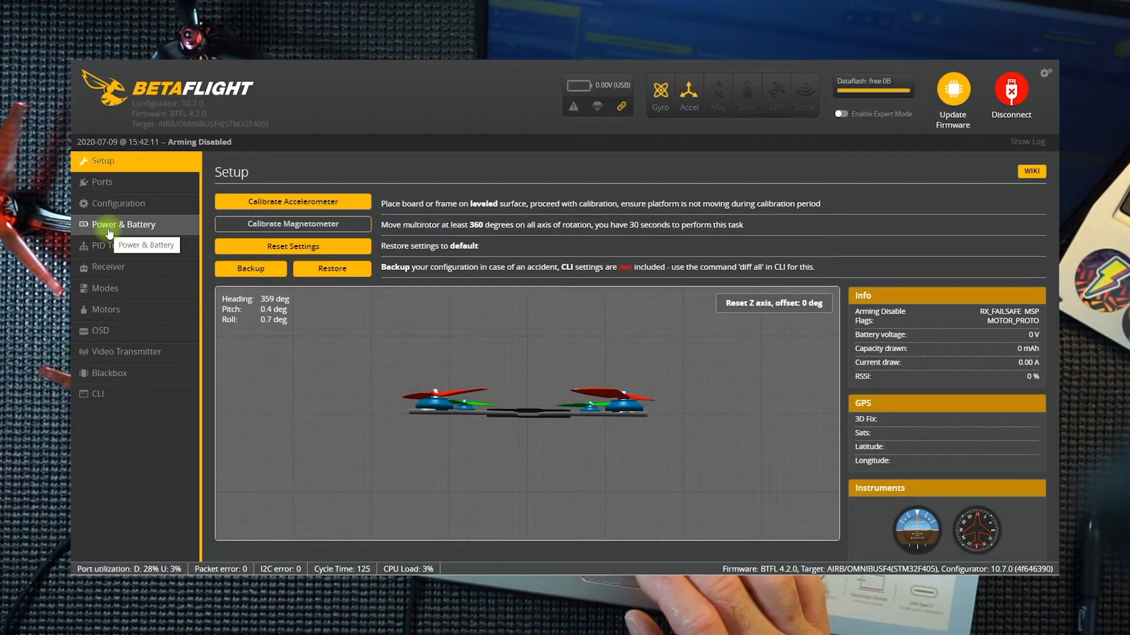
- Return to the Configuration page's Receiver section to confirm the SBUS serial receiver persisted
{"action": "left_click", "coordinate": [119, 203]}
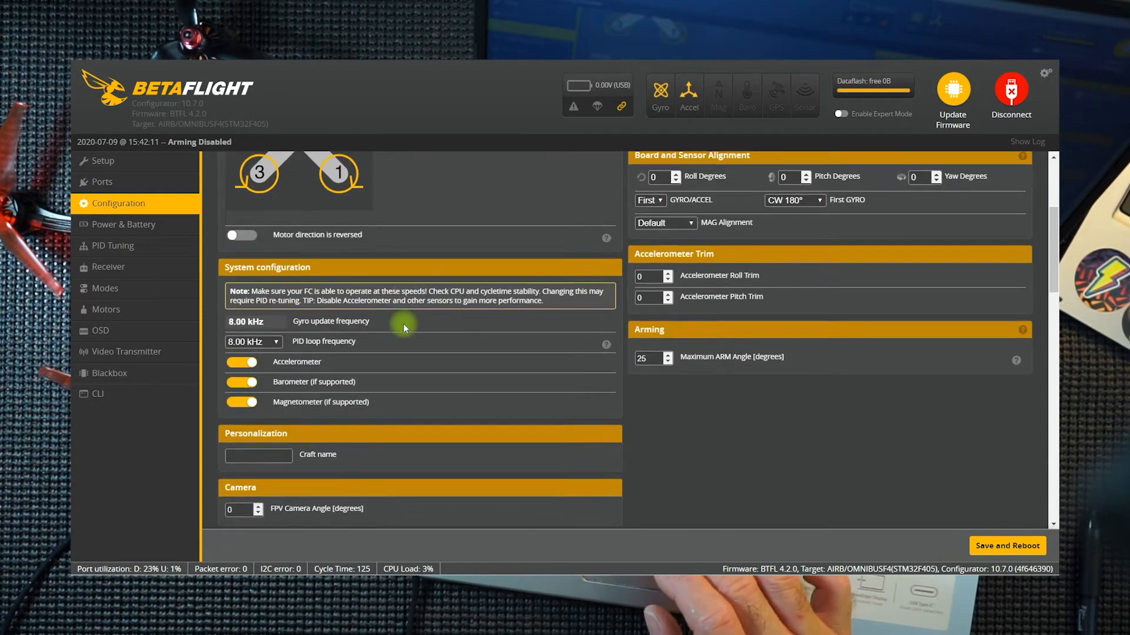
{"action": "scroll", "scroll_direction": "down", "scroll_amount": 3}
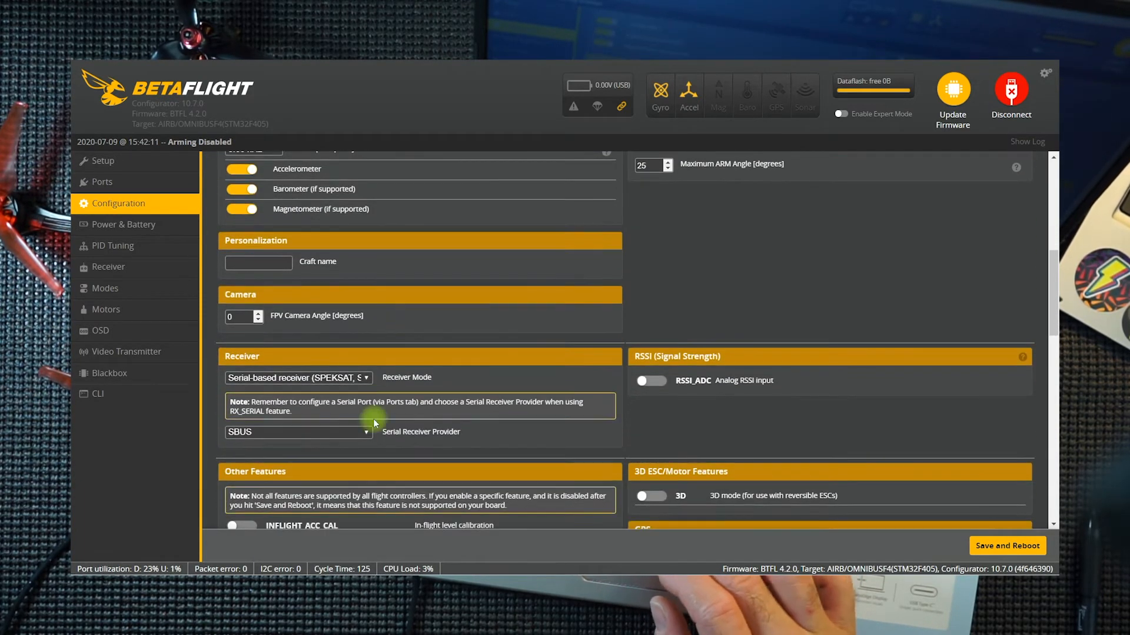
{"action": "scroll", "scroll_direction": "down", "scroll_amount": 3}
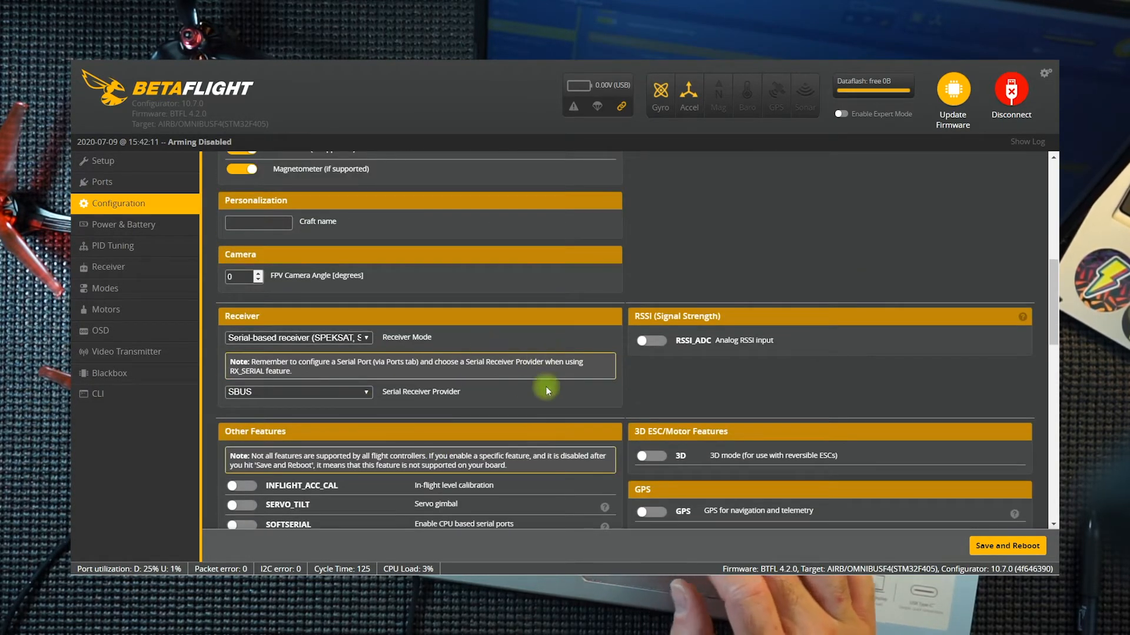
{"action": "mouse_move", "coordinate": [143, 230]}
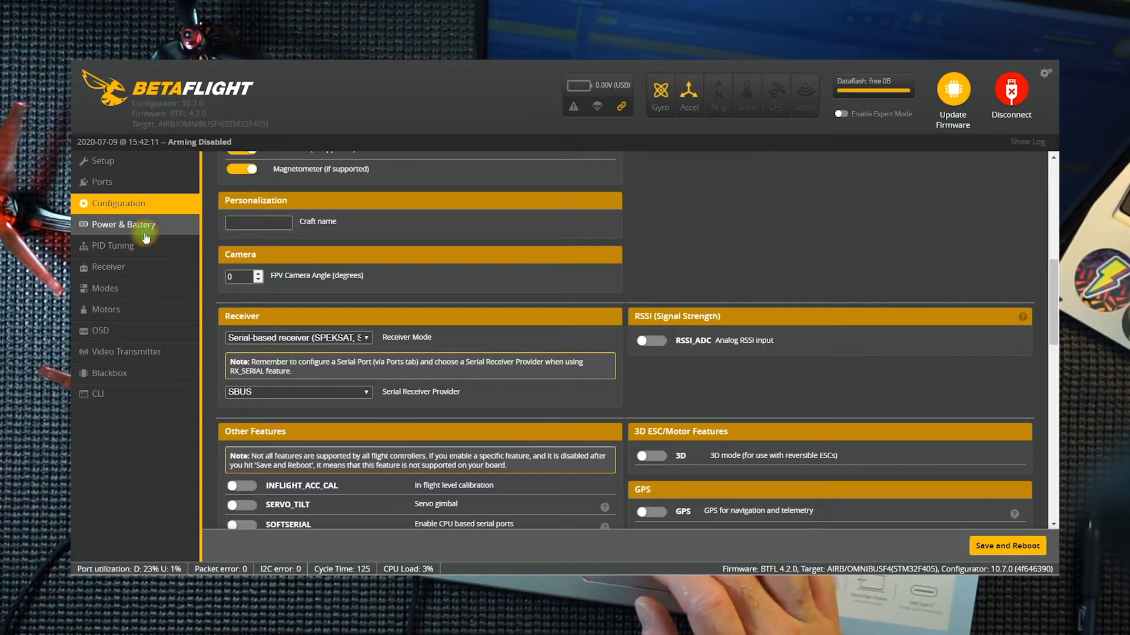
- Review the PID tuning, rate profile and live receiver channel pages, then the flight modes setup
{"action": "left_click", "coordinate": [113, 246]}
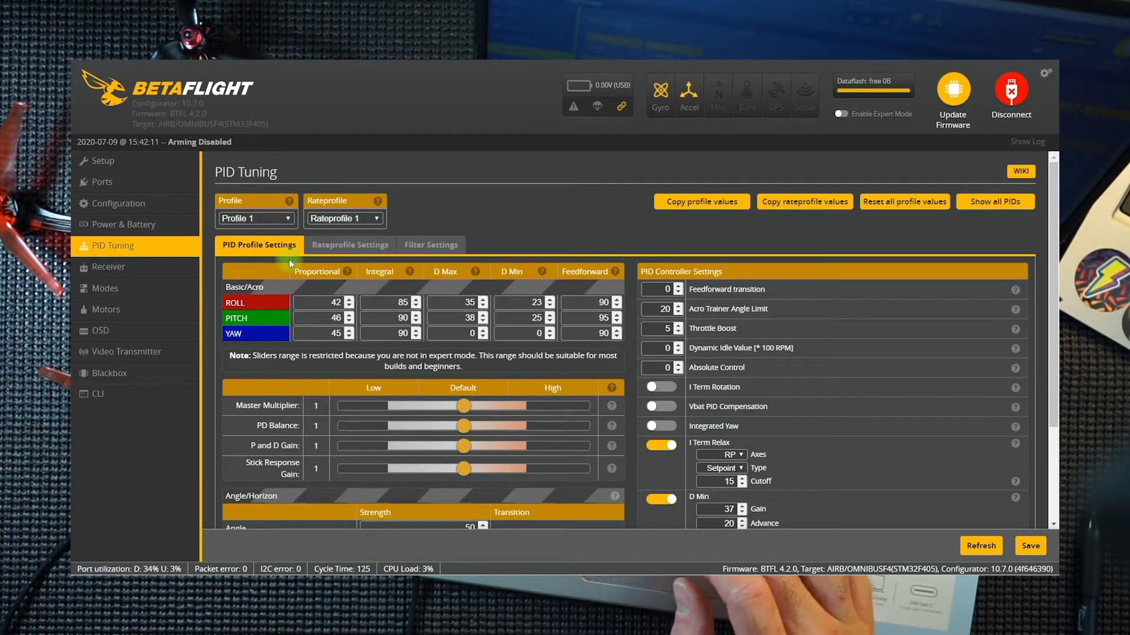
{"action": "mouse_move", "coordinate": [364, 248]}
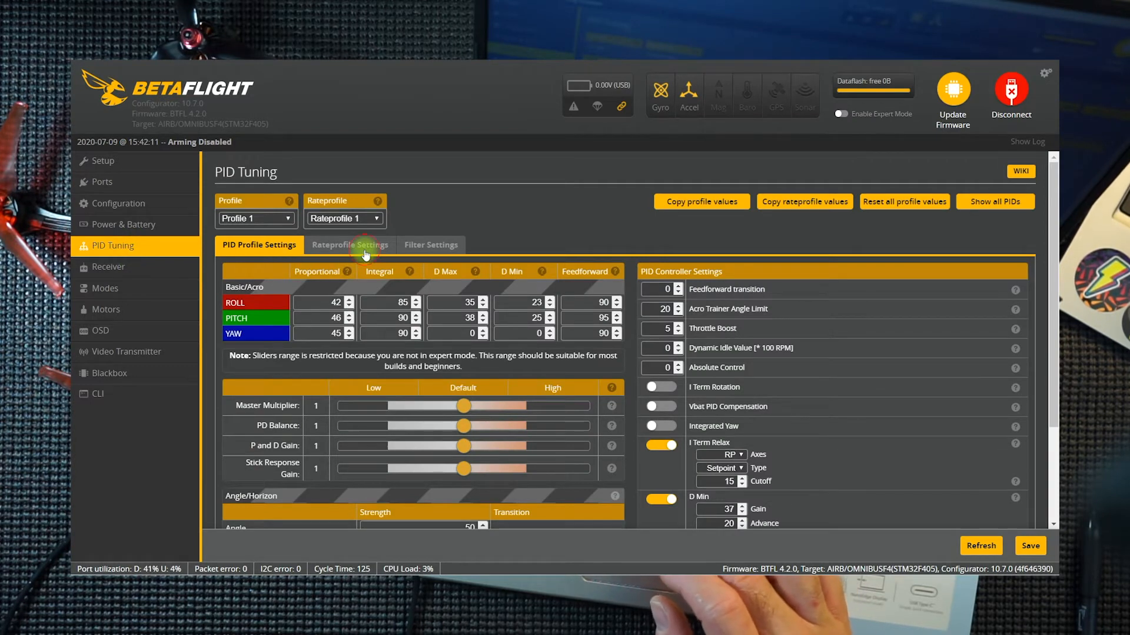
{"action": "left_click", "coordinate": [349, 245]}
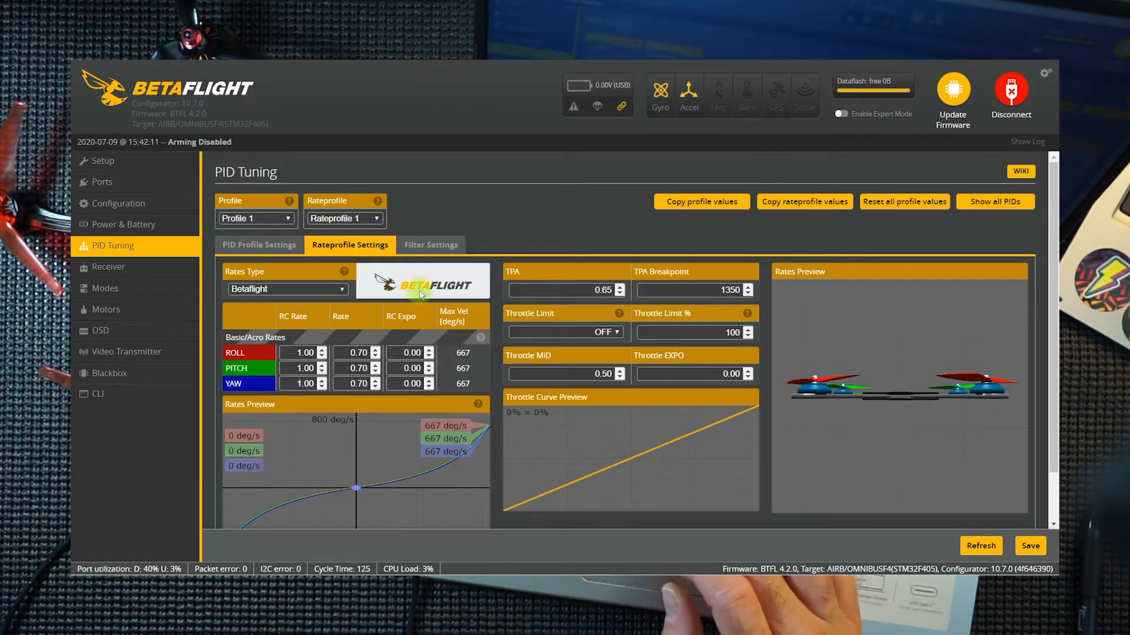
{"action": "mouse_move", "coordinate": [108, 267]}
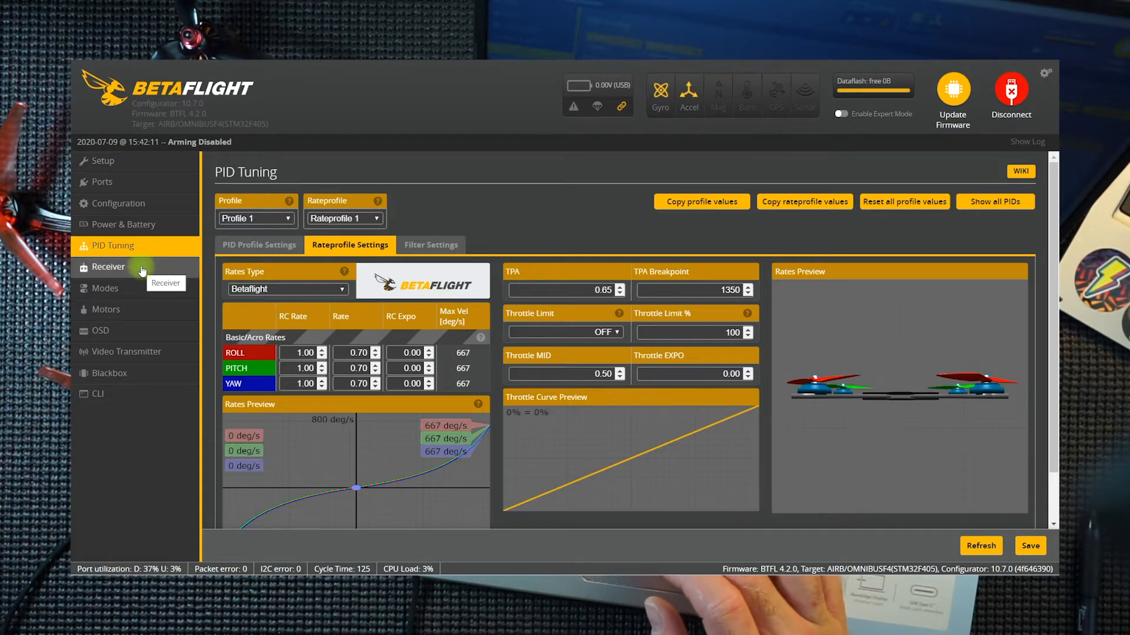
{"action": "left_click", "coordinate": [108, 267]}
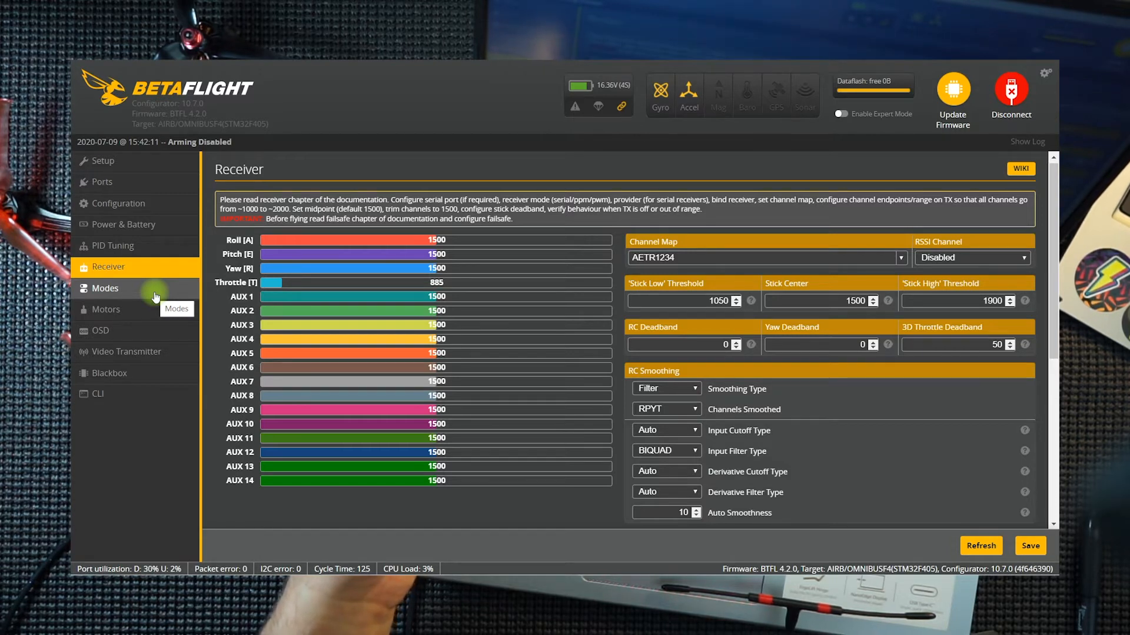
{"action": "left_click", "coordinate": [102, 161]}
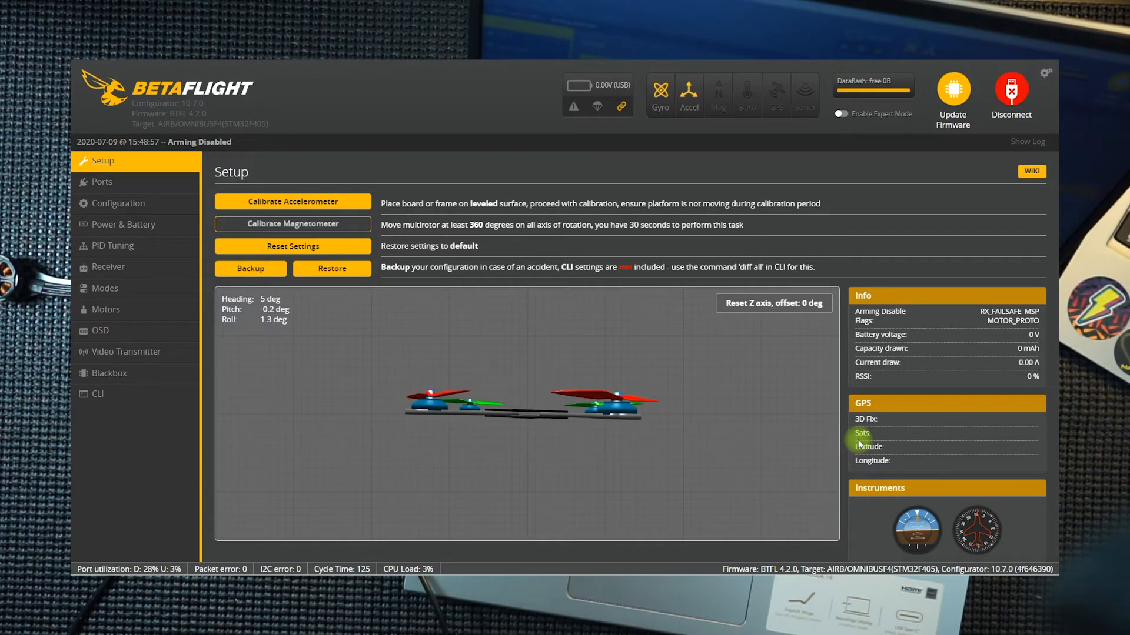
{"action": "mouse_move", "coordinate": [440, 319]}
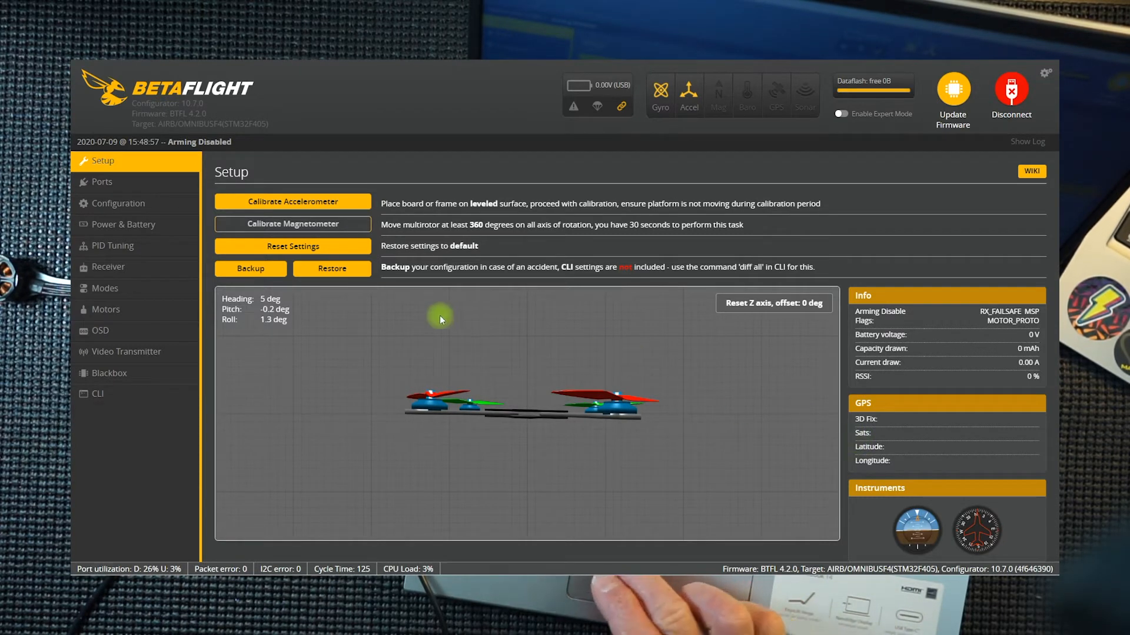
- Check the receiver channels, then enable Serial Rx on UART1 in the Ports page
{"action": "left_click", "coordinate": [108, 267]}
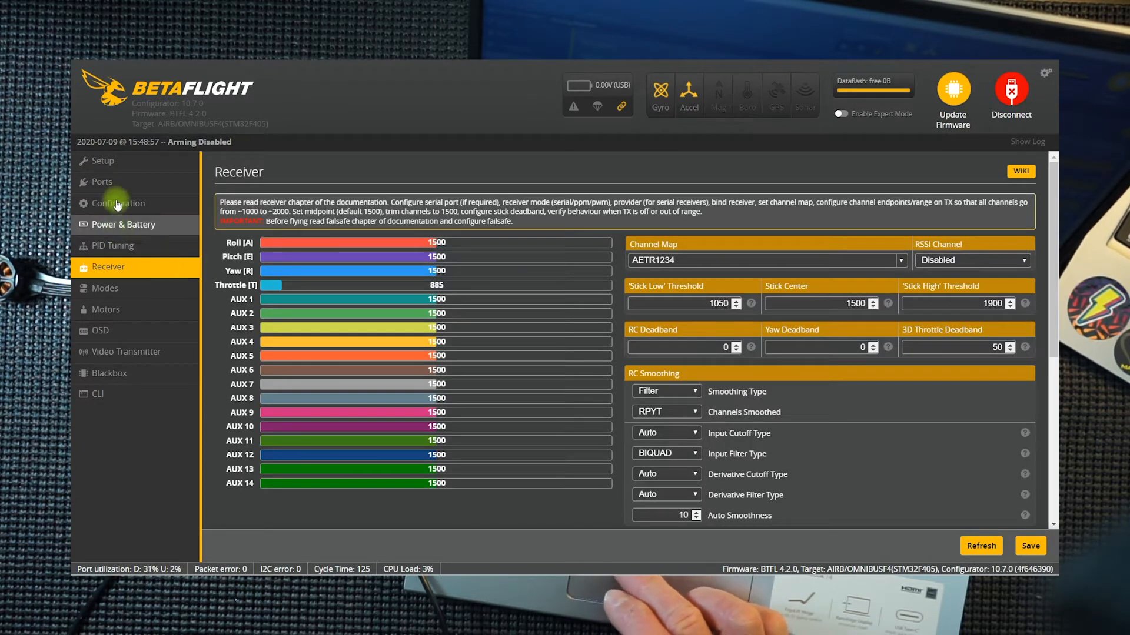
{"action": "left_click", "coordinate": [101, 181]}
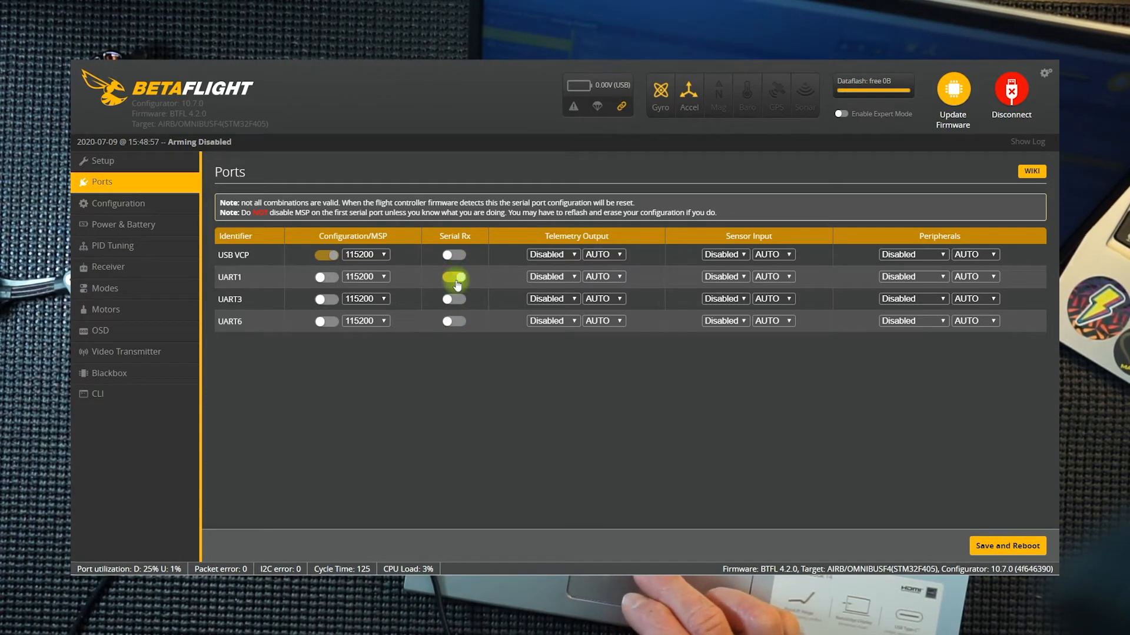
- Save the port settings and reboot, reconnect on COM4, dismiss the warning and view live receiver channels
{"action": "left_click", "coordinate": [454, 276]}
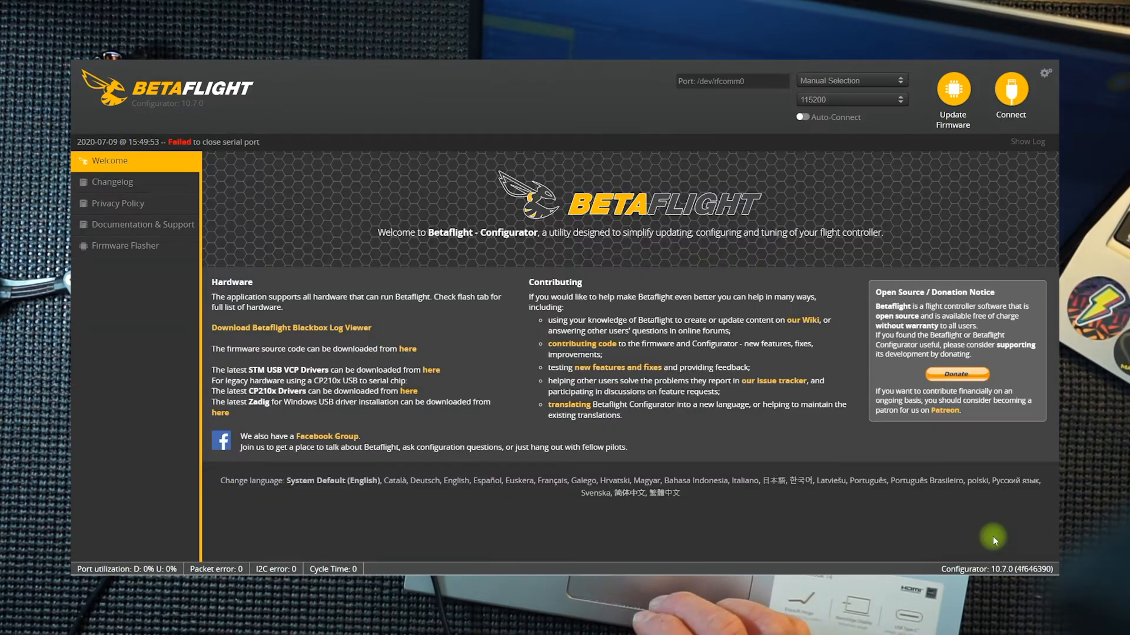
{"action": "left_click", "coordinate": [850, 80]}
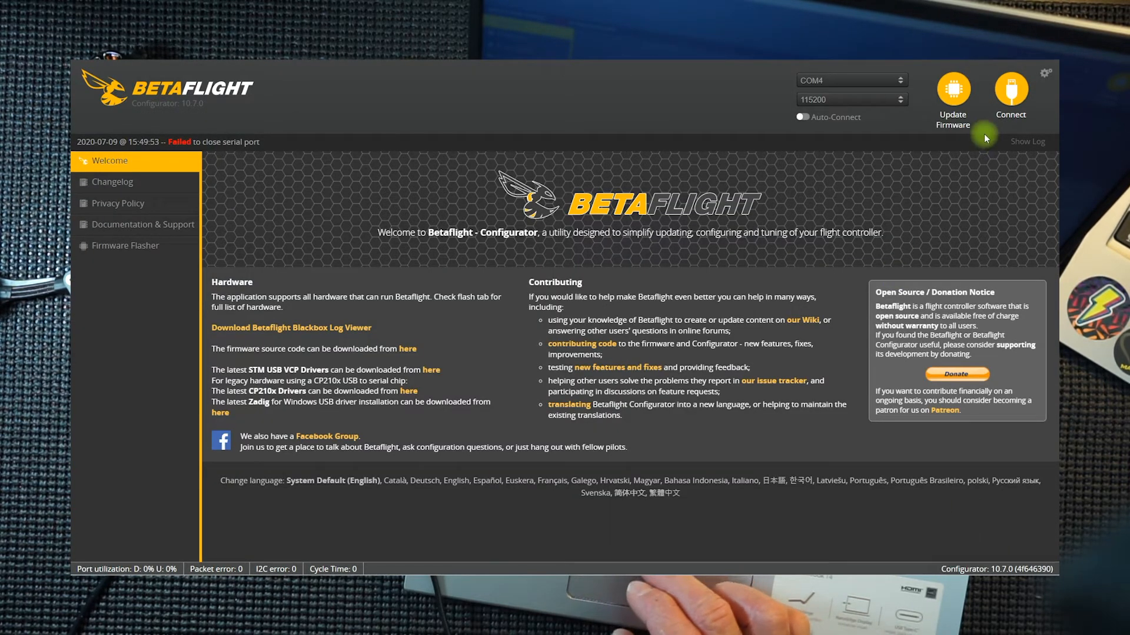
{"action": "left_click", "coordinate": [1009, 94]}
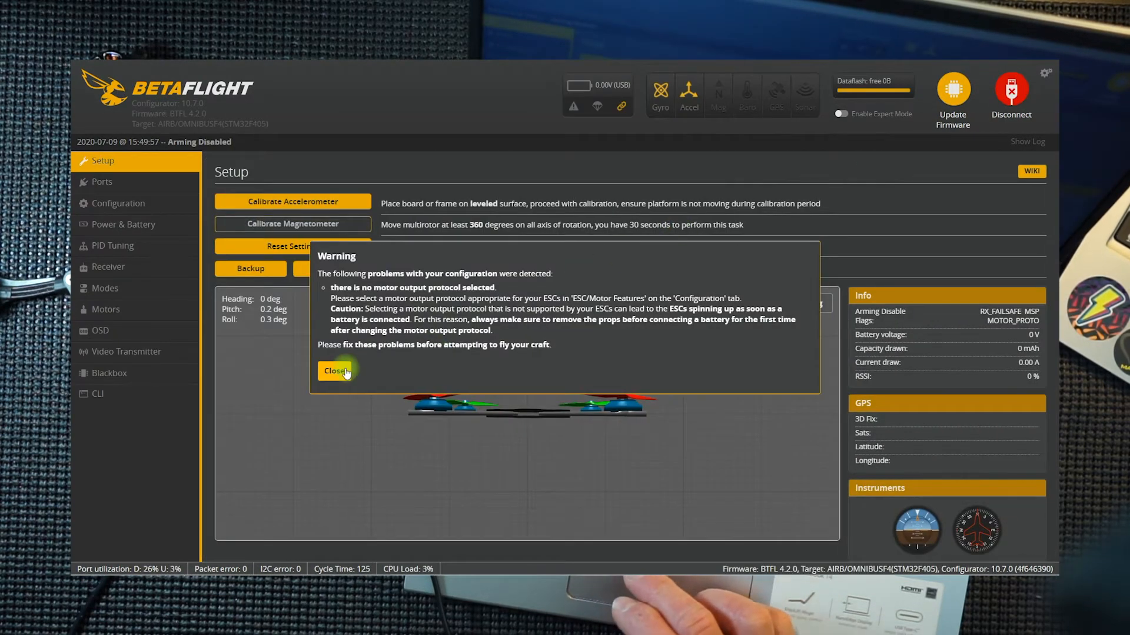
{"action": "left_click", "coordinate": [333, 370]}
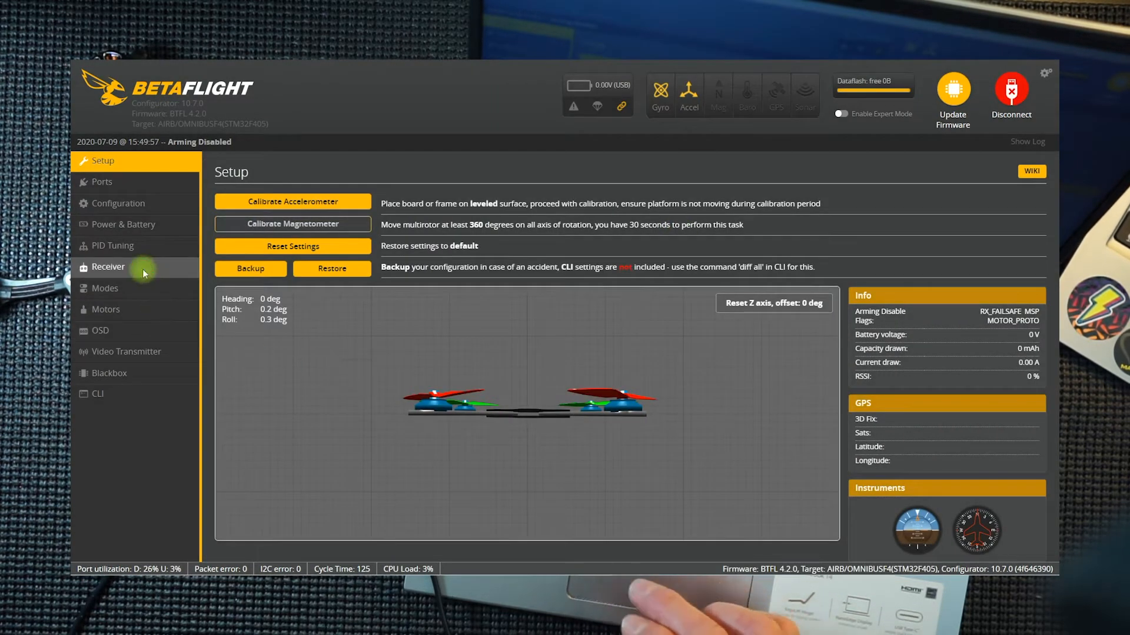
{"action": "left_click", "coordinate": [108, 267]}
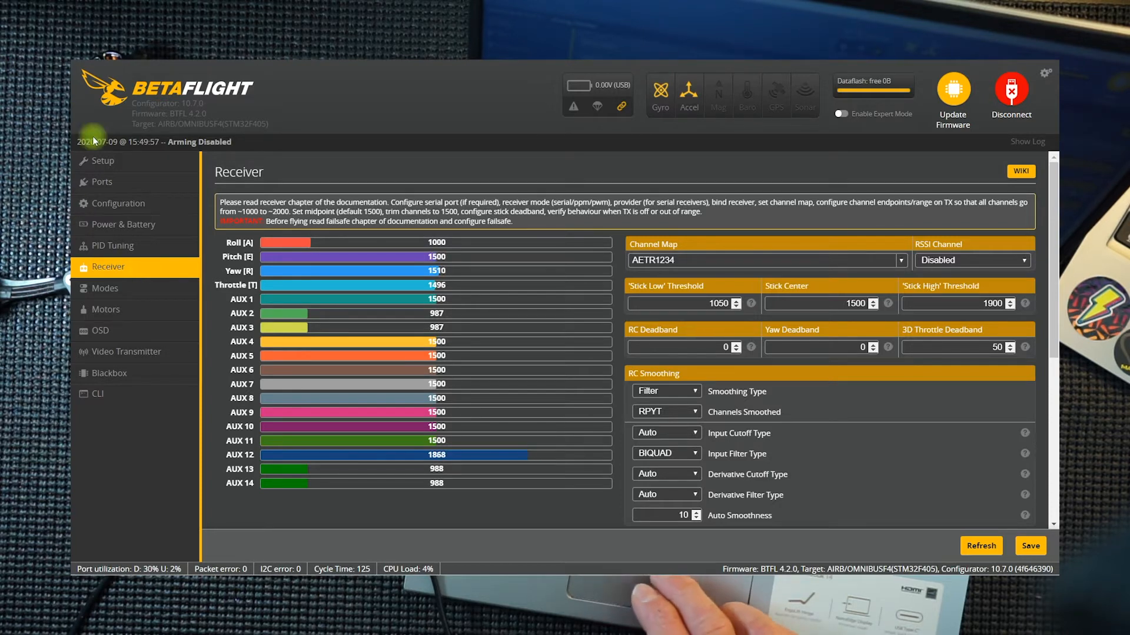
- Confirm on the Ports page that Serial Rx remains enabled on UART1 after the reboot
{"action": "left_click", "coordinate": [101, 182]}
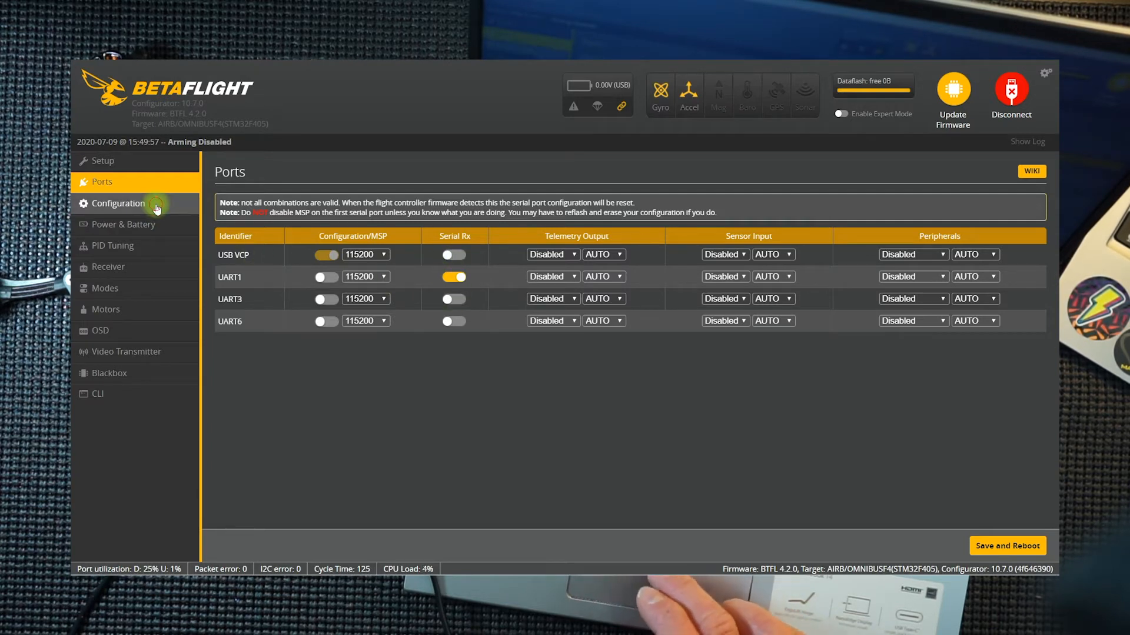
- Confirm Receiver Mode is still Serial-based receiver with SBUS provider on the Configuration page
{"action": "left_click", "coordinate": [119, 203]}
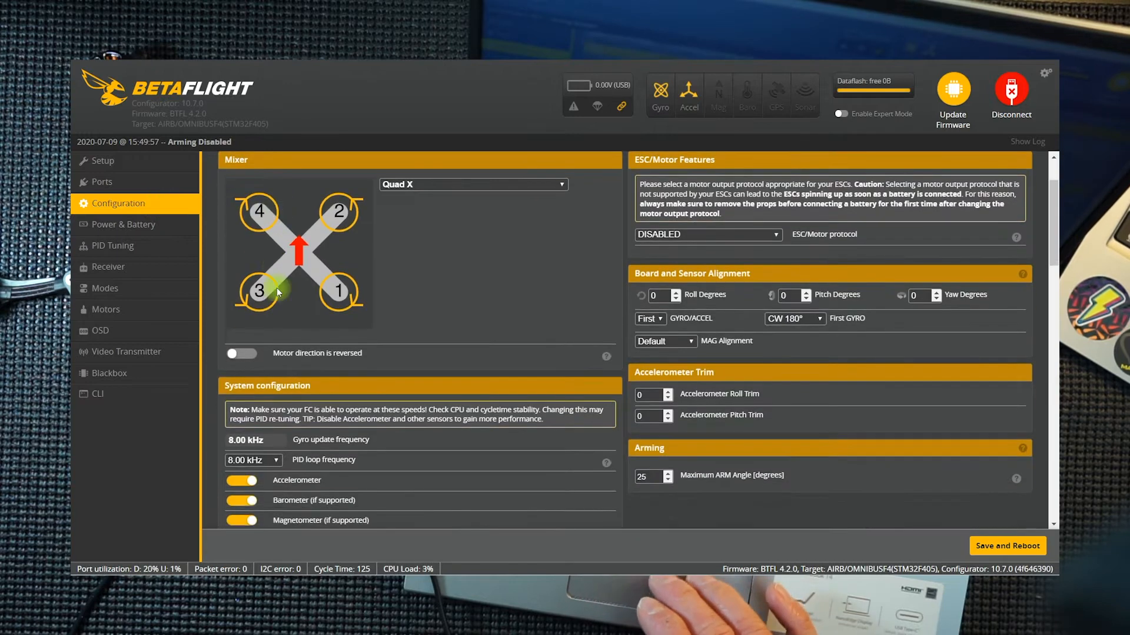
{"action": "scroll", "scroll_direction": "down", "scroll_amount": 3}
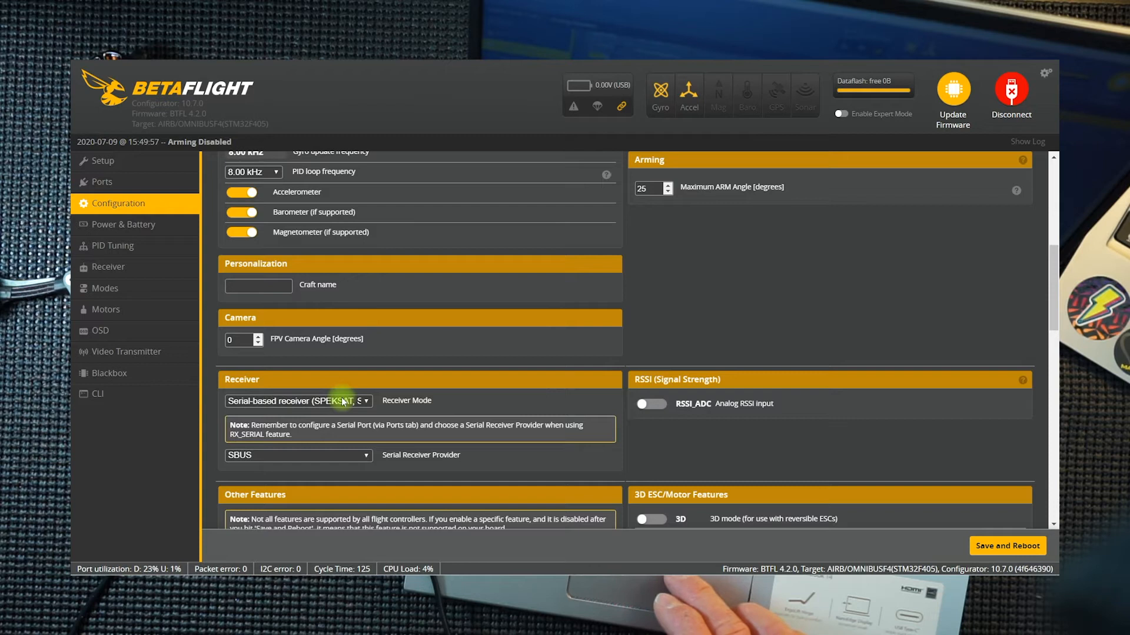
{"action": "left_click", "coordinate": [298, 400]}
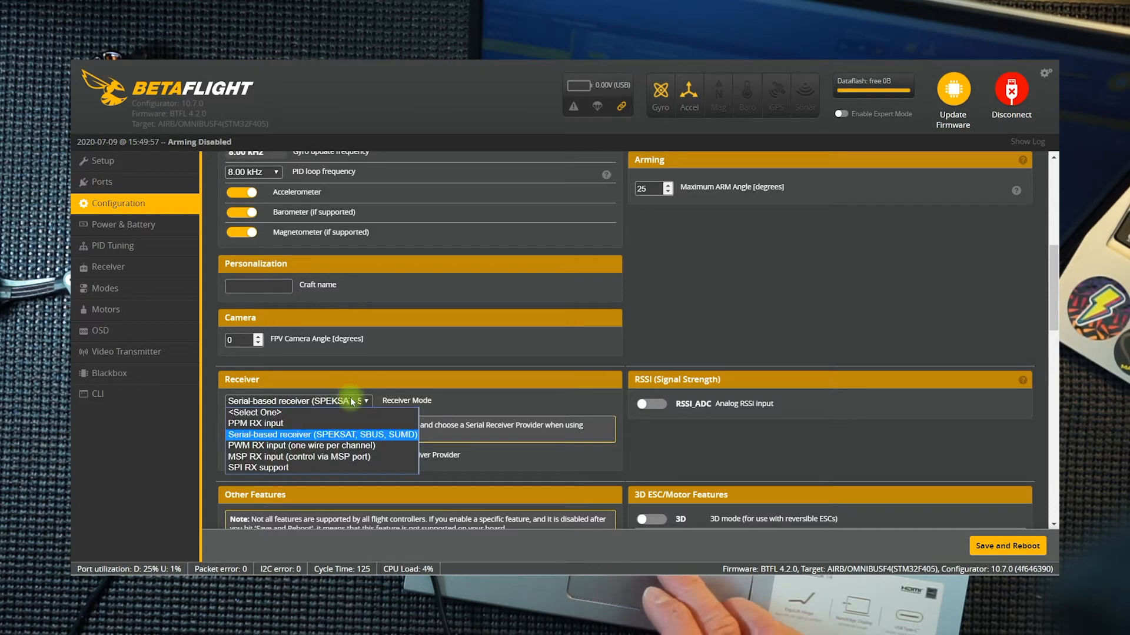
{"action": "left_click", "coordinate": [322, 434]}
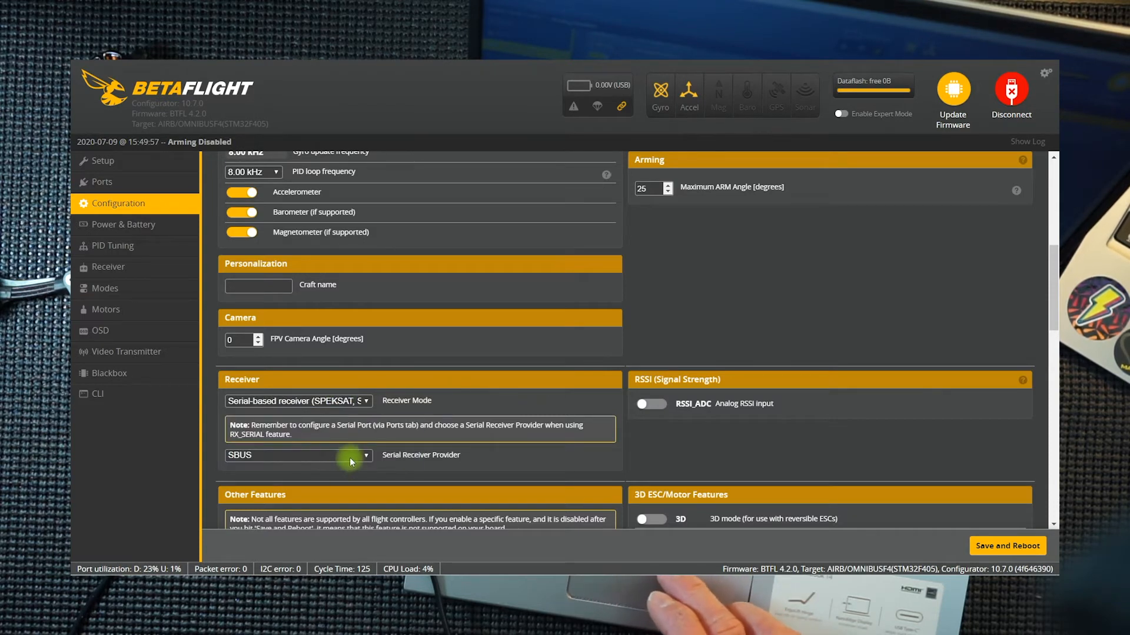
{"action": "left_click", "coordinate": [298, 454]}
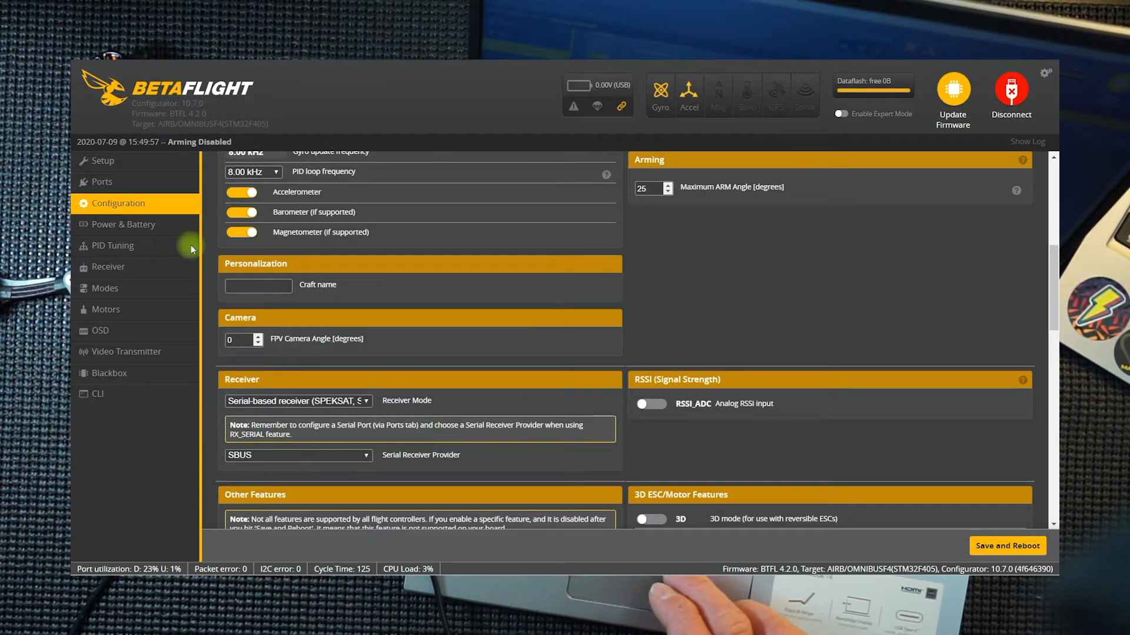
- Change the receiver Channel Map to TAER1234 and save it so Throttle rests at 1000
{"action": "left_click", "coordinate": [108, 267]}
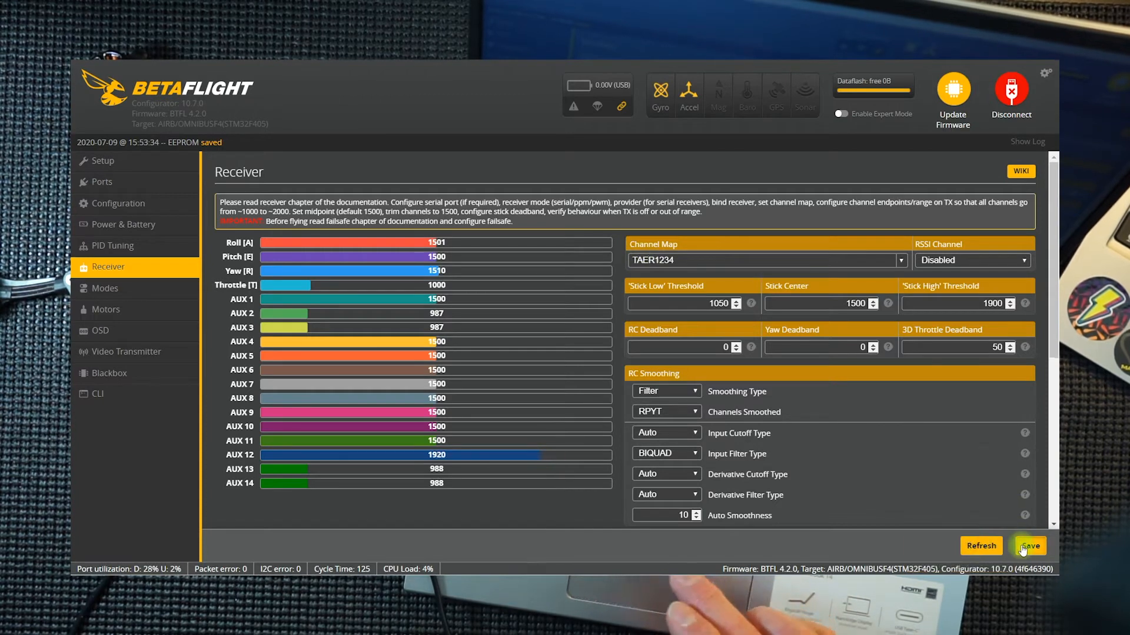
{"action": "left_click", "coordinate": [1028, 545]}
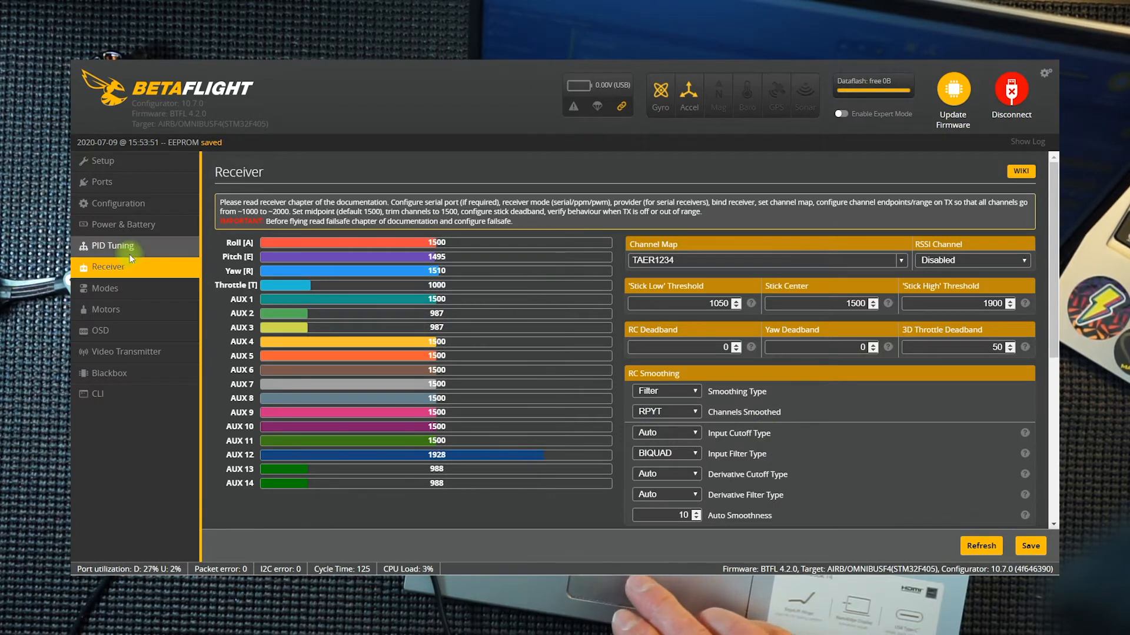
- Add a switch range for ARM mode on the Modes page, assigned to AUX 2
{"action": "left_click", "coordinate": [113, 245]}
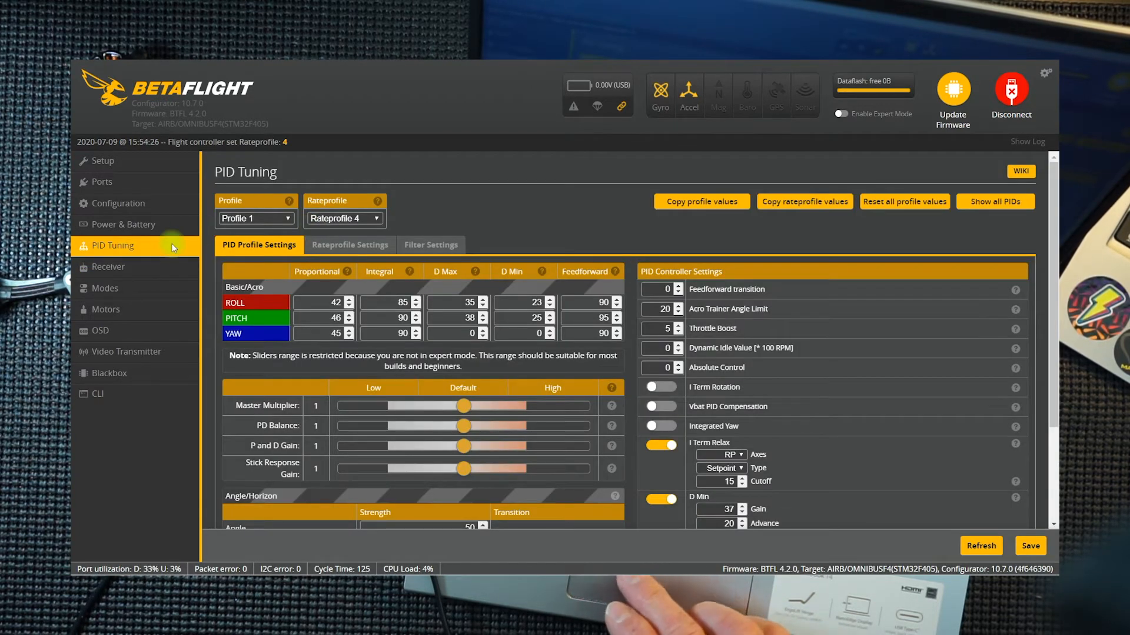
{"action": "mouse_move", "coordinate": [105, 288]}
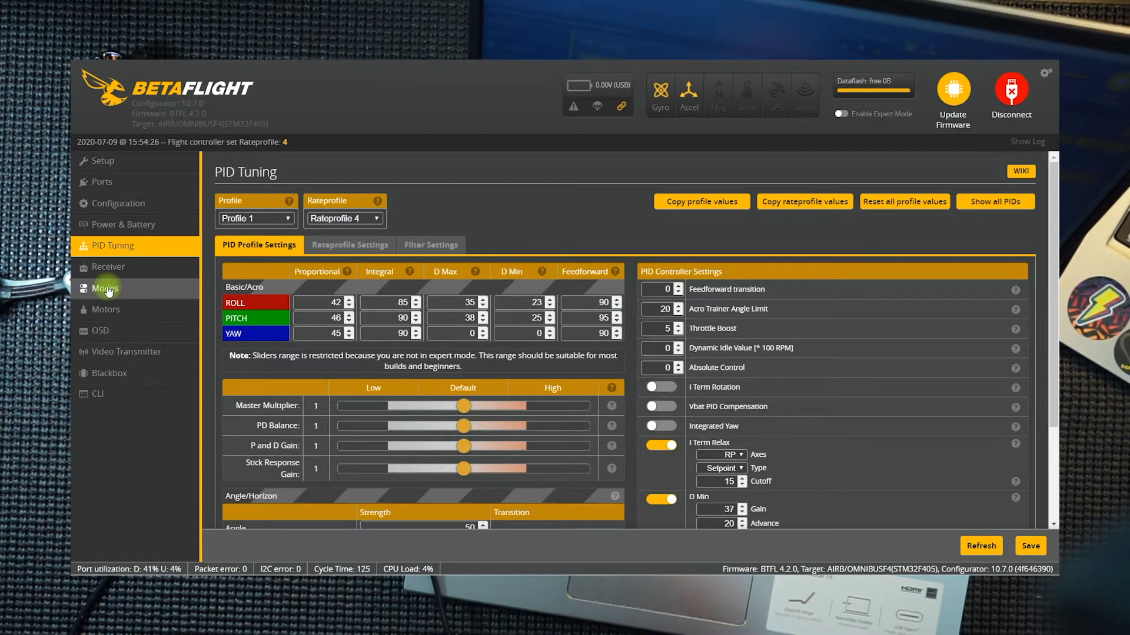
{"action": "left_click", "coordinate": [104, 288]}
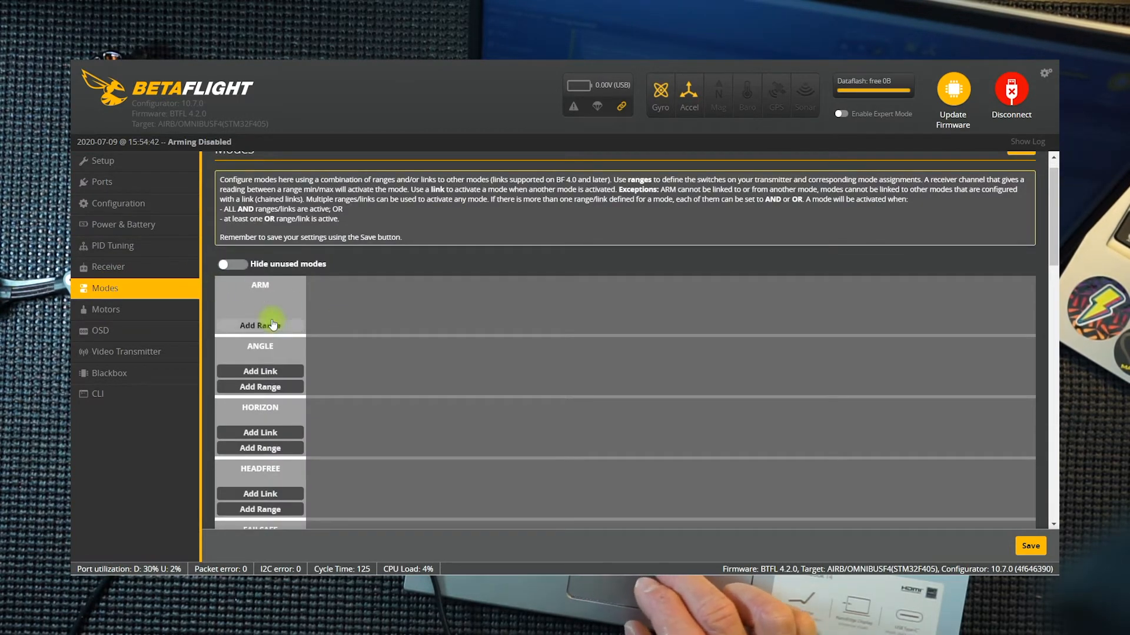
{"action": "mouse_move", "coordinate": [280, 336]}
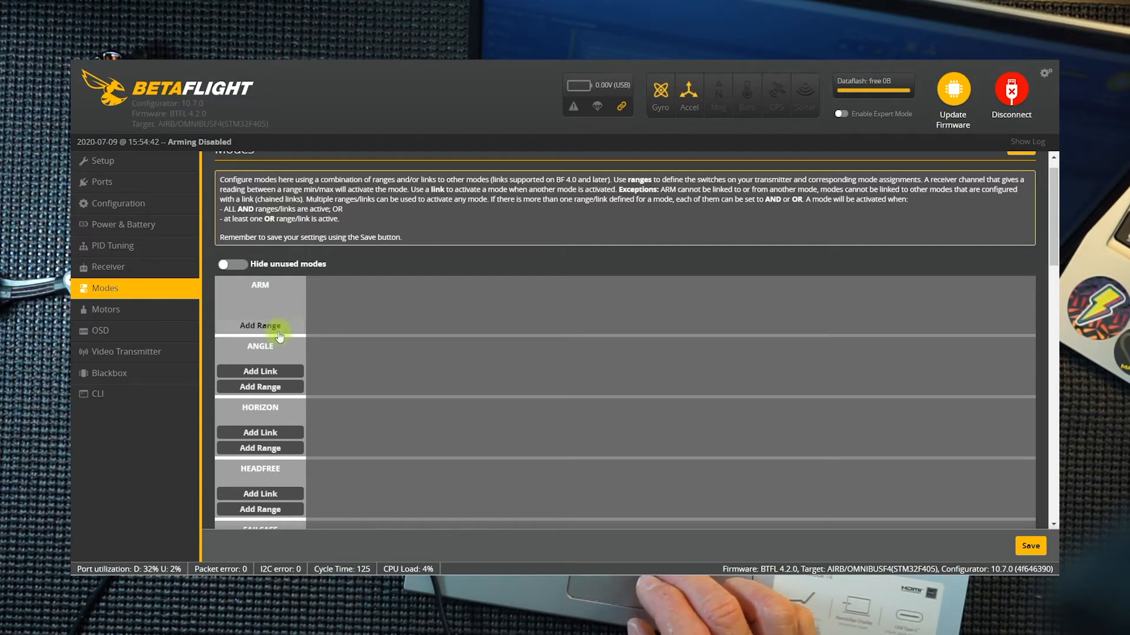
{"action": "left_click", "coordinate": [259, 325]}
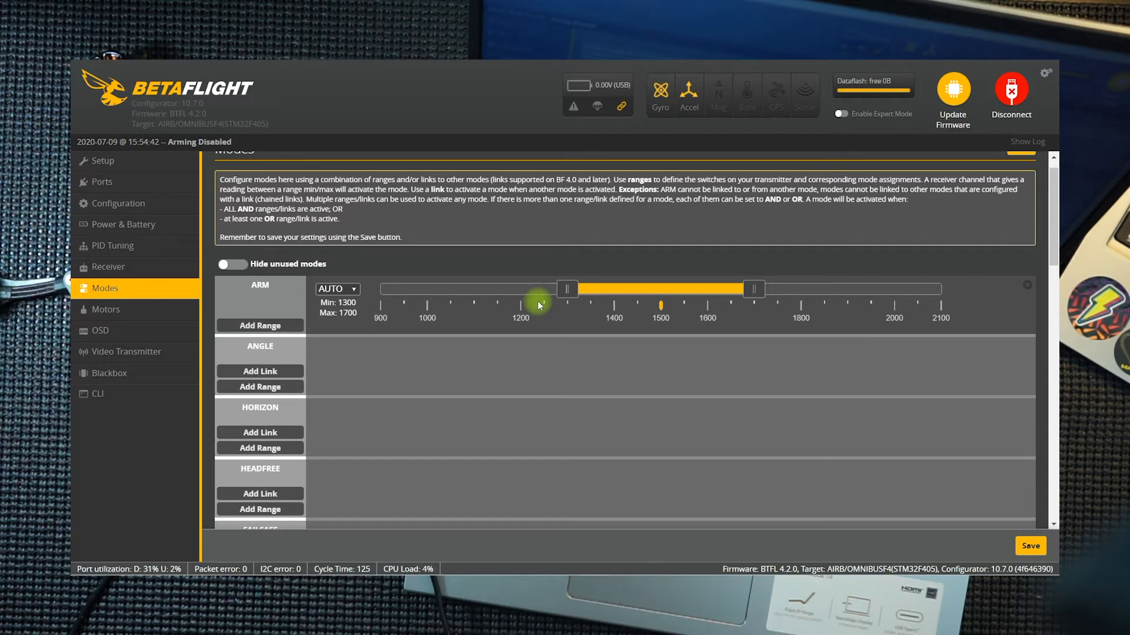
{"action": "left_click", "coordinate": [334, 289]}
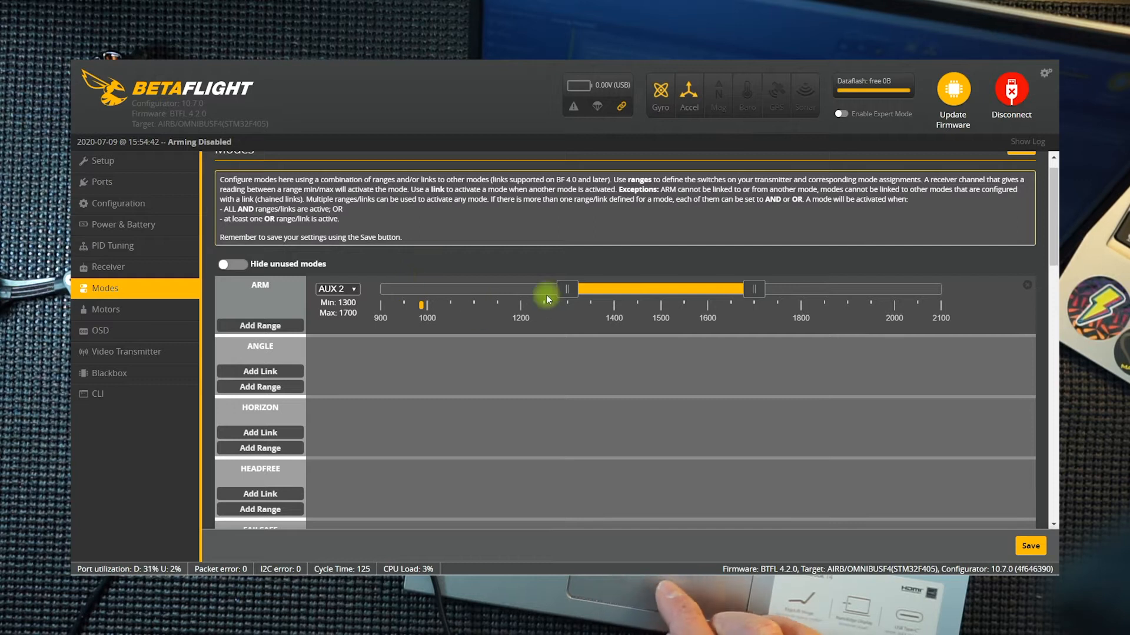
- Set the ARM activation range to 900–1075
{"action": "left_click_drag", "start_coordinate": [753, 288], "coordinate": [567, 288]}
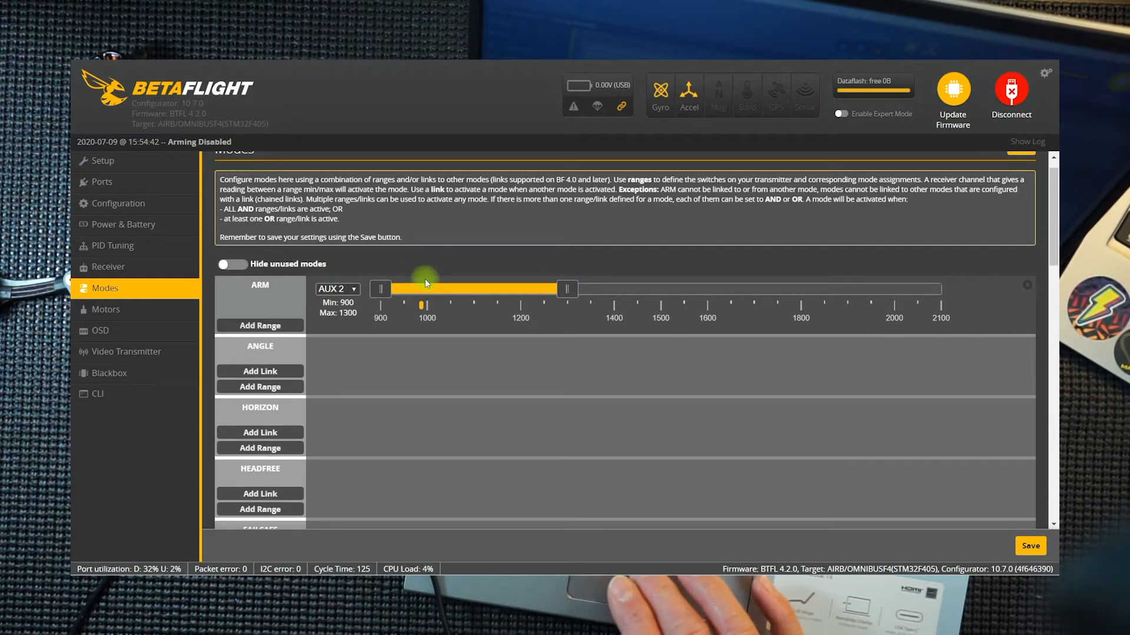
{"action": "left_click_drag", "start_coordinate": [566, 289], "coordinate": [464, 289]}
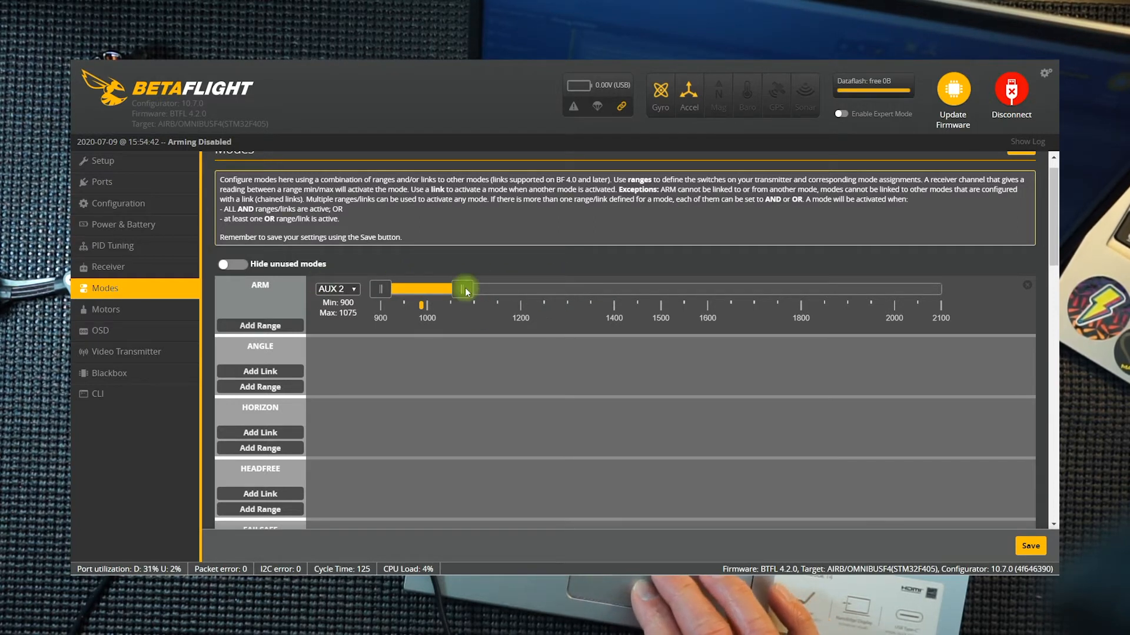
{"action": "left_click_drag", "start_coordinate": [466, 288], "coordinate": [461, 289]}
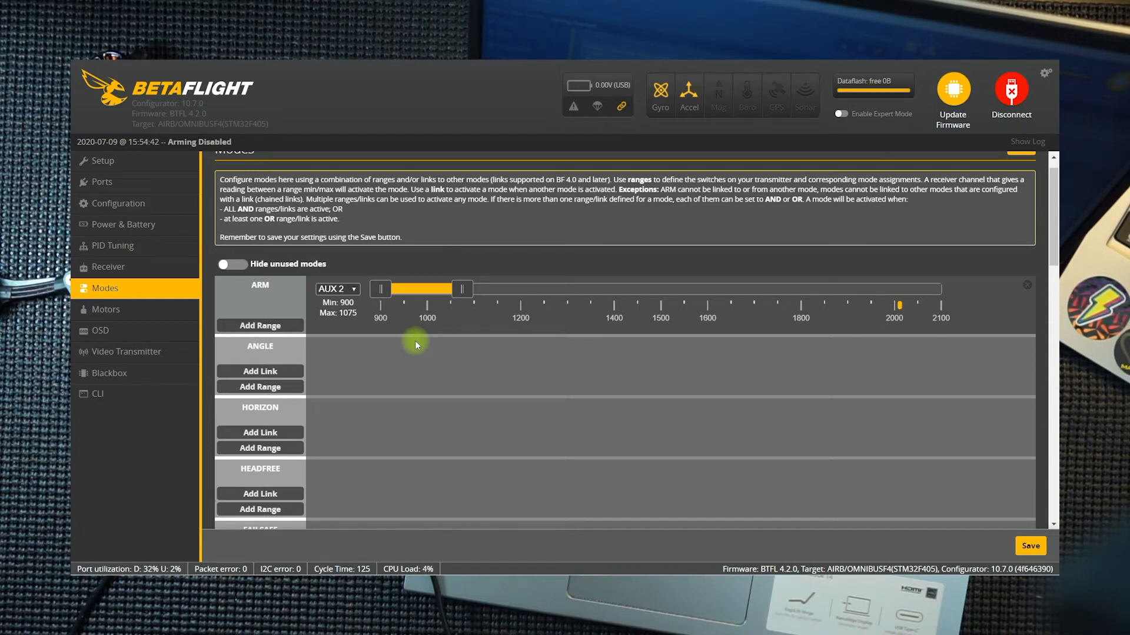
{"action": "mouse_move", "coordinate": [335, 363]}
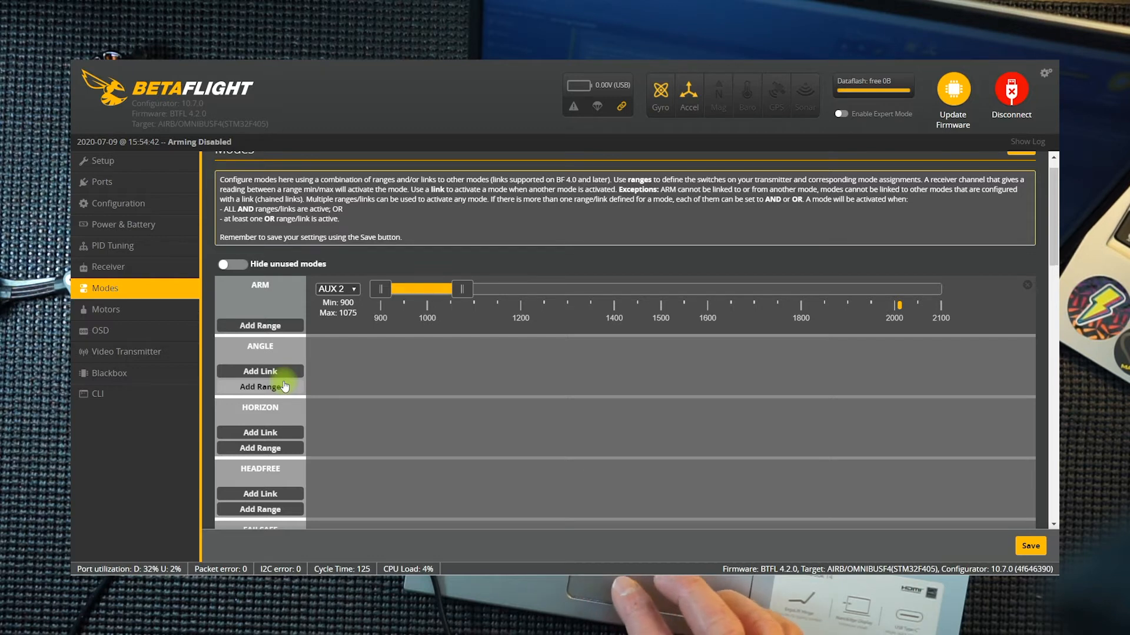
- Assign ANGLE mode to AUX 1 with an activation range of 1875–2100
{"action": "left_click", "coordinate": [258, 387]}
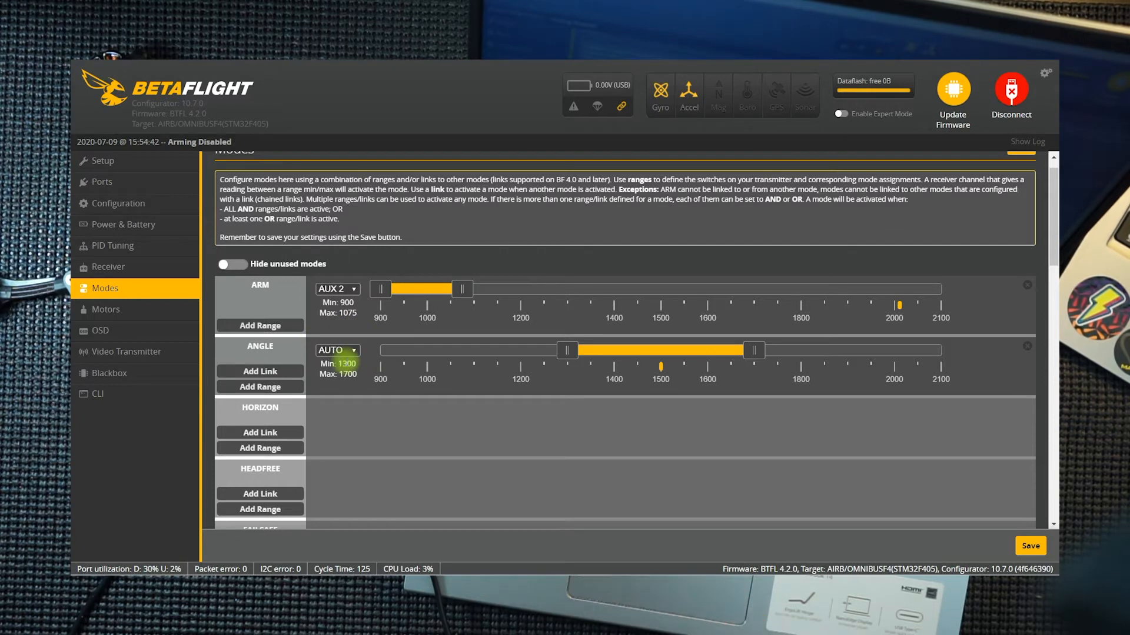
{"action": "left_click", "coordinate": [335, 351]}
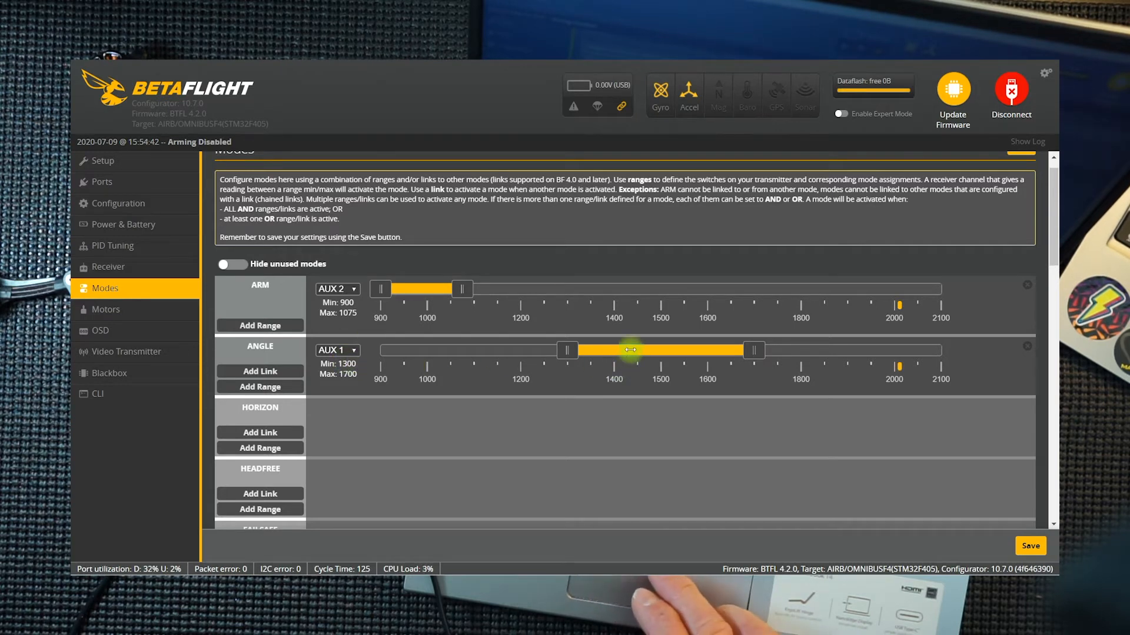
{"action": "left_click_drag", "start_coordinate": [630, 351], "coordinate": [900, 351]}
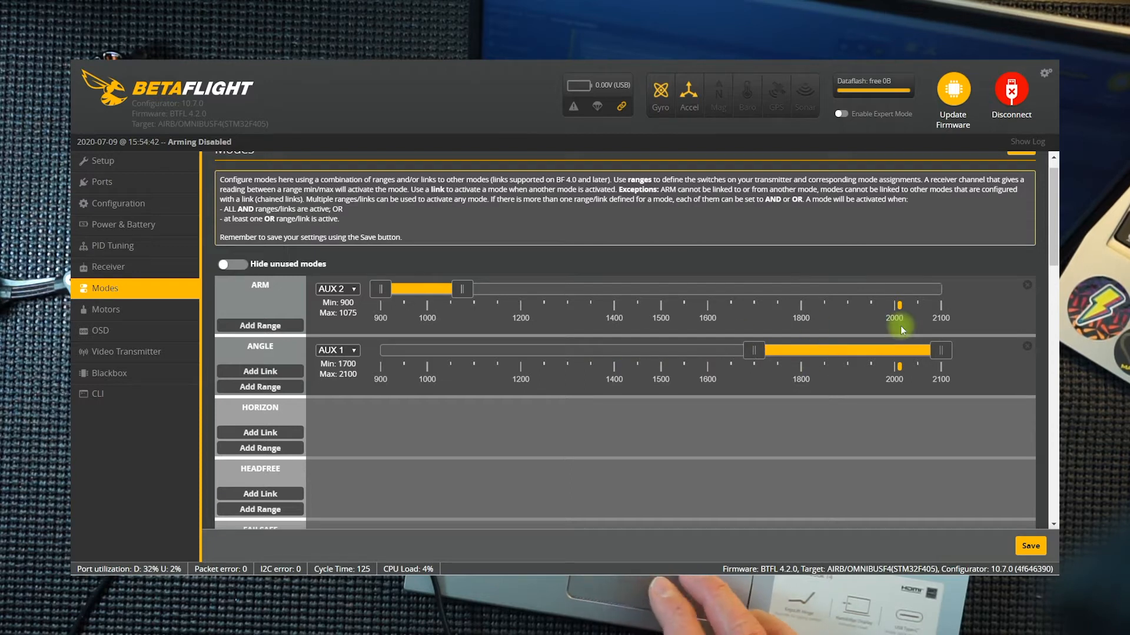
{"action": "left_click_drag", "start_coordinate": [754, 351], "coordinate": [832, 351]}
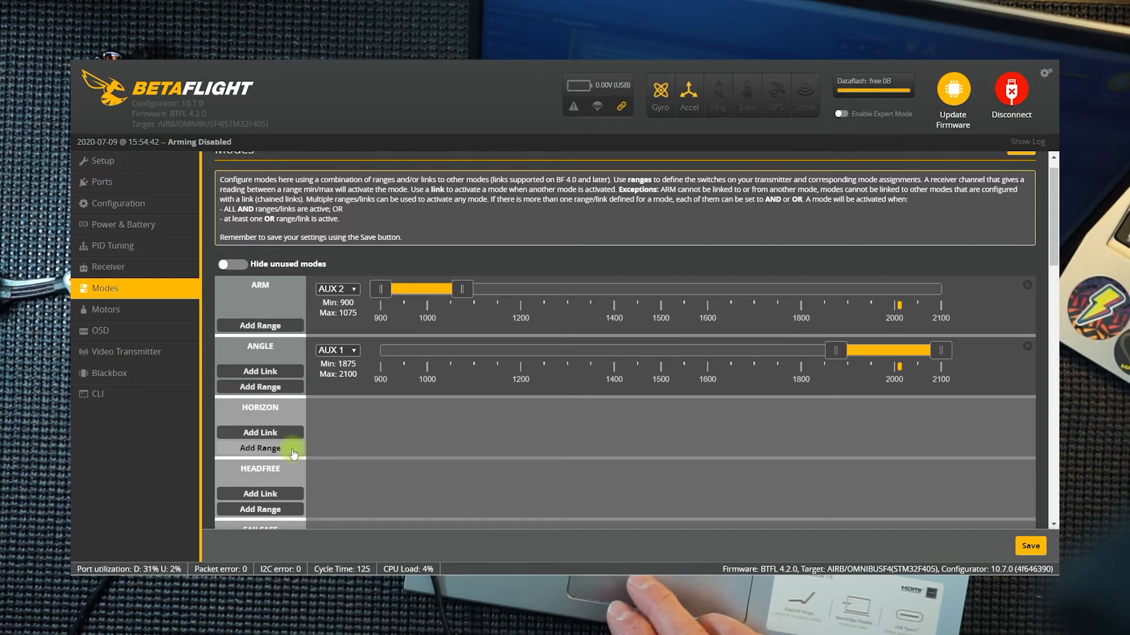
- Assign HORIZON mode to AUX 1 with an activation range of 1400–1575
{"action": "left_click", "coordinate": [259, 447]}
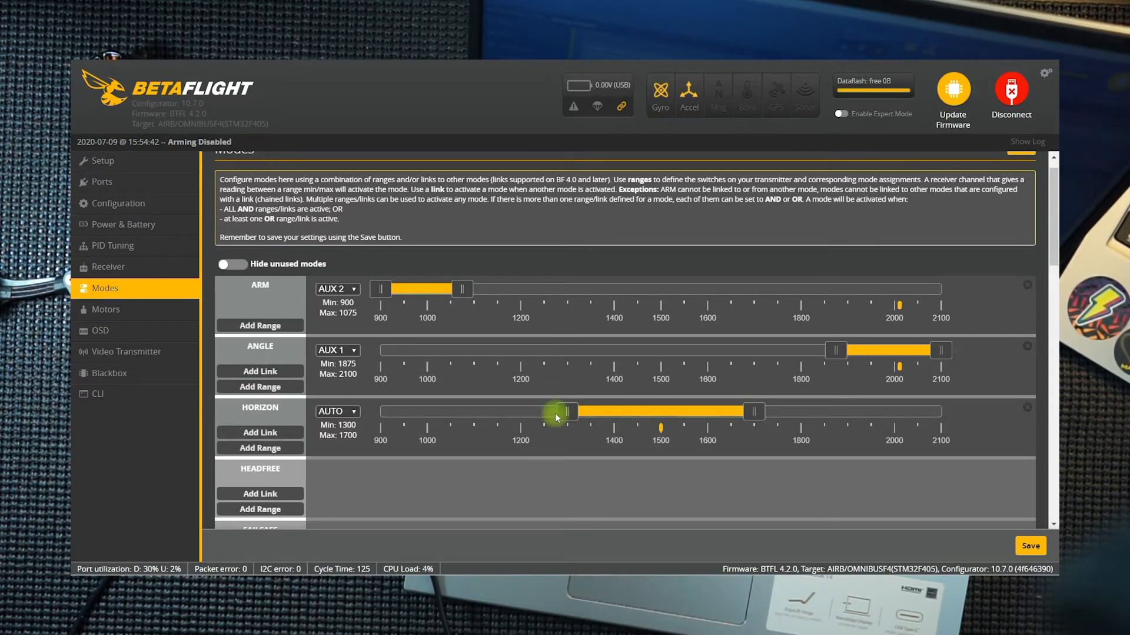
{"action": "left_click", "coordinate": [337, 412]}
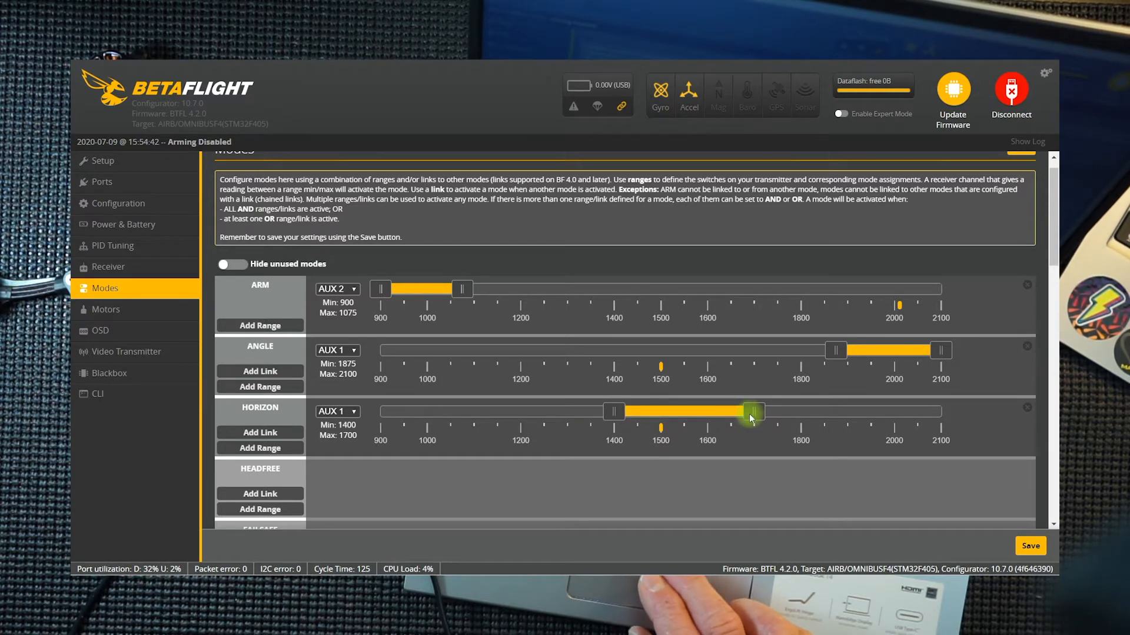
{"action": "left_click_drag", "start_coordinate": [752, 411], "coordinate": [695, 412]}
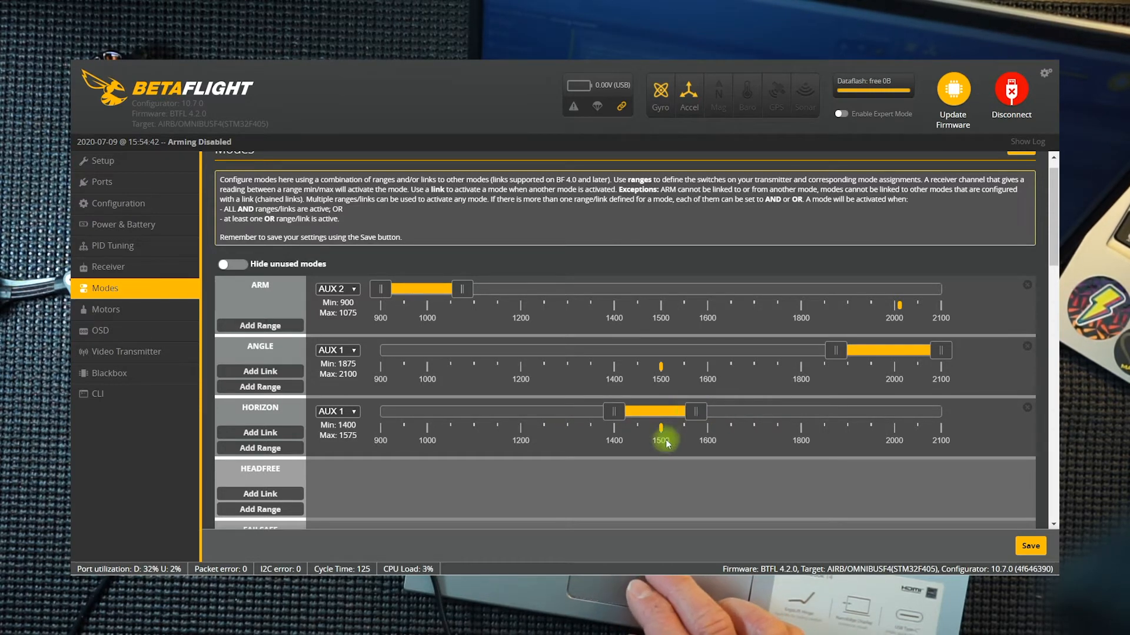
{"action": "mouse_move", "coordinate": [666, 373]}
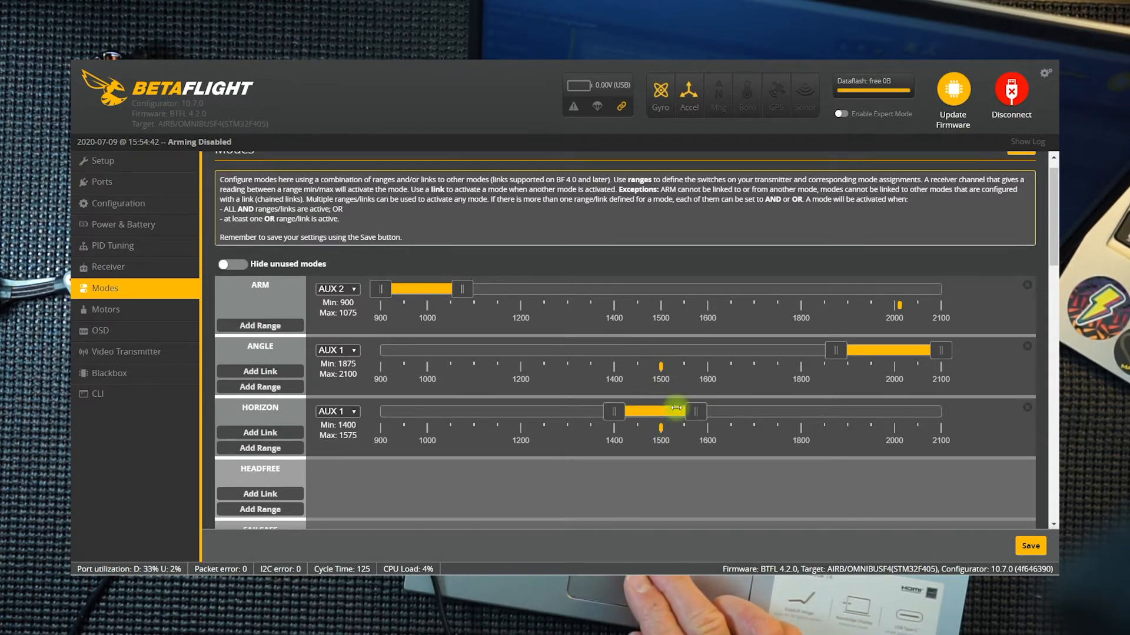
{"action": "left_click_drag", "start_coordinate": [695, 412], "coordinate": [681, 420]}
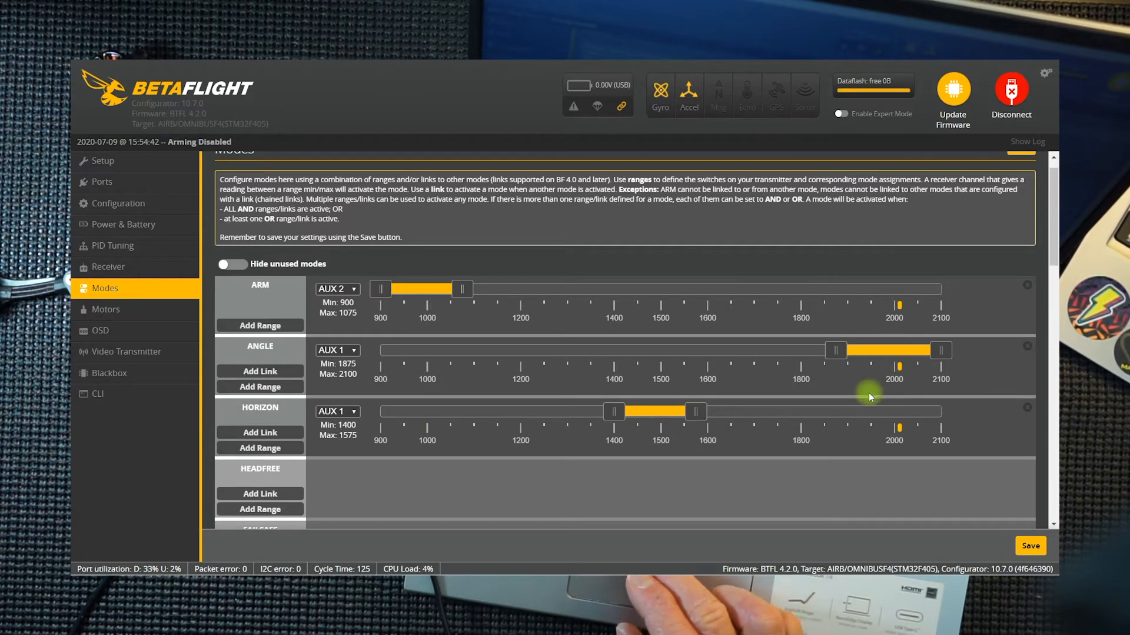
{"action": "mouse_move", "coordinate": [832, 384]}
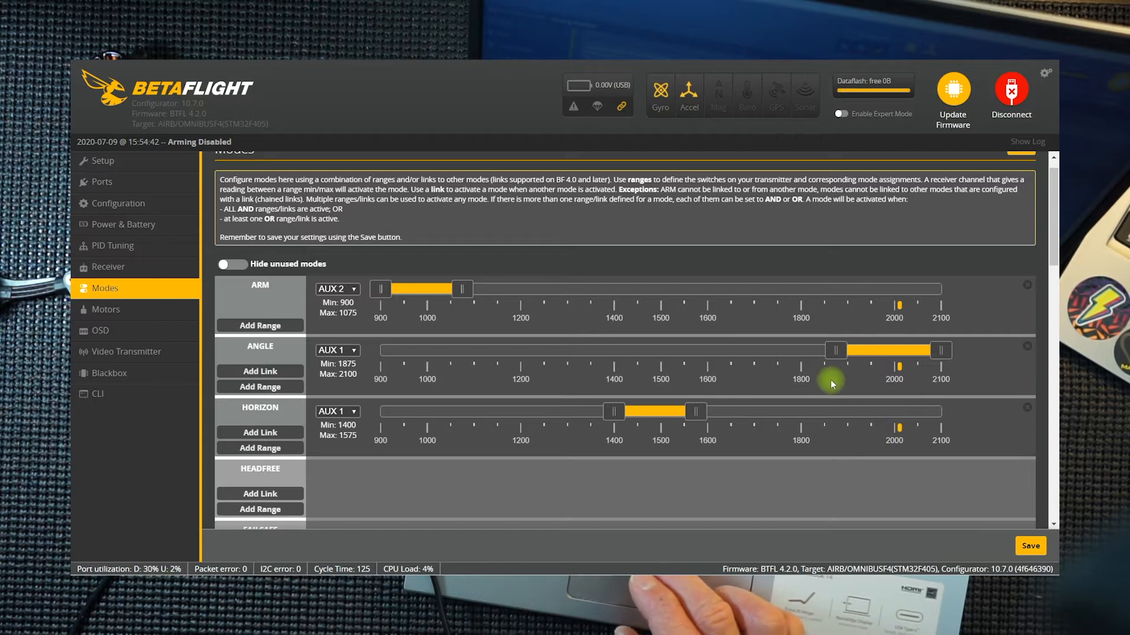
{"action": "mouse_move", "coordinate": [887, 368]}
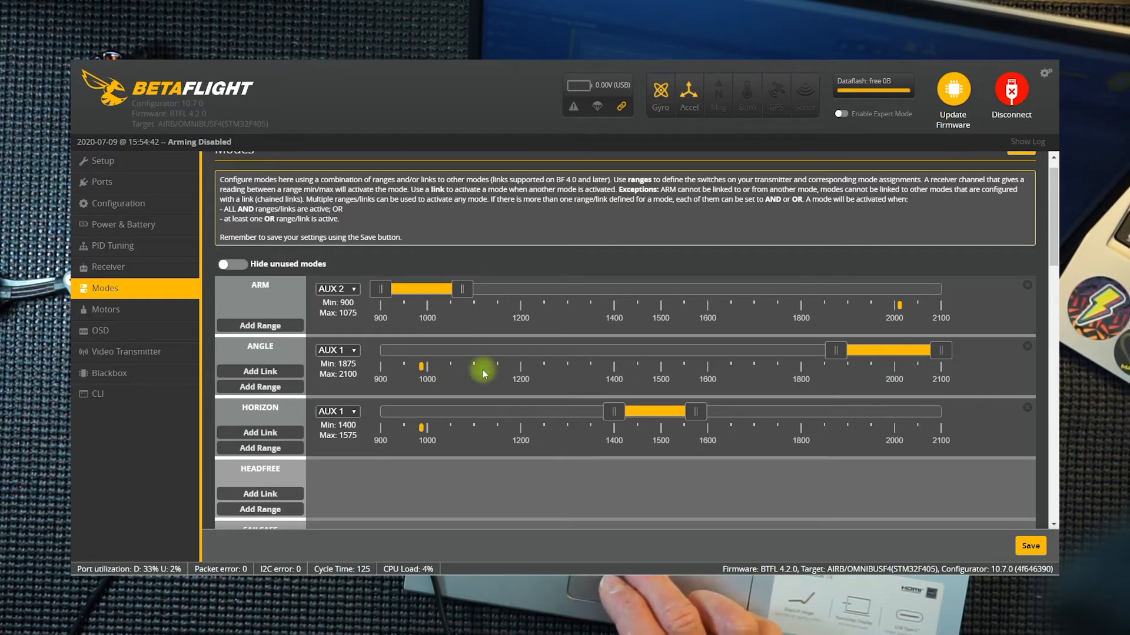
{"action": "mouse_move", "coordinate": [367, 399]}
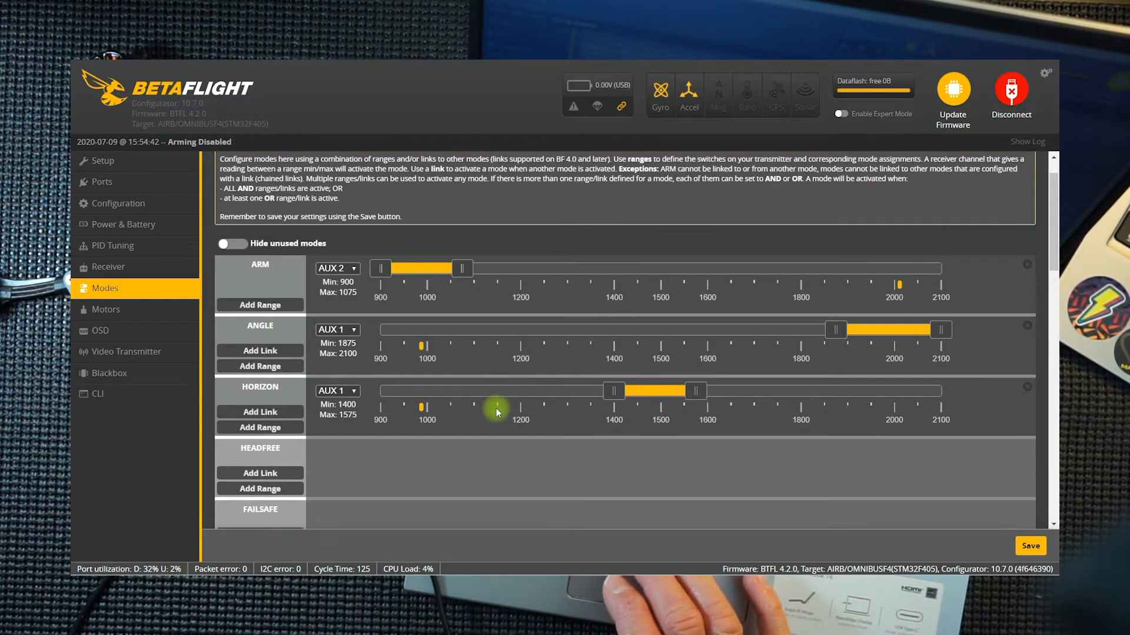
- Assign BEEPER mode to AUX 3 with an activation range of 1900–2100
{"action": "scroll", "scroll_direction": "down", "scroll_amount": 3}
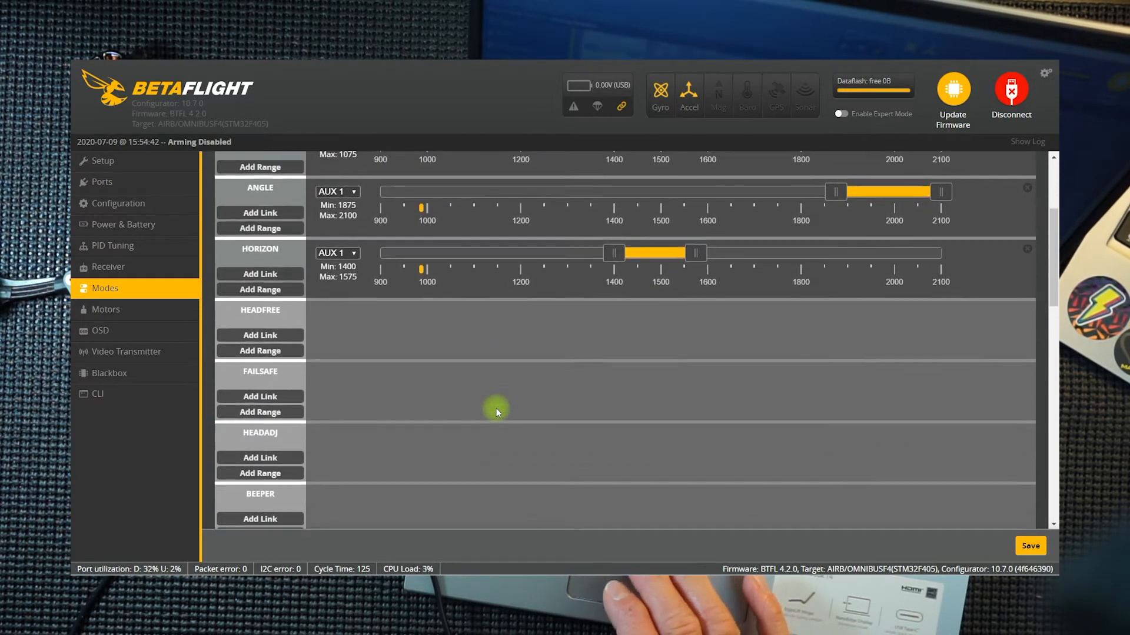
{"action": "scroll", "scroll_direction": "down", "scroll_amount": 3}
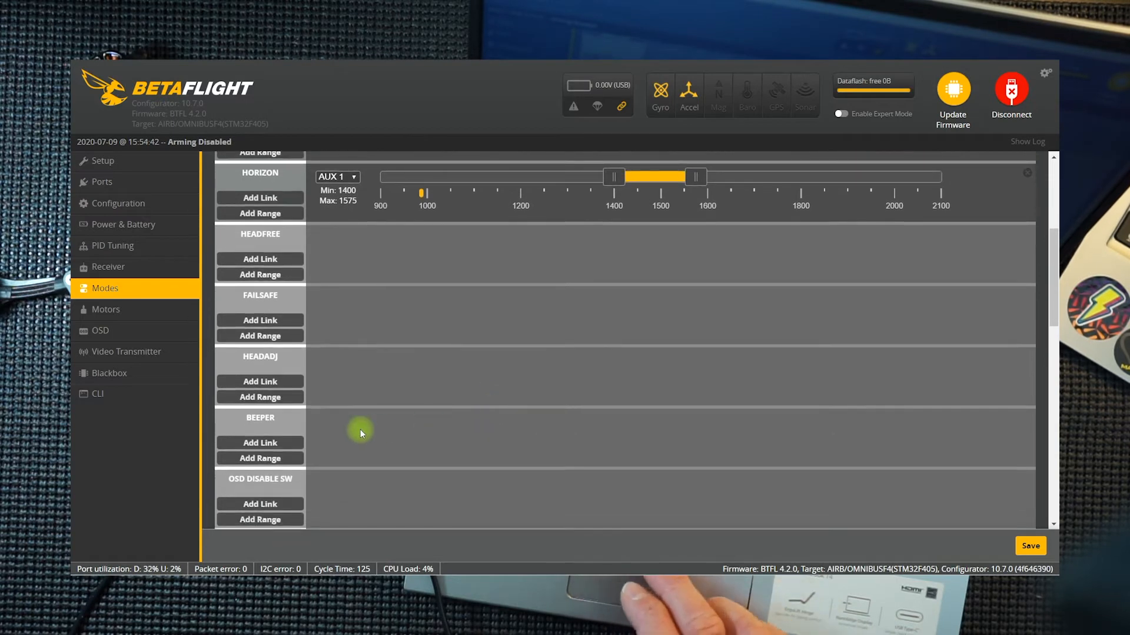
{"action": "left_click", "coordinate": [259, 458]}
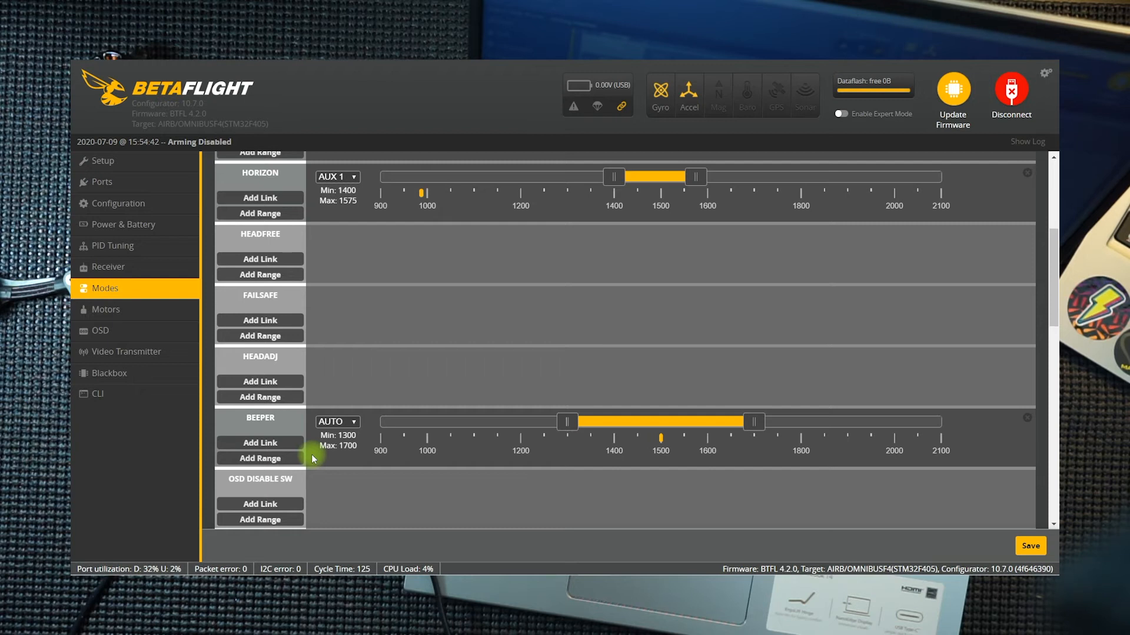
{"action": "left_click", "coordinate": [336, 421]}
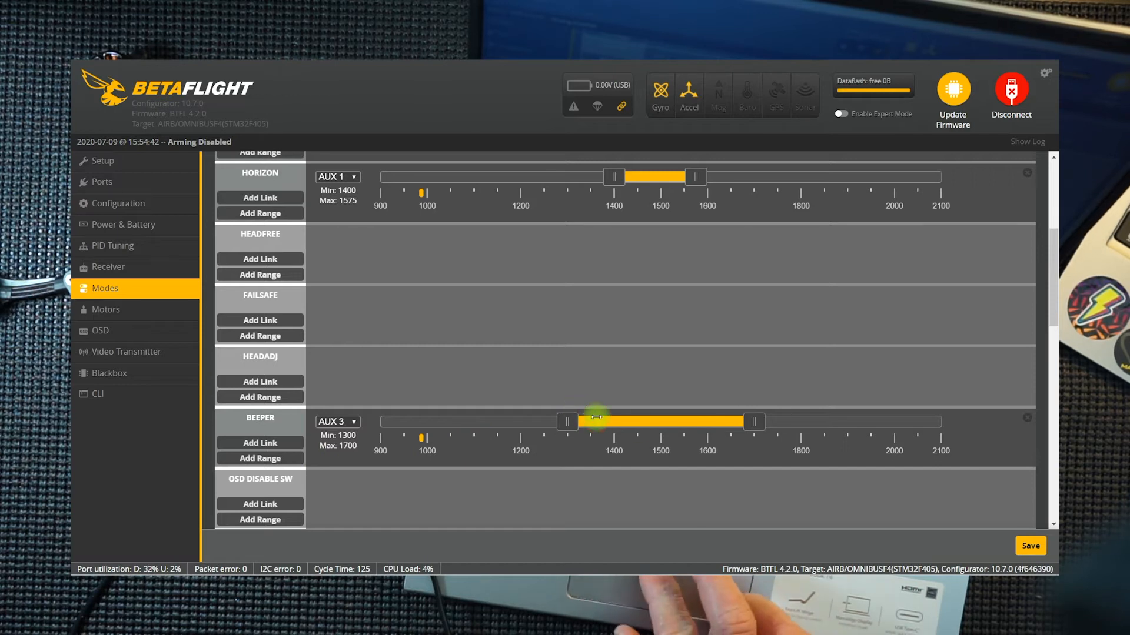
{"action": "left_click_drag", "start_coordinate": [570, 421], "coordinate": [764, 421]}
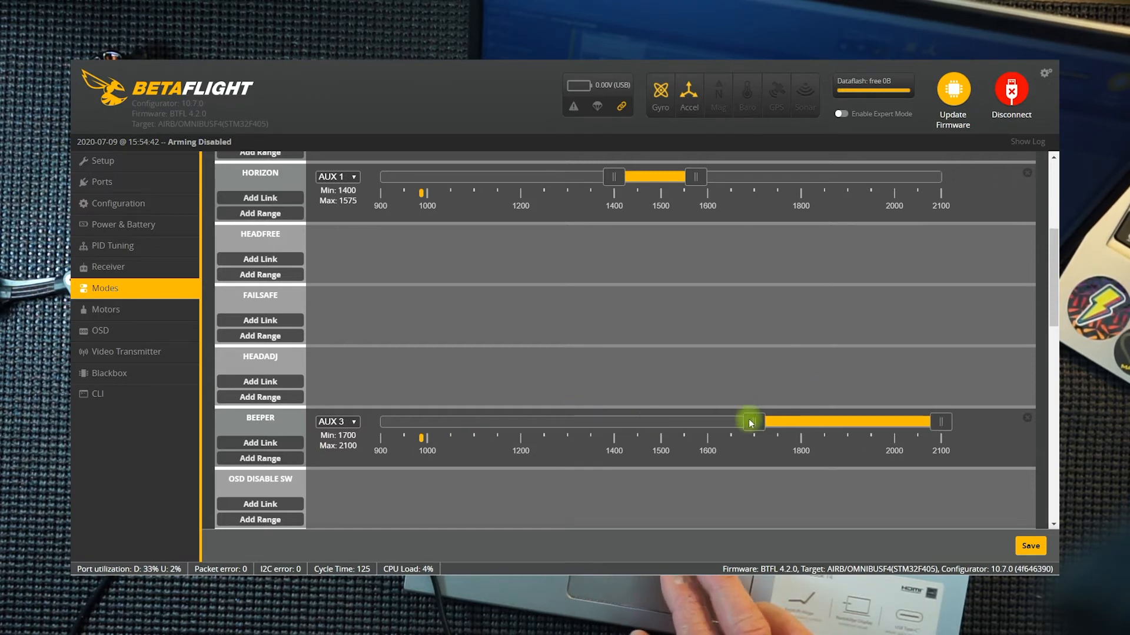
{"action": "left_click_drag", "start_coordinate": [752, 421], "coordinate": [846, 421]}
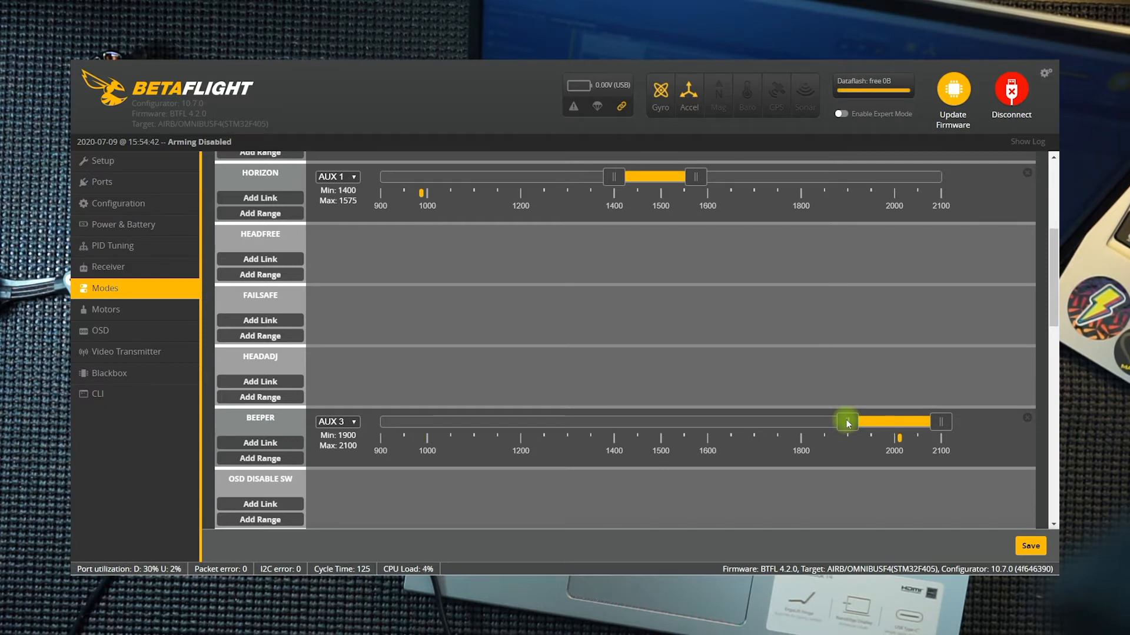
- Save the mode assignments to the flight controller's EEPROM
{"action": "scroll", "scroll_direction": "down", "scroll_amount": 3}
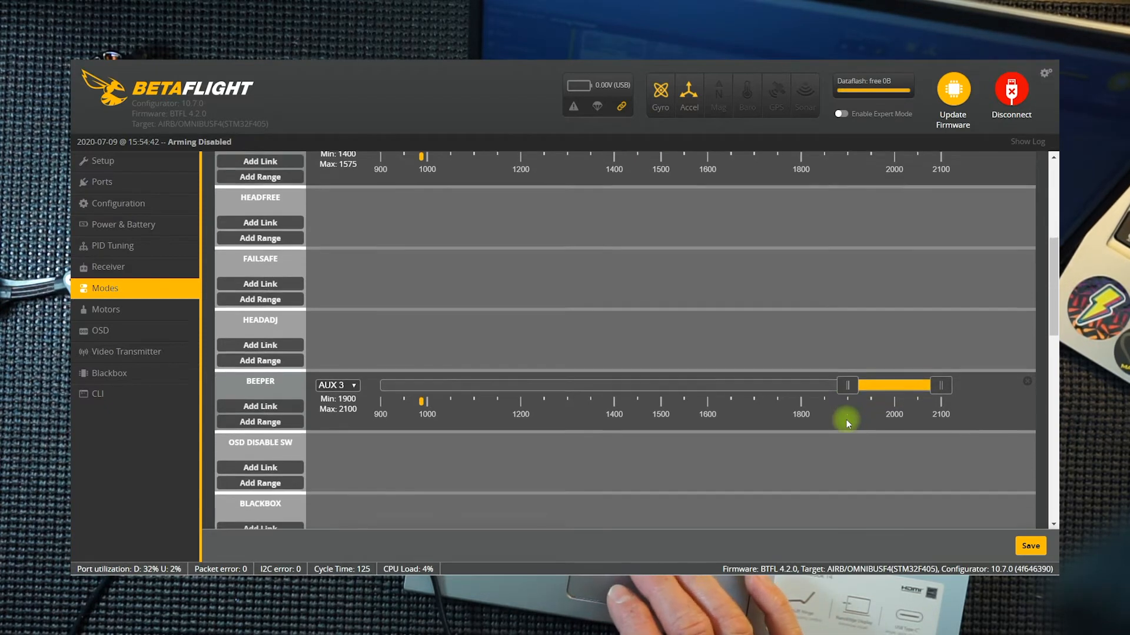
{"action": "scroll", "scroll_direction": "down", "scroll_amount": 3}
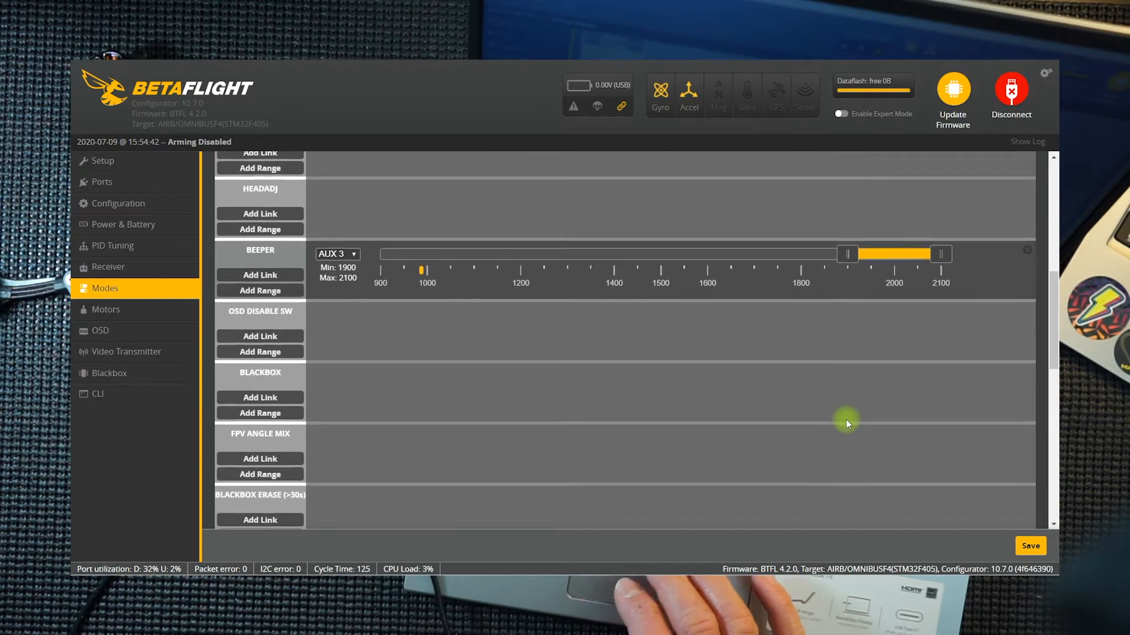
{"action": "scroll", "scroll_direction": "down", "scroll_amount": 3}
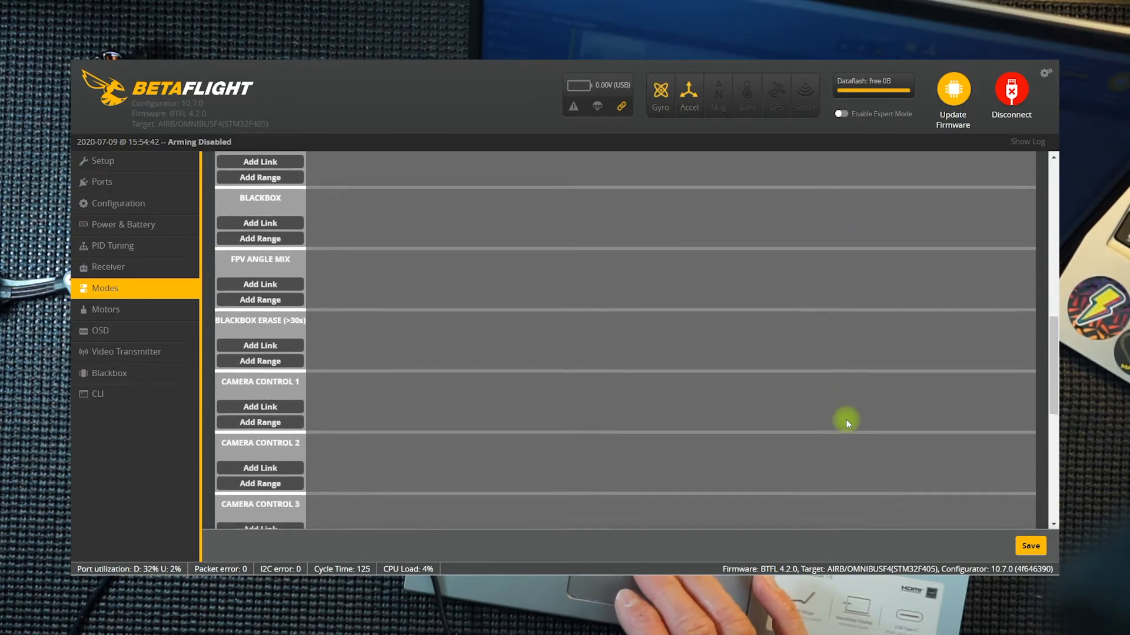
{"action": "scroll", "scroll_direction": "down", "scroll_amount": 3}
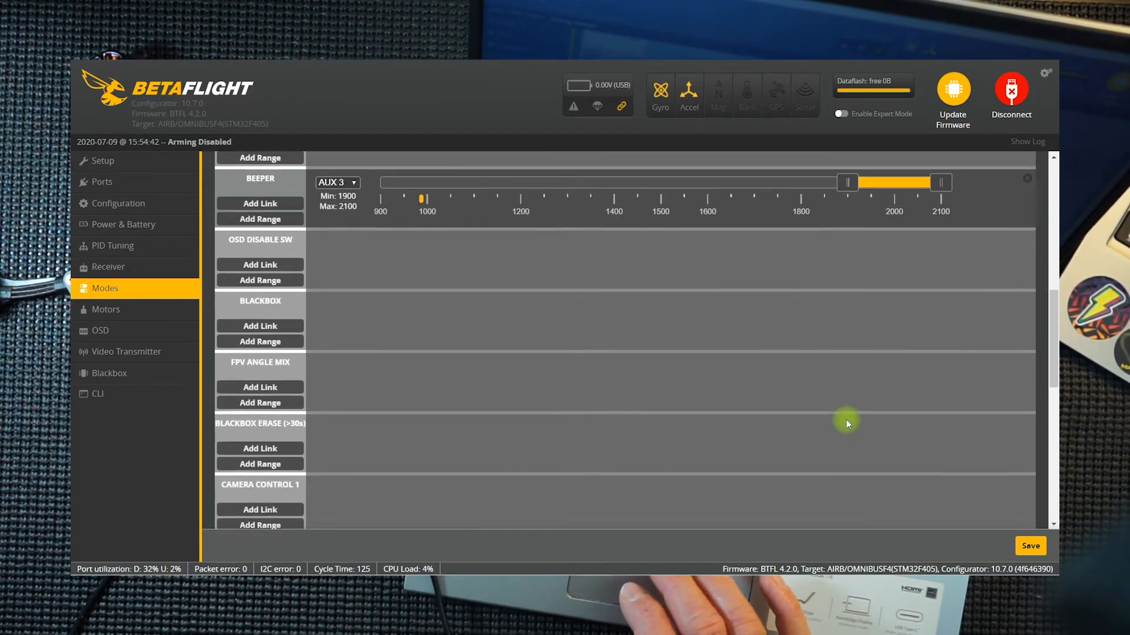
{"action": "scroll", "scroll_direction": "down", "scroll_amount": 3}
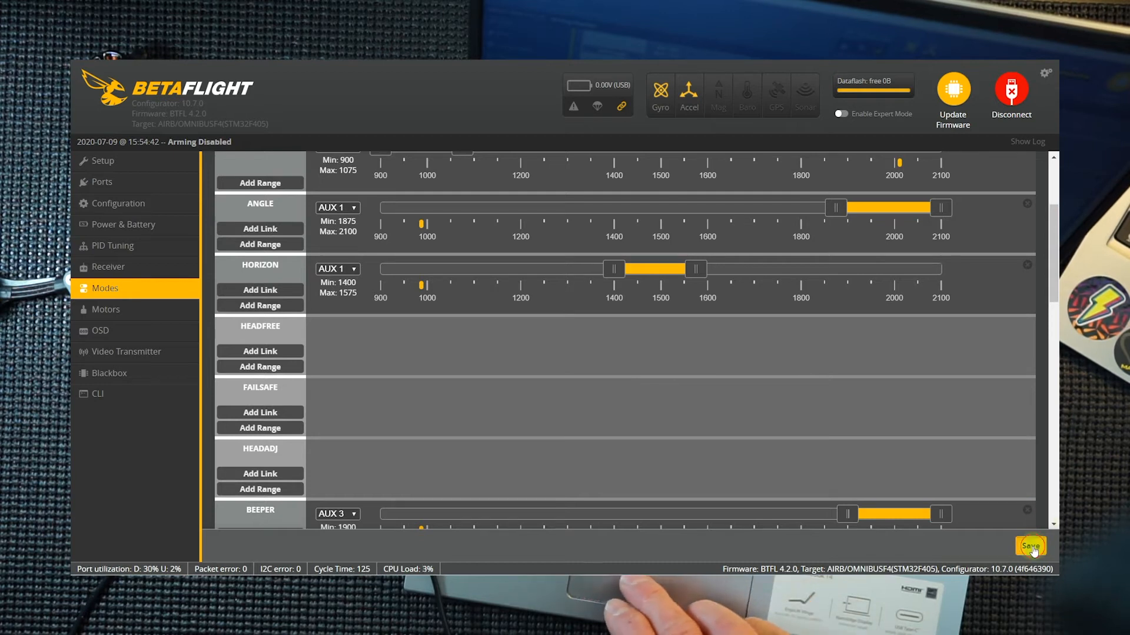
{"action": "left_click", "coordinate": [1028, 546]}
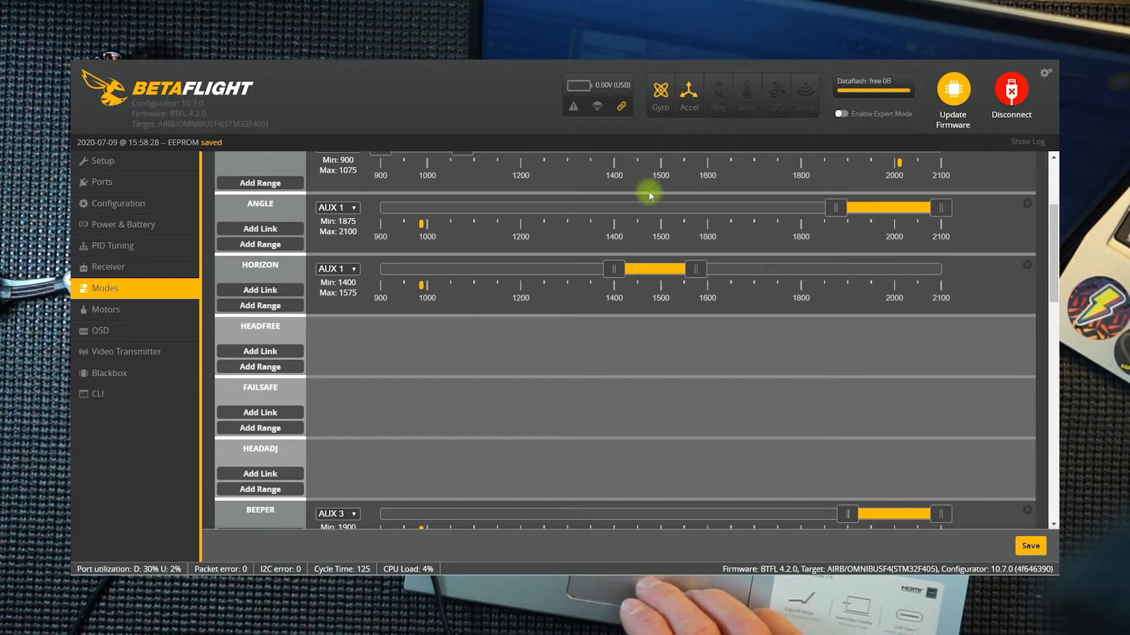
{"action": "mouse_move", "coordinate": [458, 210]}
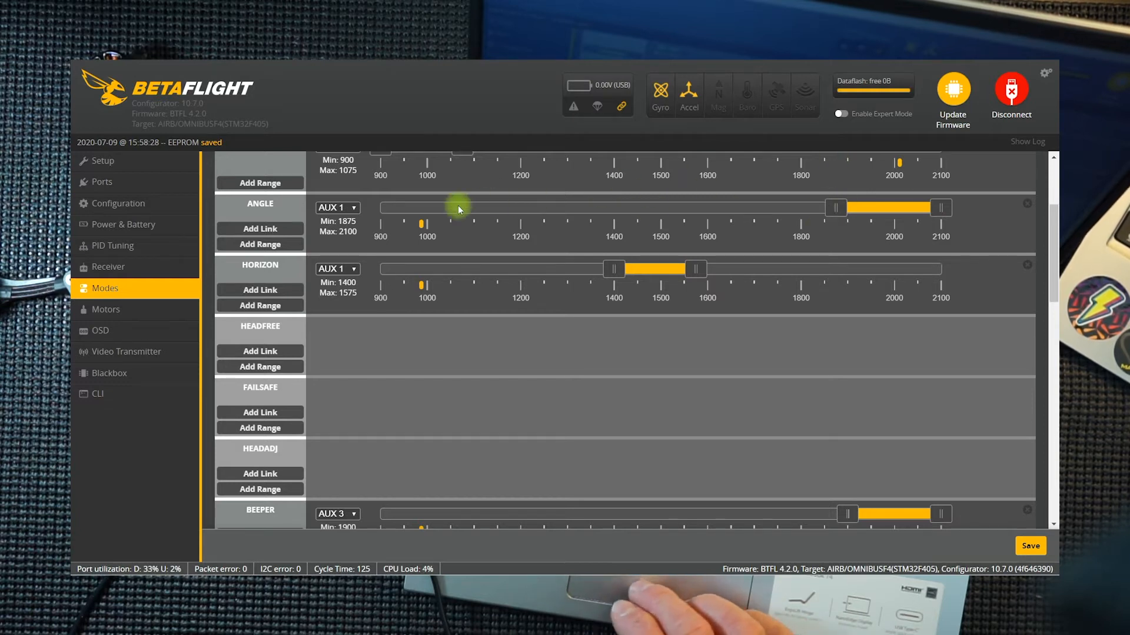
- Enable motor test mode on the Motors page by acknowledging the propellers are off
{"action": "left_click", "coordinate": [106, 310]}
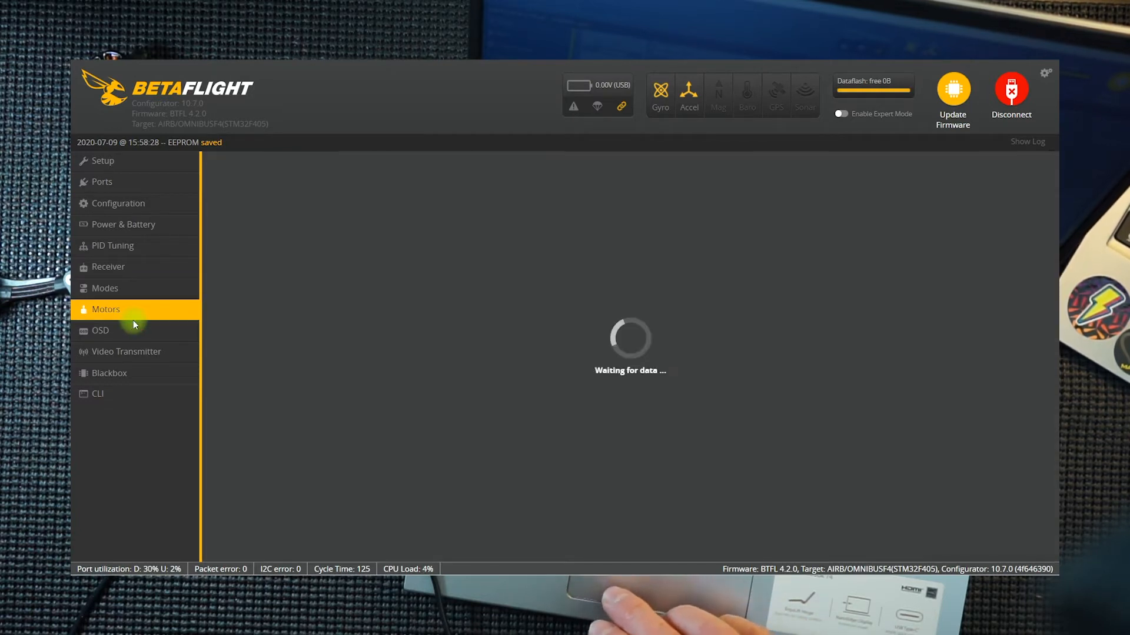
{"action": "left_click", "coordinate": [105, 310]}
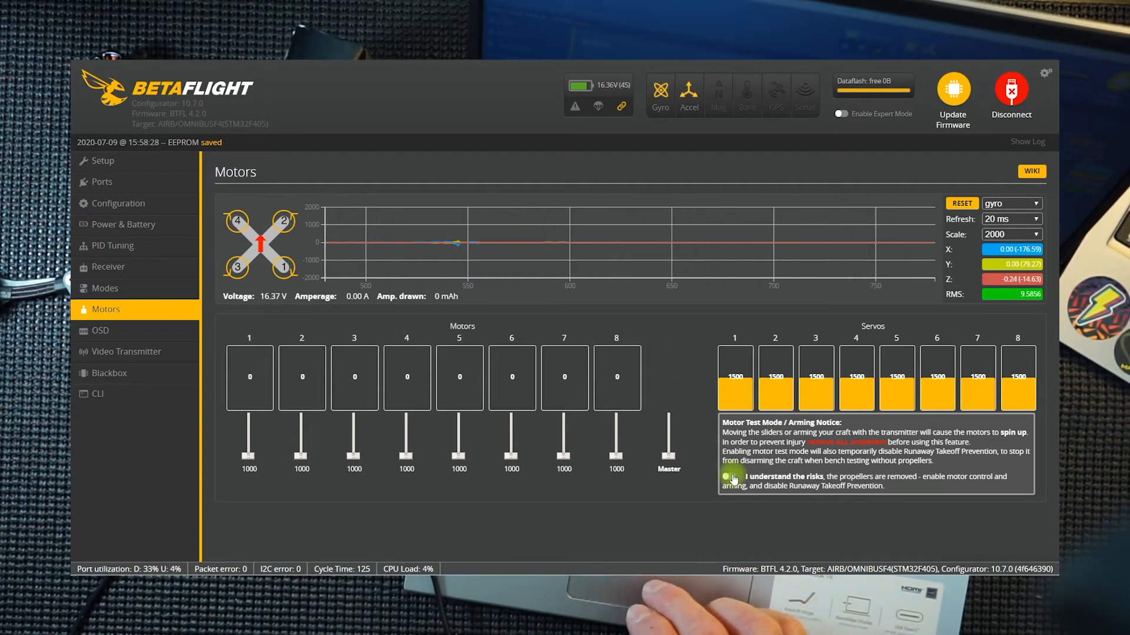
{"action": "left_click", "coordinate": [727, 477]}
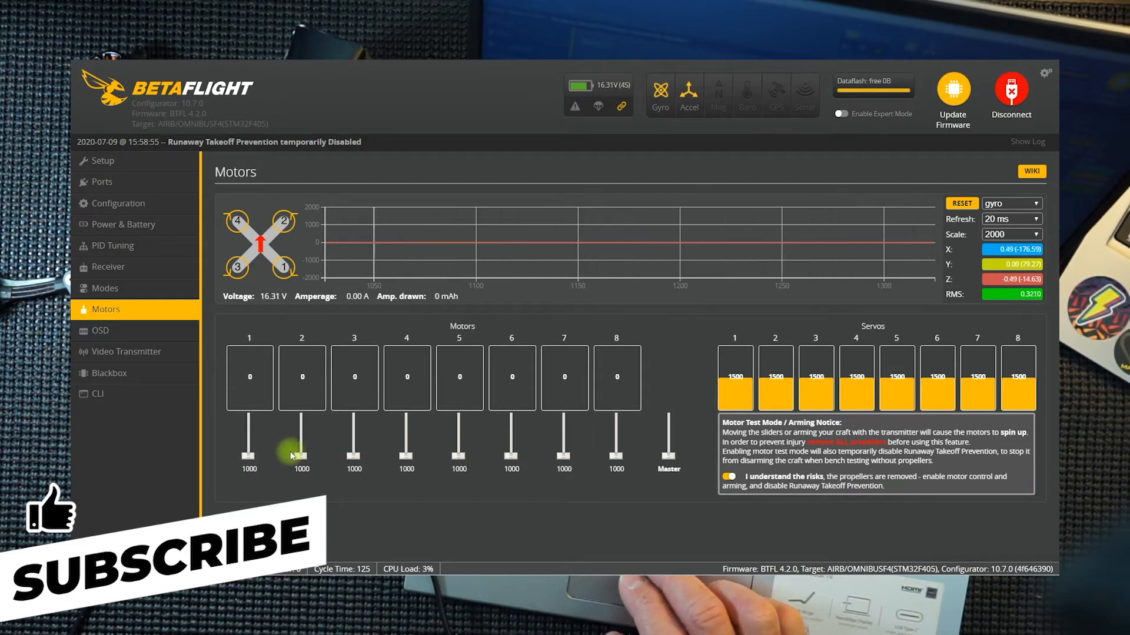
{"action": "mouse_move", "coordinate": [879, 294]}
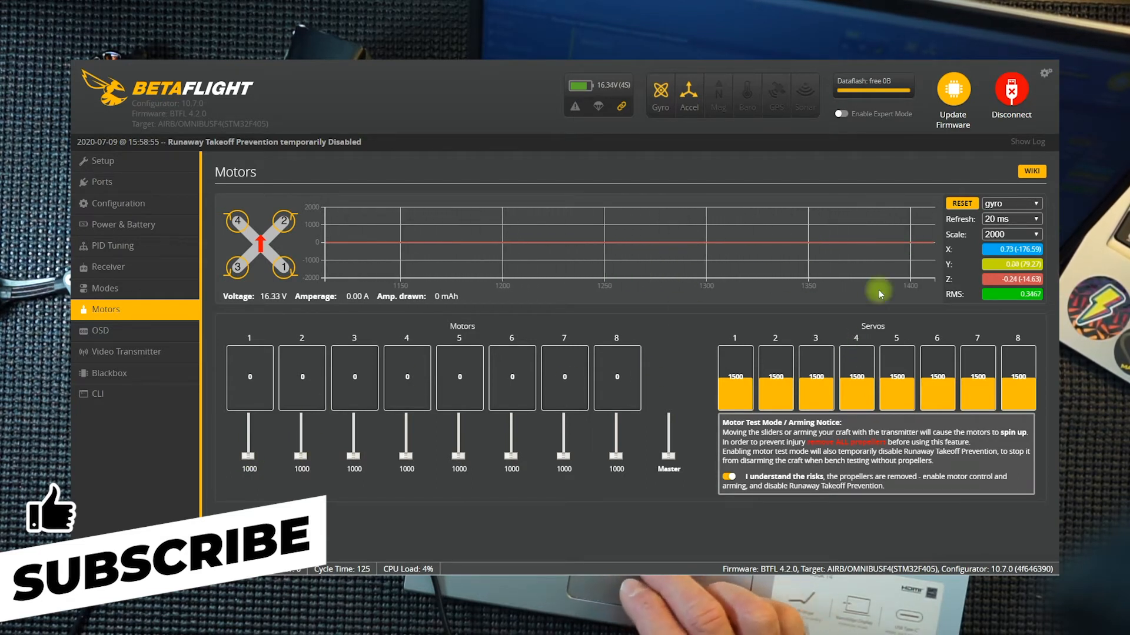
{"action": "left_click", "coordinate": [962, 203]}
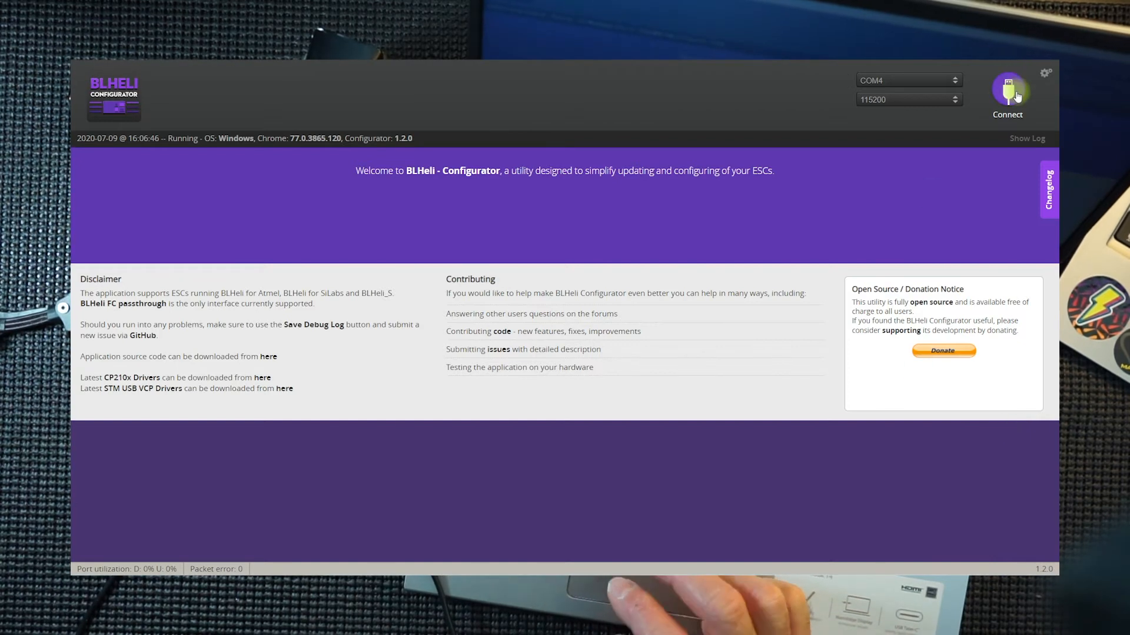
- Connect in BLHeli Configurator, read the ESC setup, and disconnect when no ESCs appear
{"action": "left_click", "coordinate": [1008, 92]}
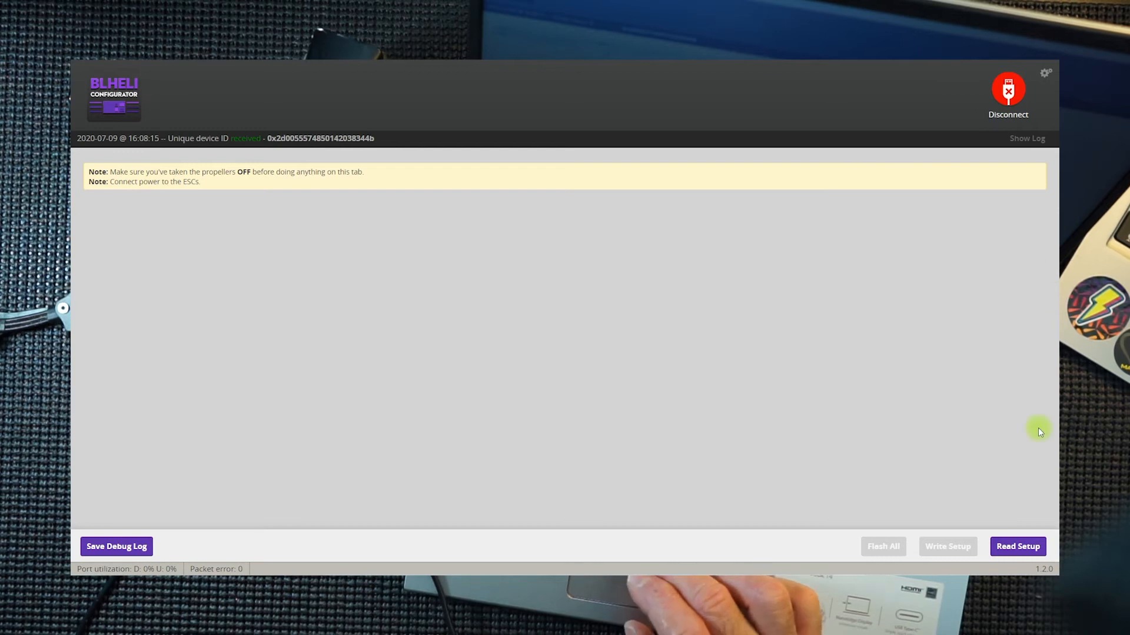
{"action": "mouse_move", "coordinate": [309, 169]}
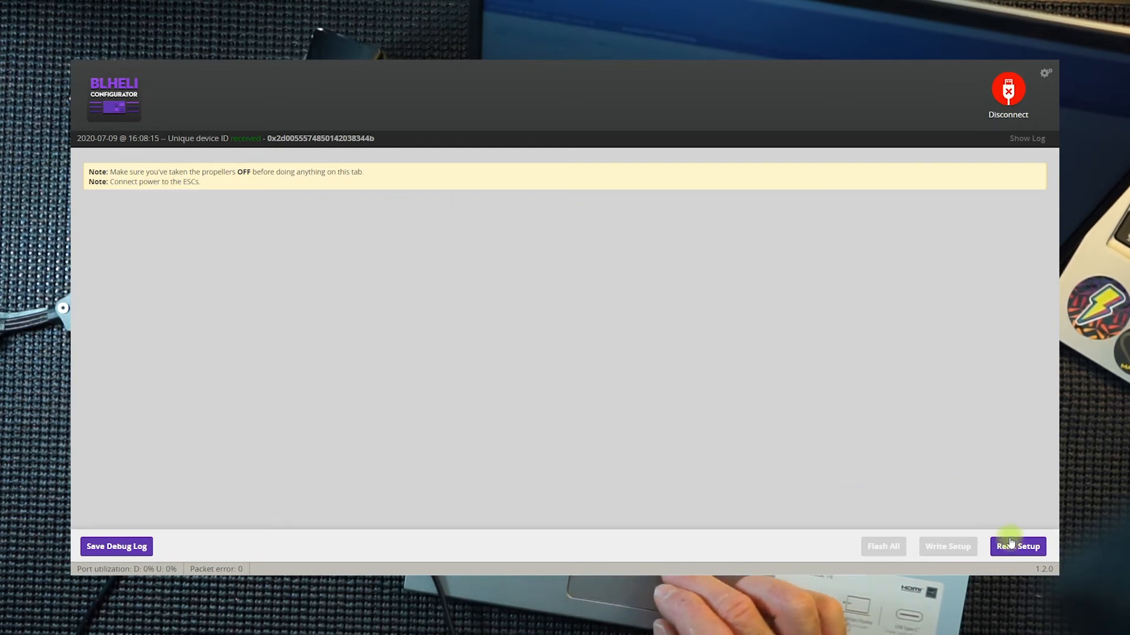
{"action": "left_click", "coordinate": [1017, 546]}
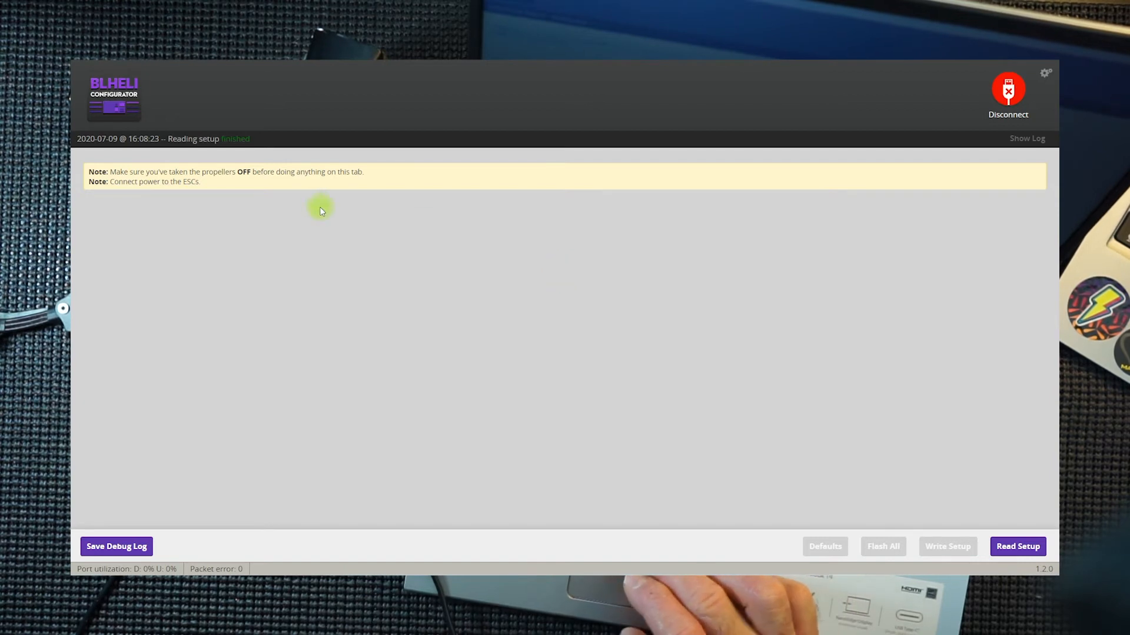
{"action": "mouse_move", "coordinate": [1052, 569]}
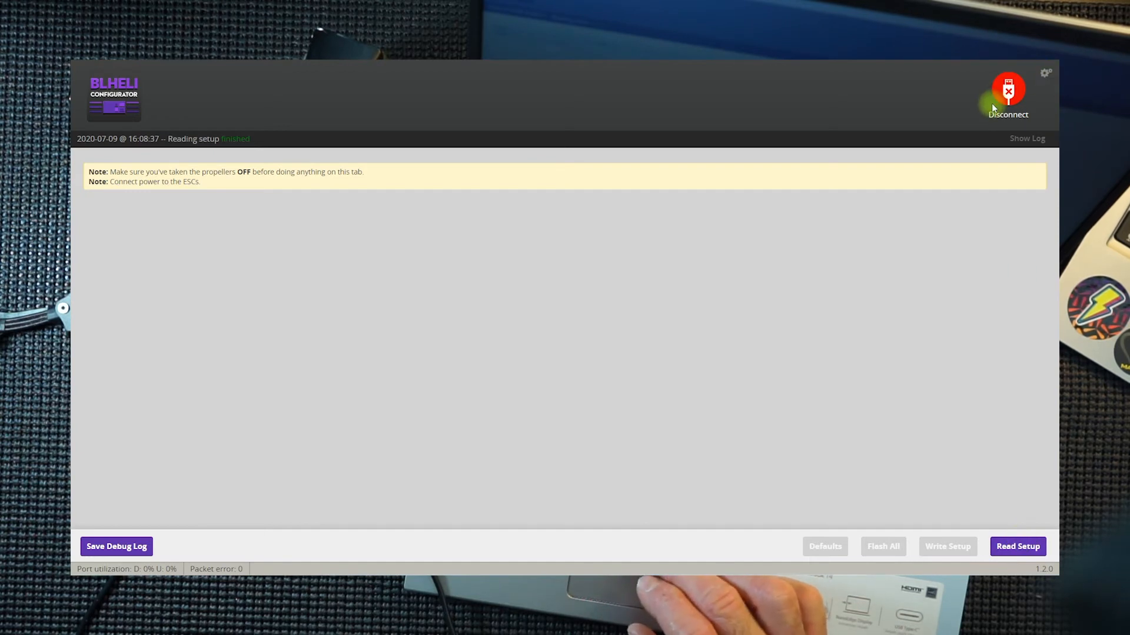
{"action": "left_click", "coordinate": [1007, 94]}
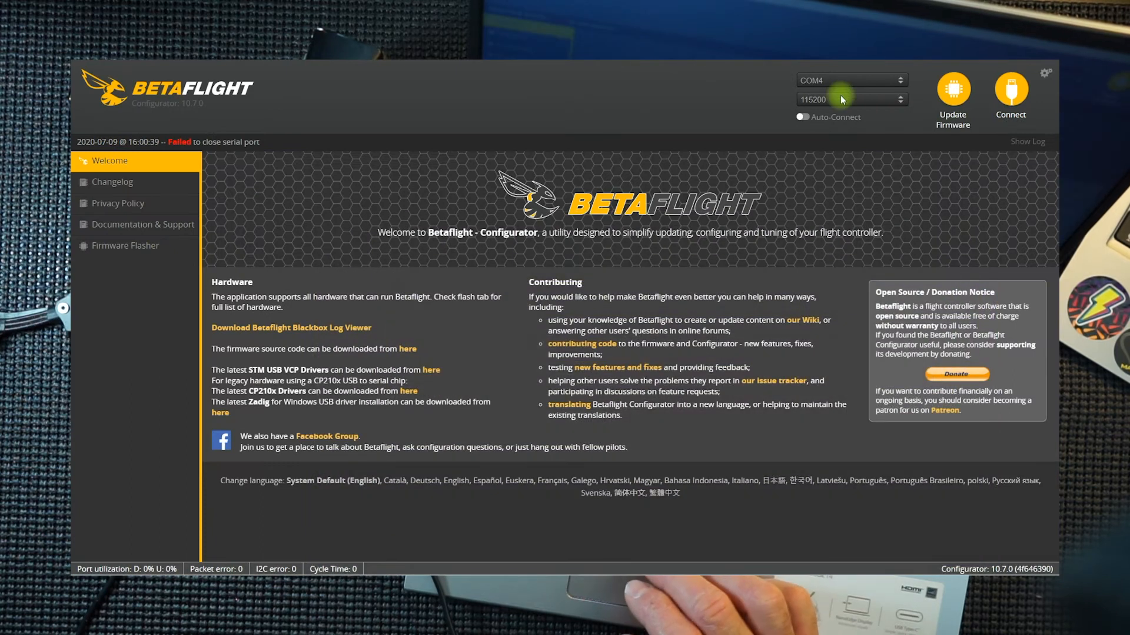
- Reconnect, dismiss the warning, and check the ESC/Motor protocol on the Configuration page (DISABLED)
{"action": "left_click", "coordinate": [1009, 94]}
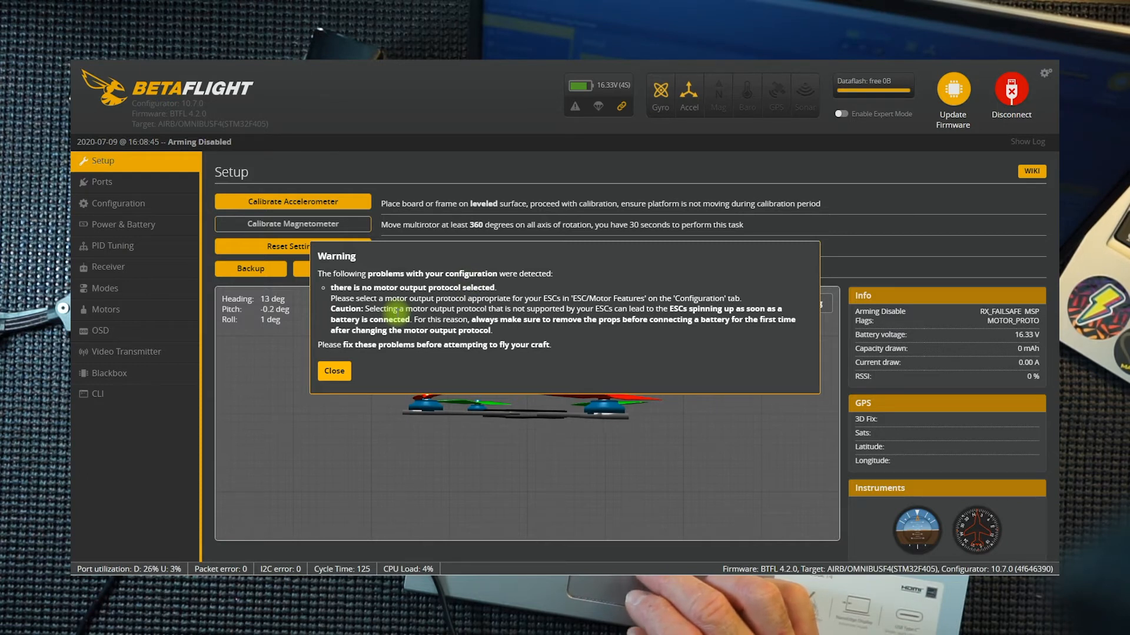
{"action": "left_click", "coordinate": [333, 370]}
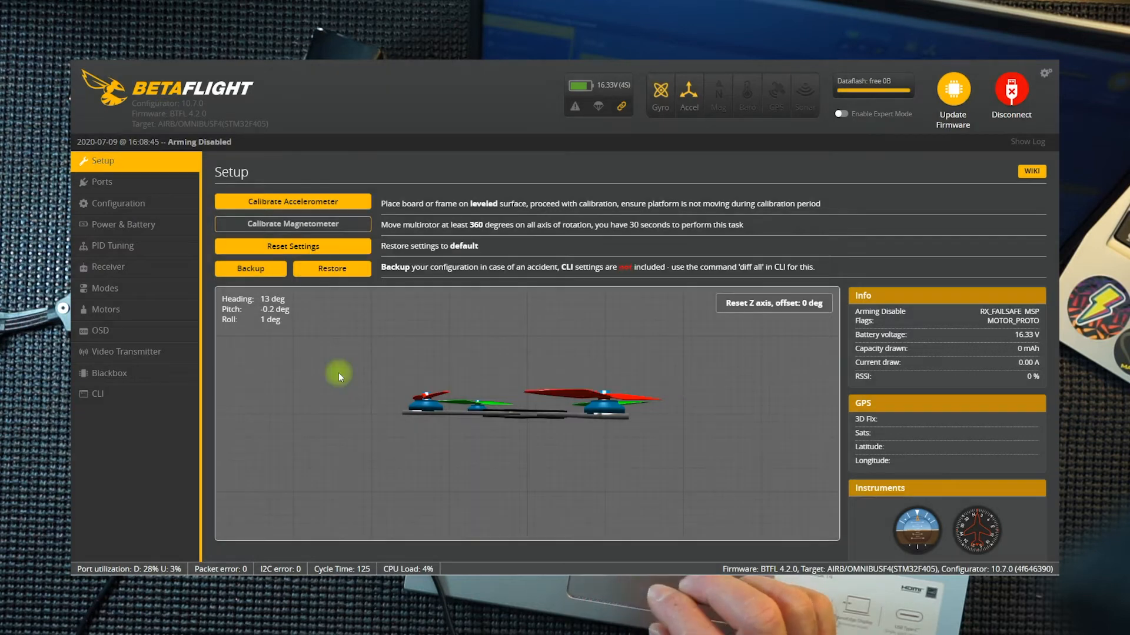
{"action": "left_click", "coordinate": [118, 203]}
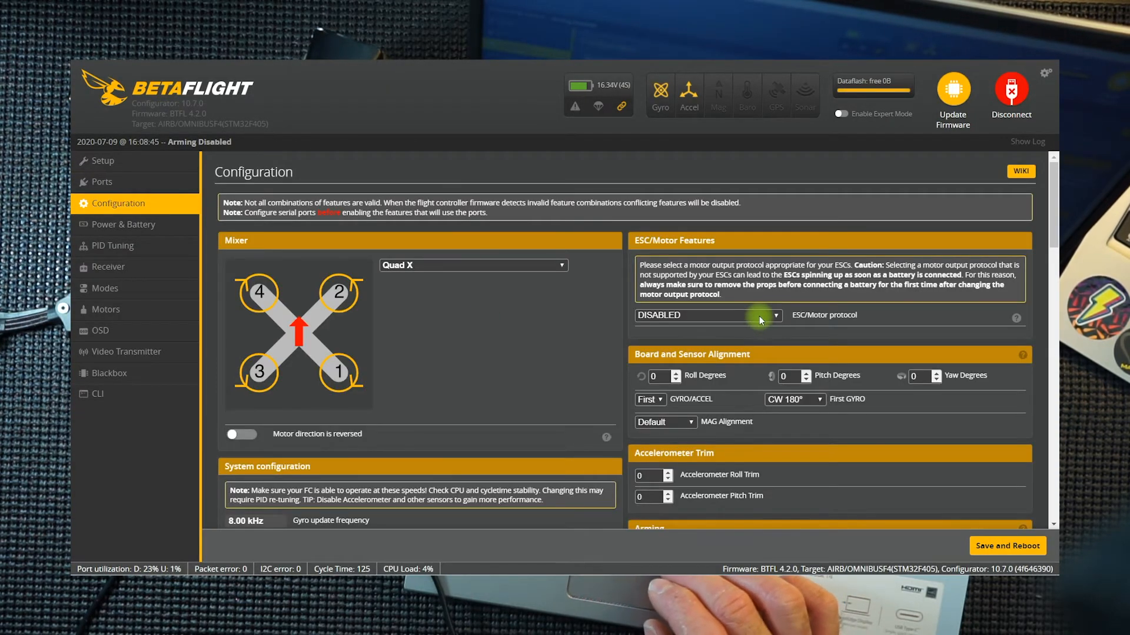
{"action": "left_click", "coordinate": [706, 315]}
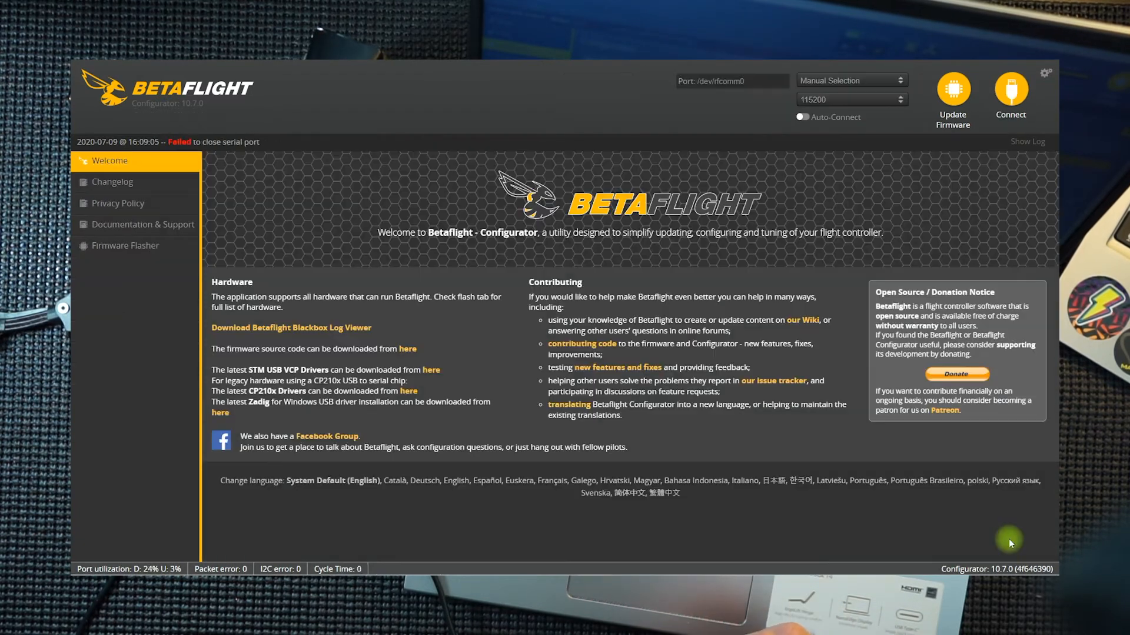
- Reconnect on COM4, enable motor test mode, and spin all motors with the Master slider
{"action": "left_click", "coordinate": [849, 81]}
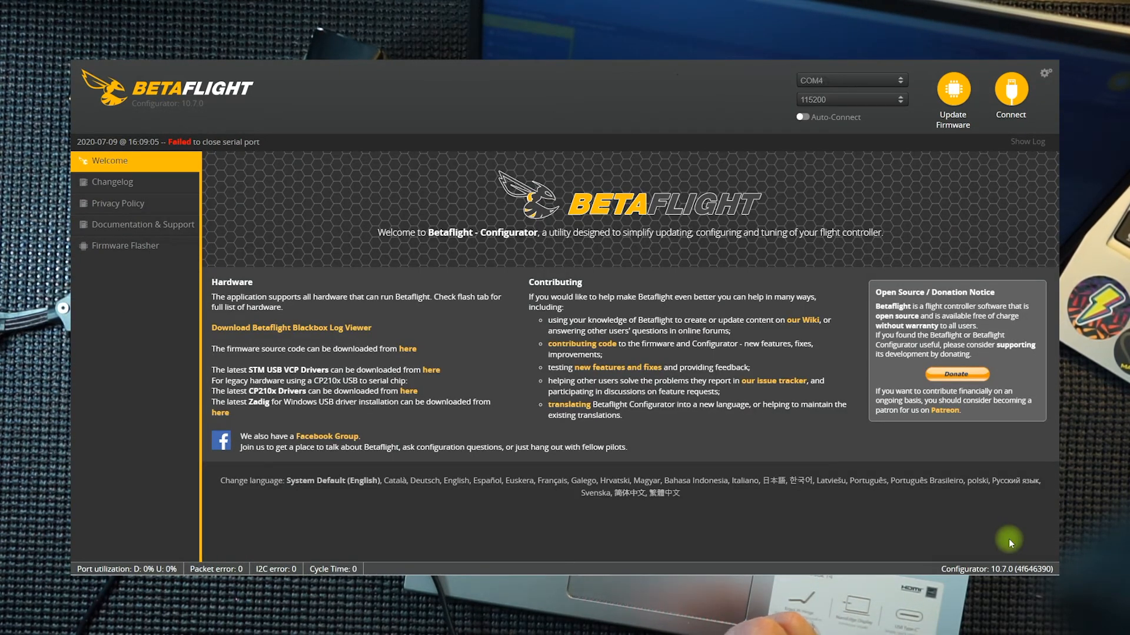
{"action": "mouse_move", "coordinate": [730, 358]}
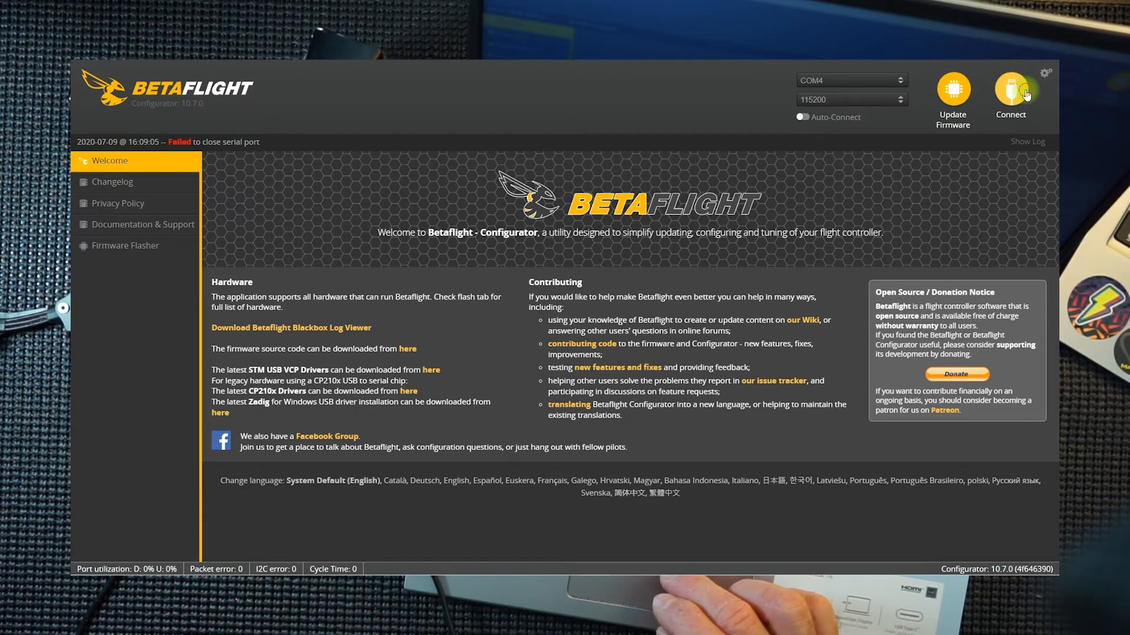
{"action": "left_click", "coordinate": [1010, 94]}
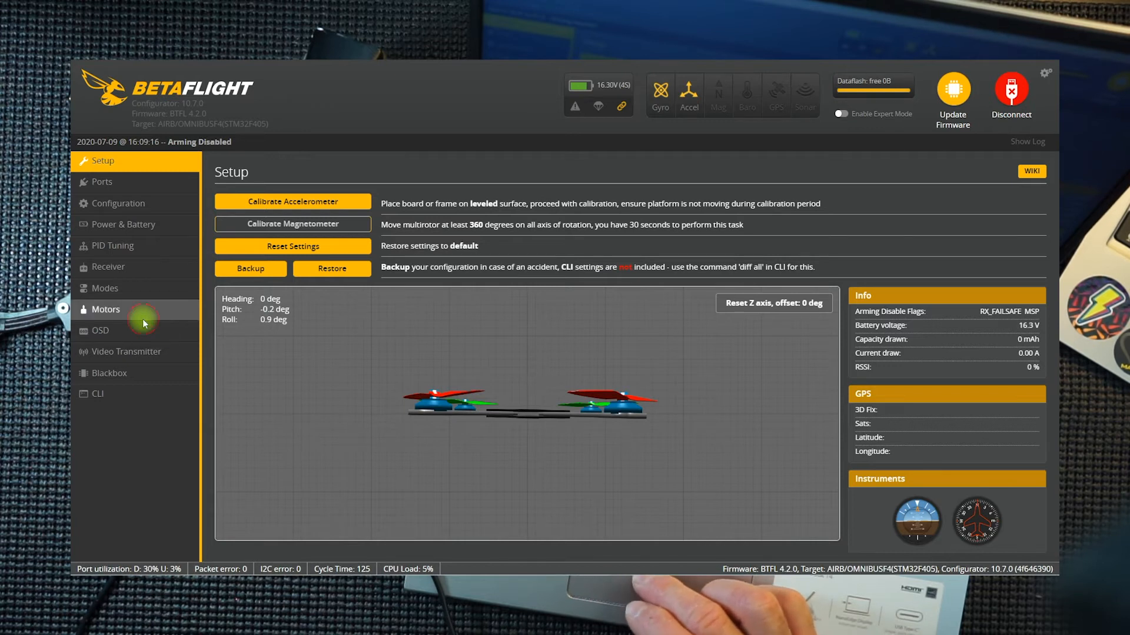
{"action": "left_click", "coordinate": [106, 309]}
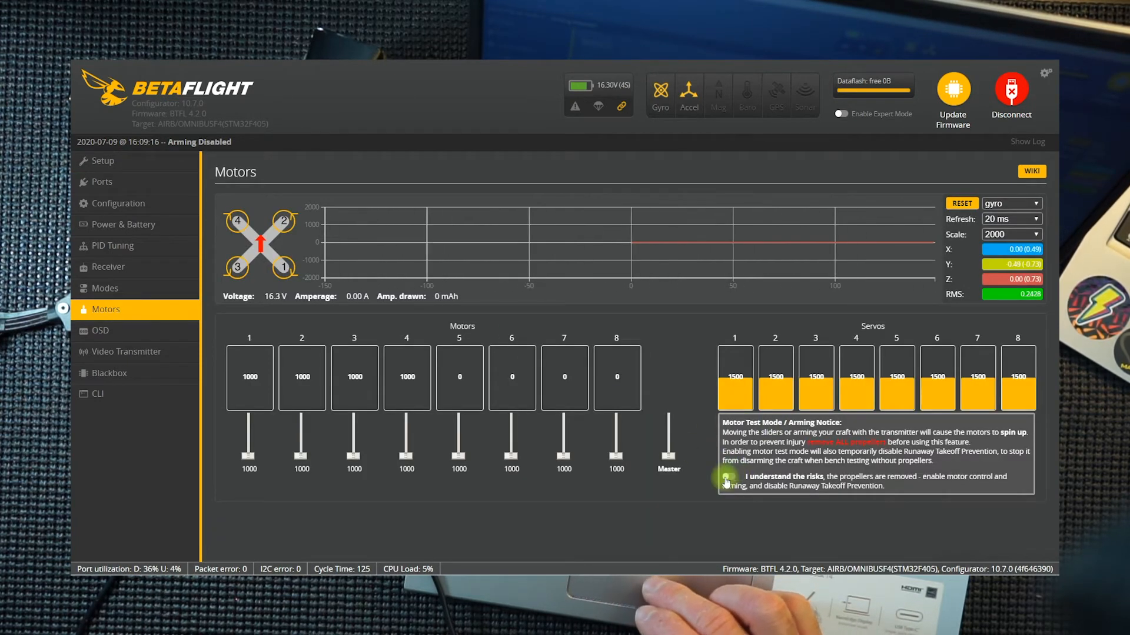
{"action": "left_click", "coordinate": [728, 476]}
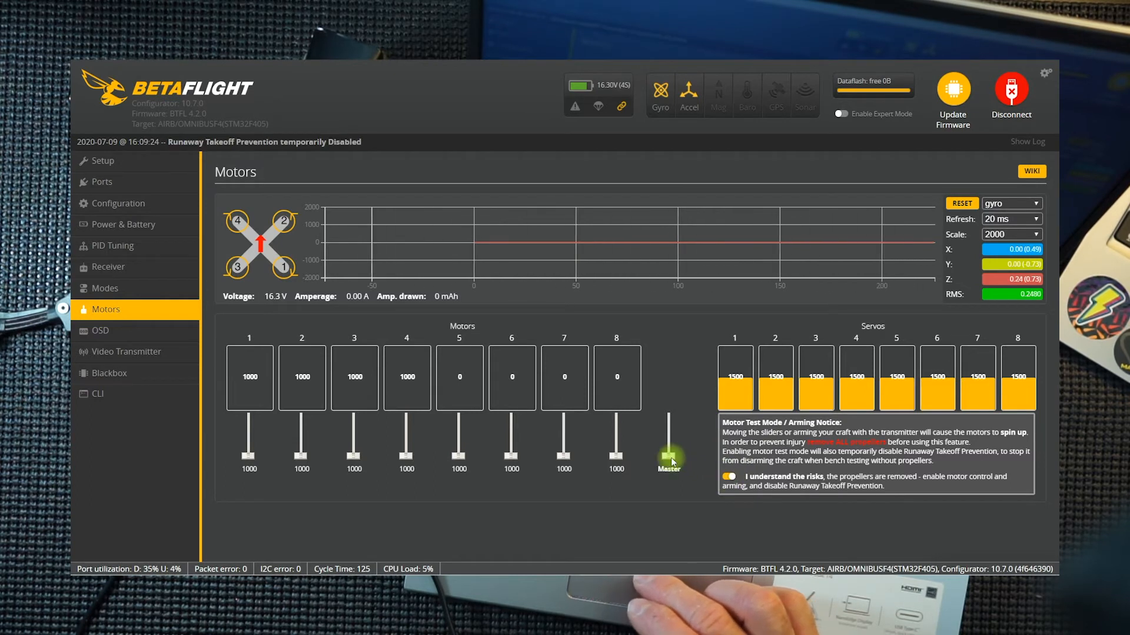
{"action": "left_click_drag", "start_coordinate": [669, 461], "coordinate": [668, 443]}
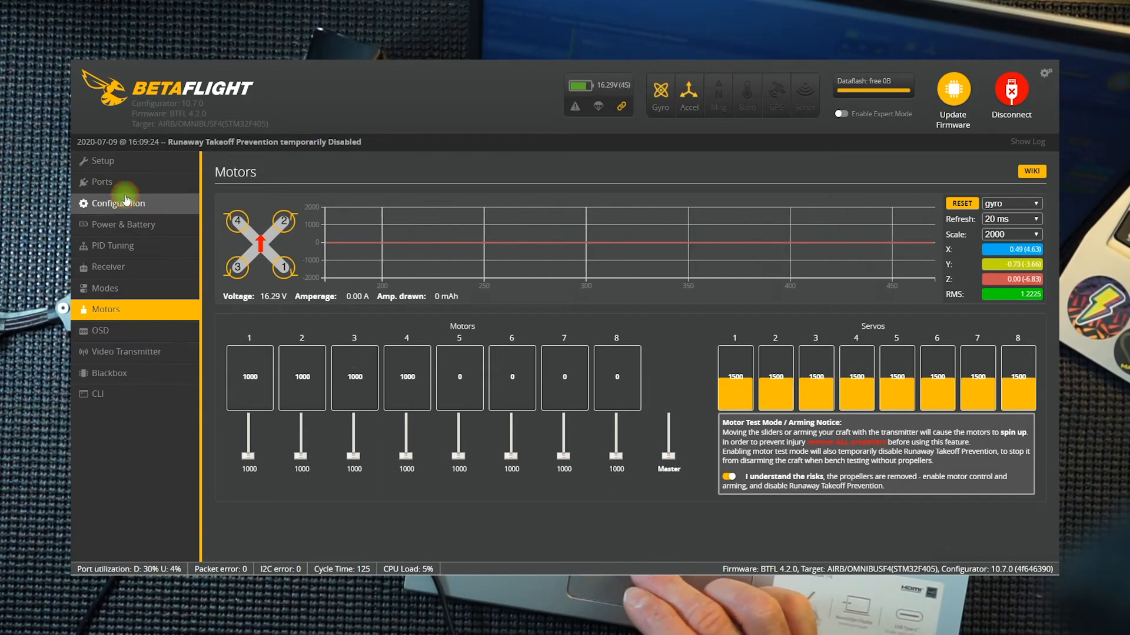
- Set the ESC/Motor protocol to DSHOT600 on the Configuration page
{"action": "left_click", "coordinate": [118, 203]}
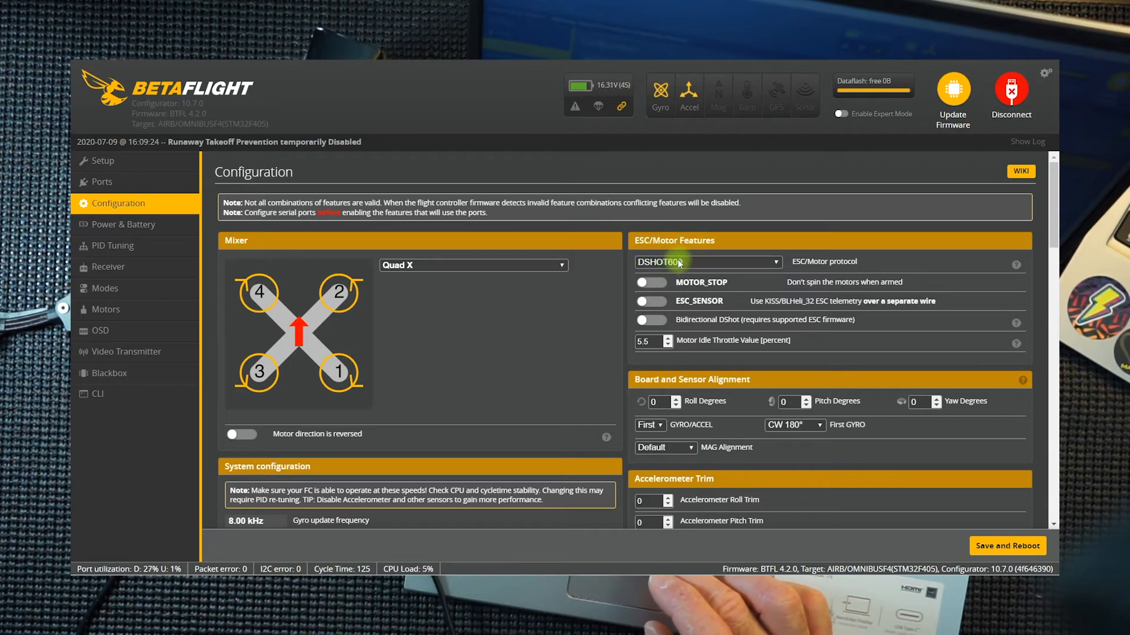
{"action": "left_click", "coordinate": [706, 261]}
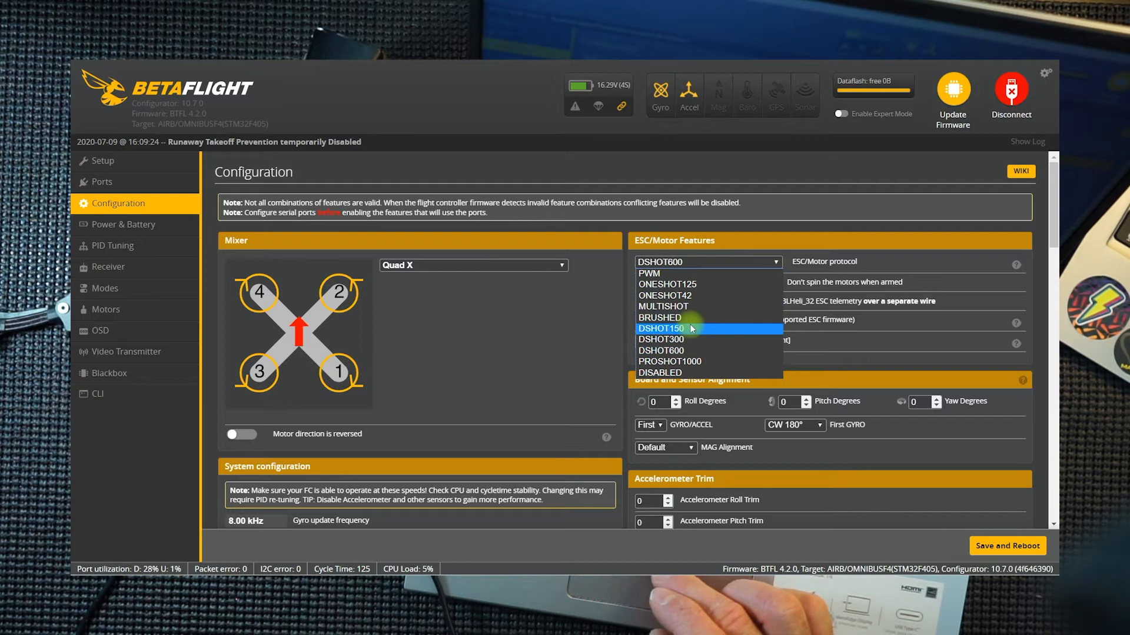
{"action": "mouse_move", "coordinate": [691, 339]}
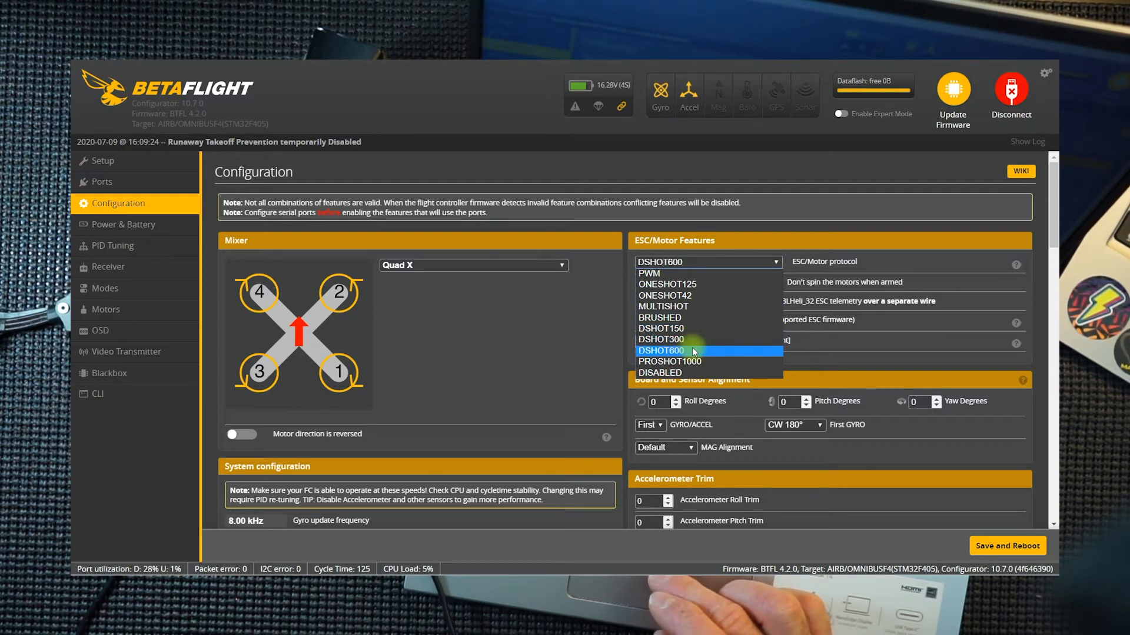
{"action": "left_click", "coordinate": [660, 350]}
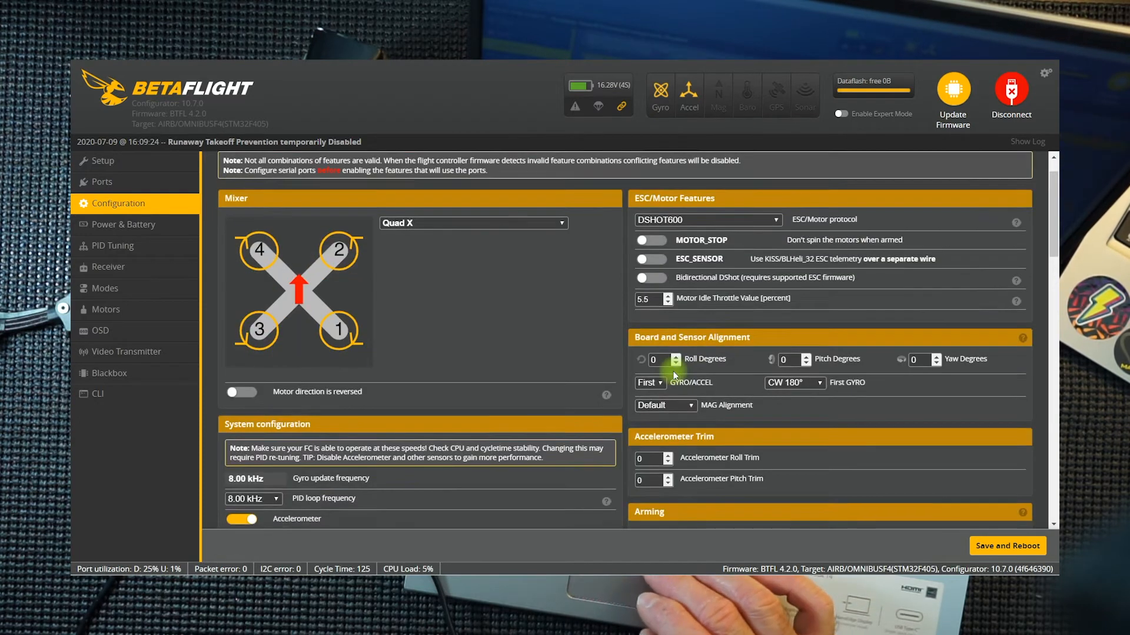
- Set the Maximum ARM Angle to 180 degrees, then save and reboot
{"action": "scroll", "scroll_direction": "down", "scroll_amount": 3}
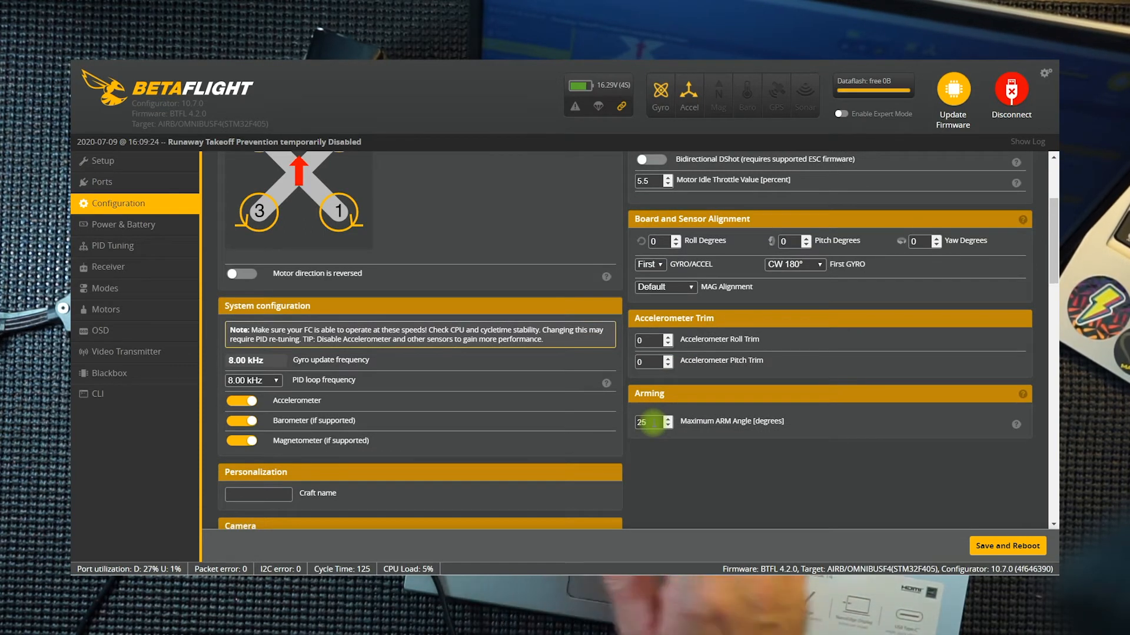
{"action": "type", "text": "1"}
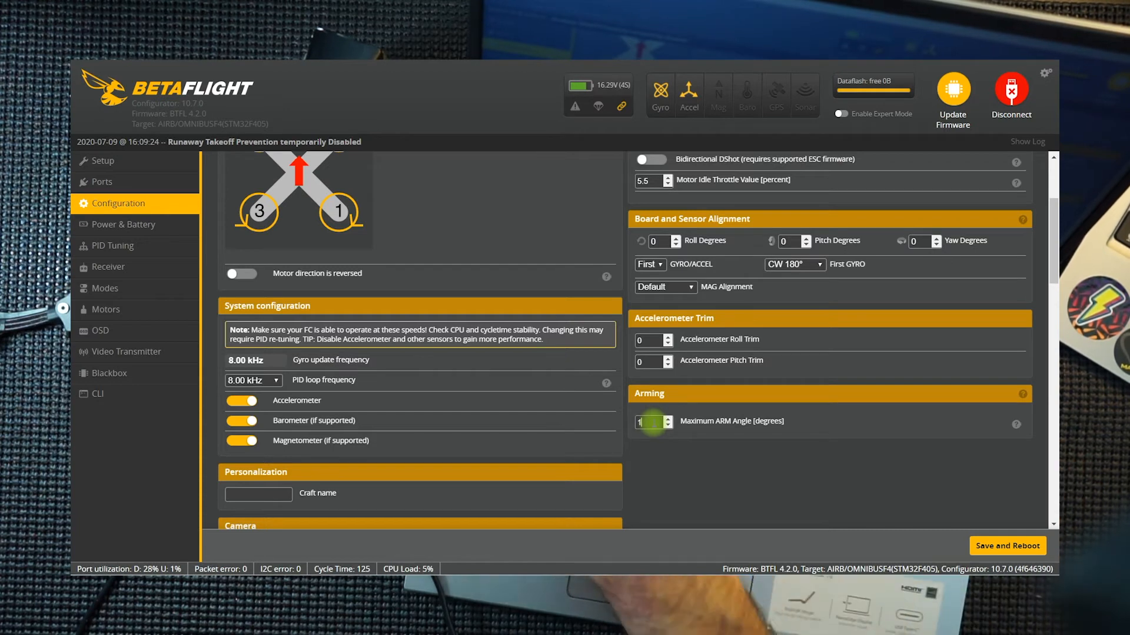
{"action": "type", "text": "180"}
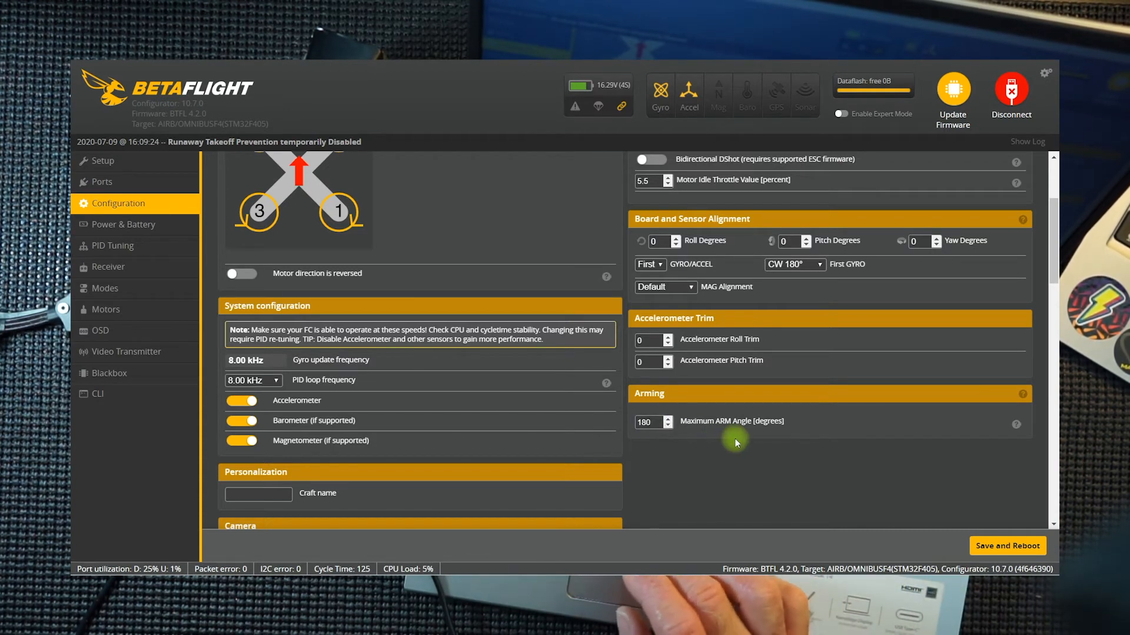
{"action": "scroll", "scroll_direction": "down", "scroll_amount": 3}
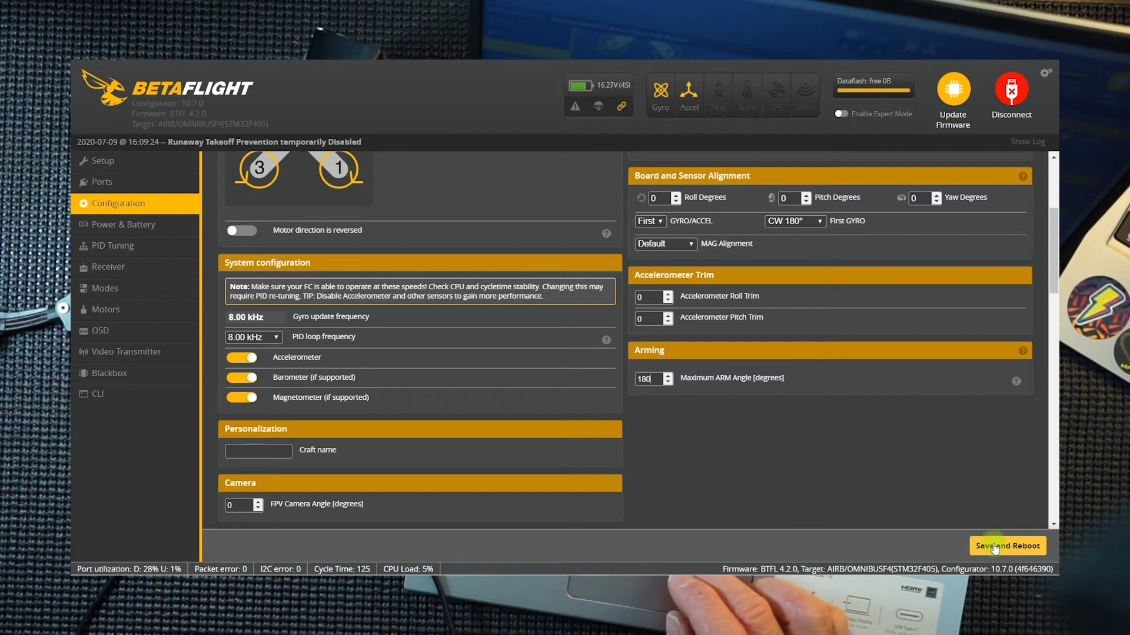
{"action": "left_click", "coordinate": [1006, 544]}
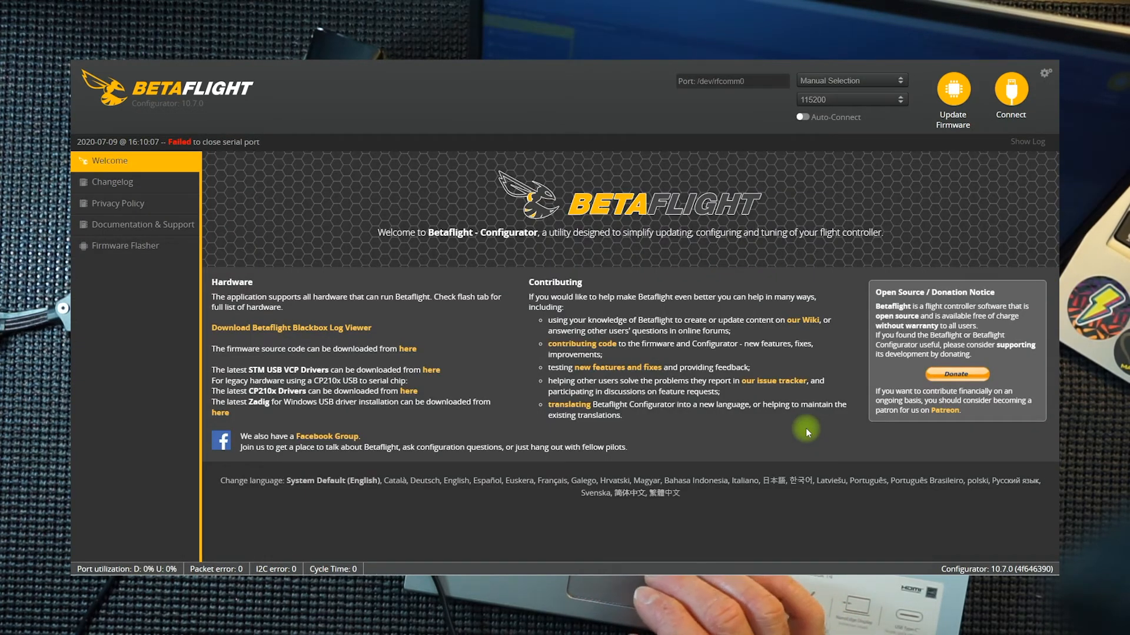
- Reconnect on COM4 and browse the Setup and Modes pages before the board disconnects
{"action": "left_click", "coordinate": [851, 80]}
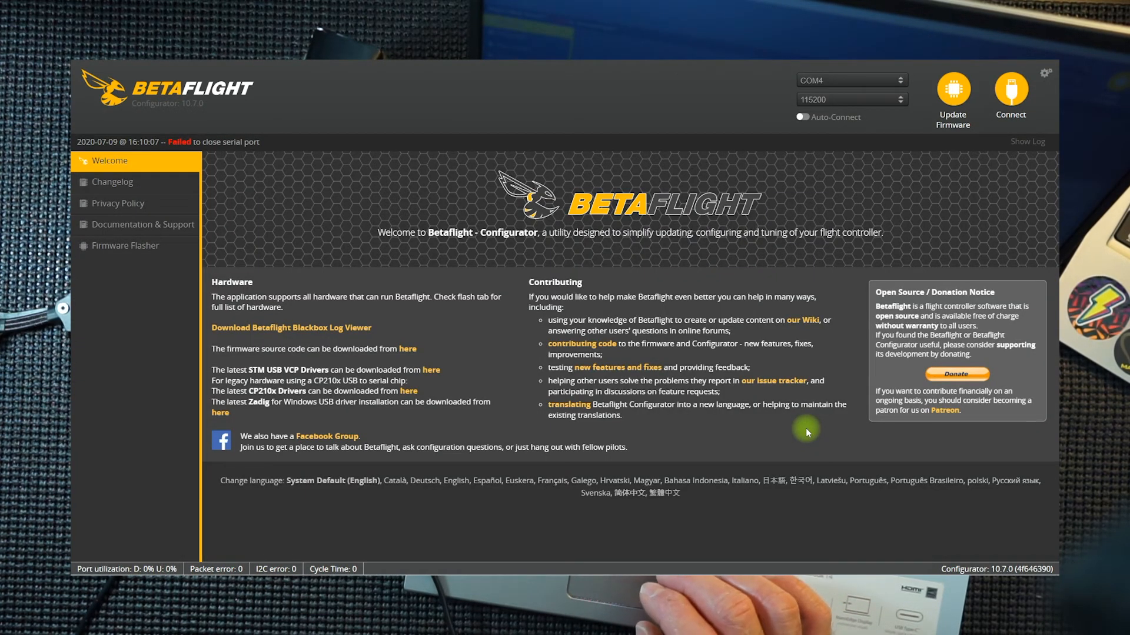
{"action": "mouse_move", "coordinate": [505, 343]}
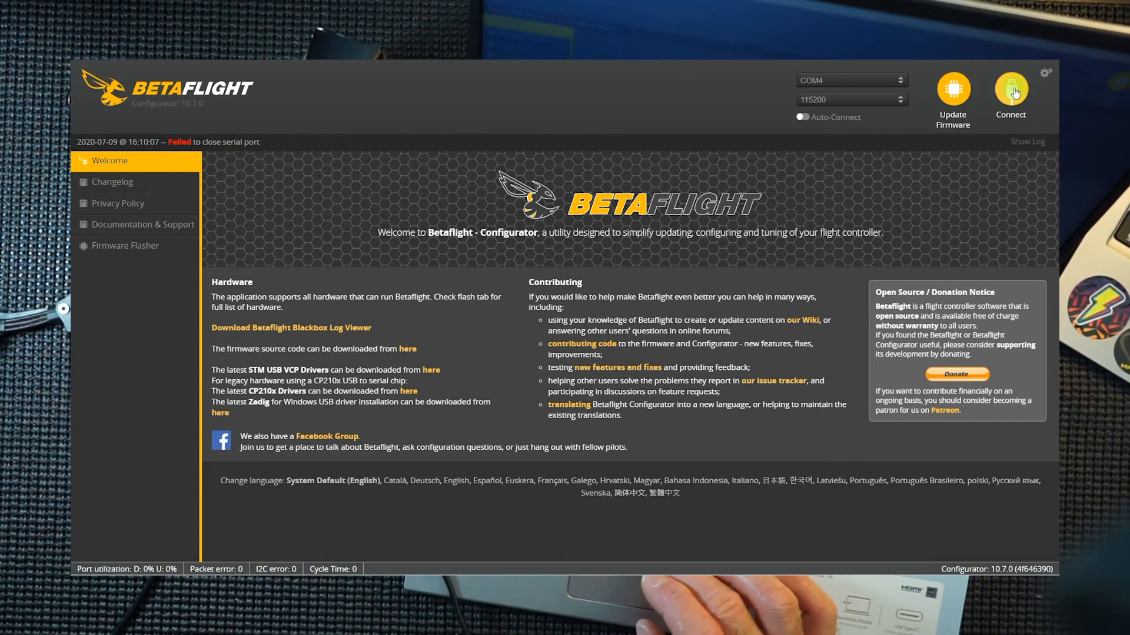
{"action": "left_click", "coordinate": [1009, 91]}
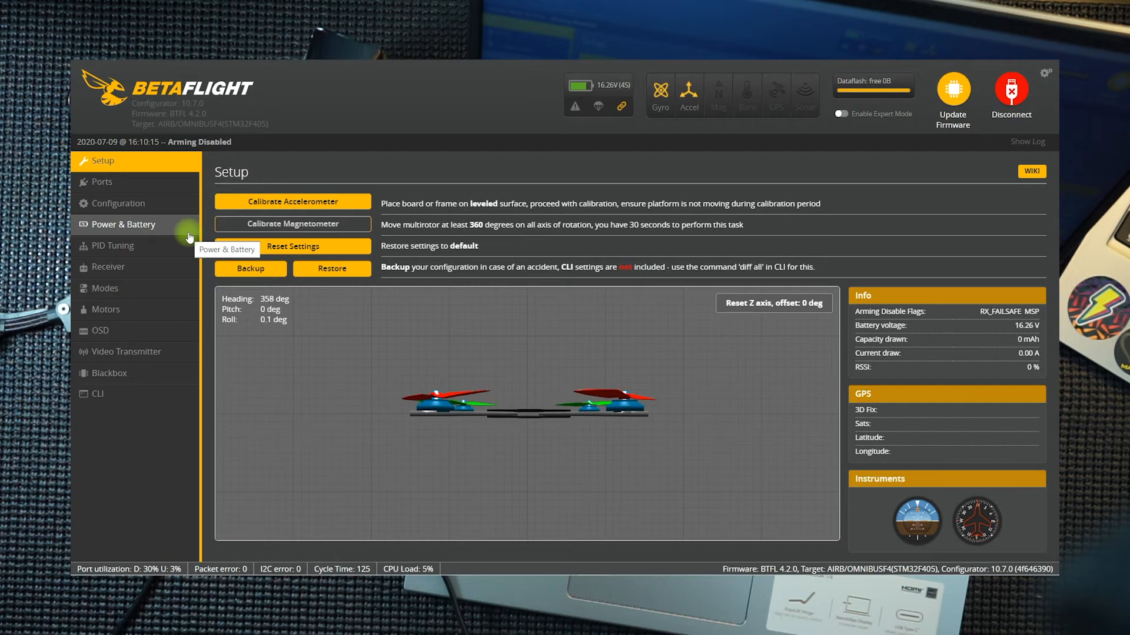
{"action": "mouse_move", "coordinate": [109, 289]}
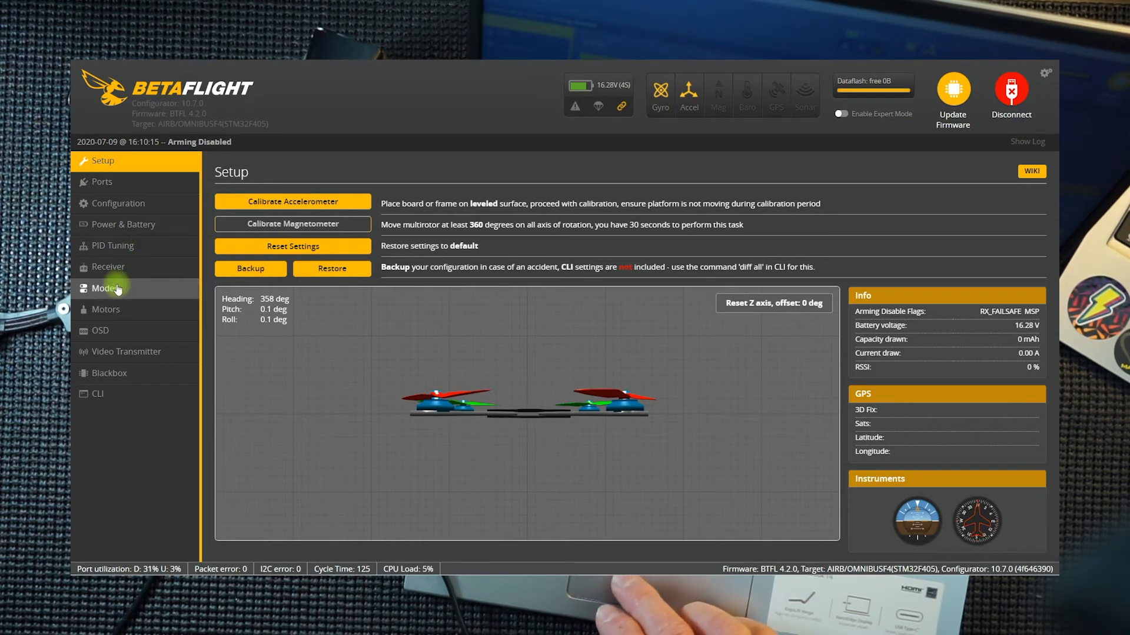
{"action": "left_click", "coordinate": [107, 289]}
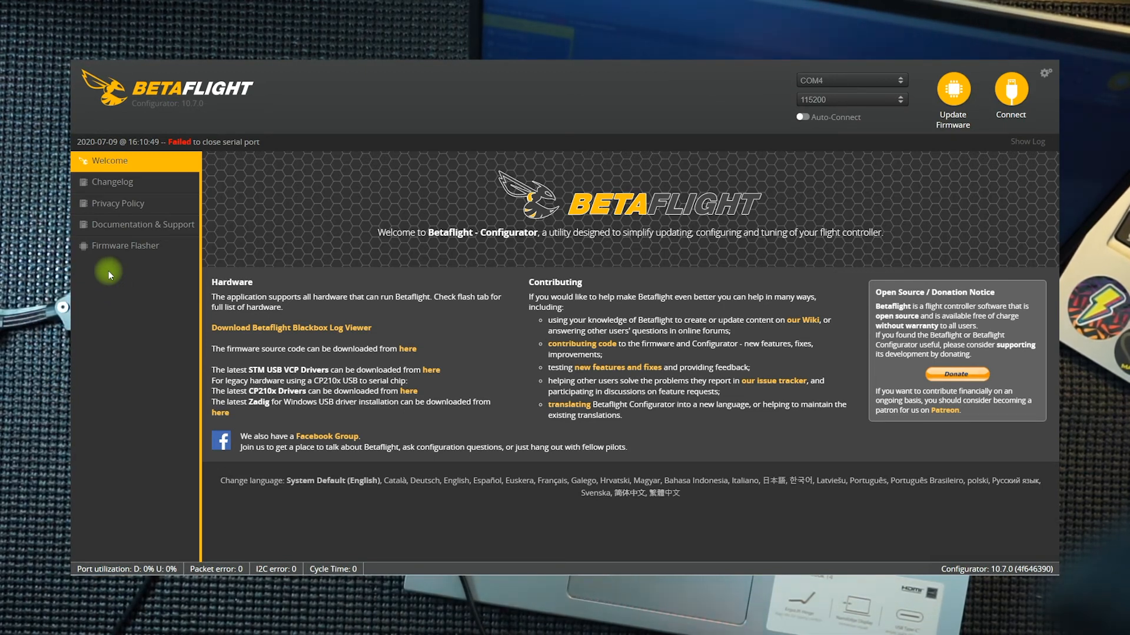
- Reconnect and browse the Ports, Configuration and Power pages
{"action": "left_click", "coordinate": [1009, 94]}
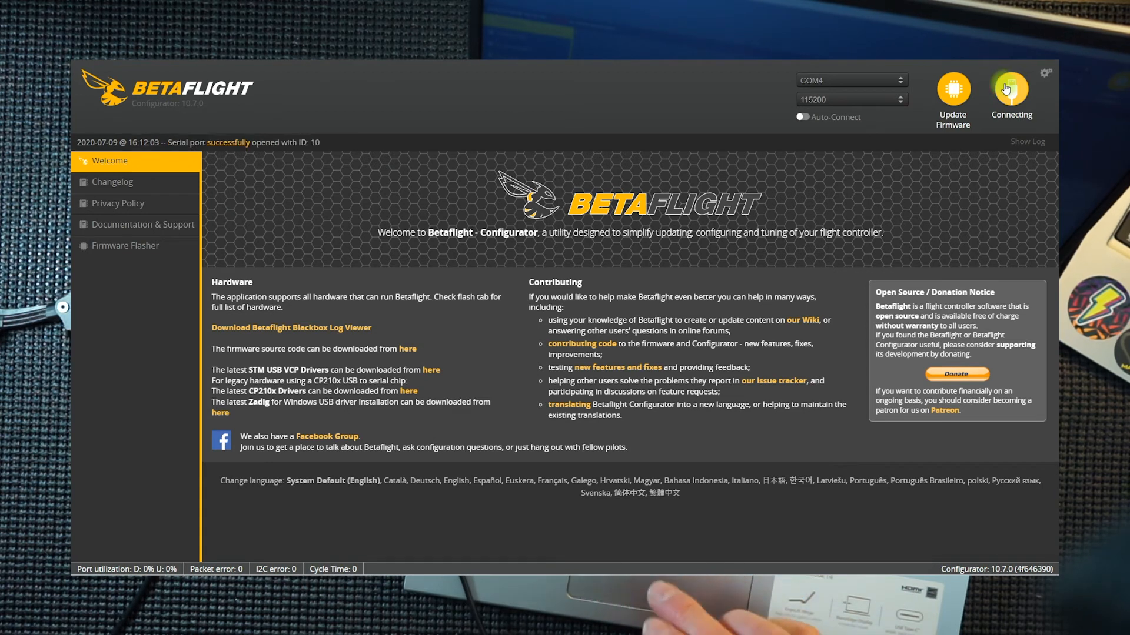
{"action": "left_click", "coordinate": [1009, 91]}
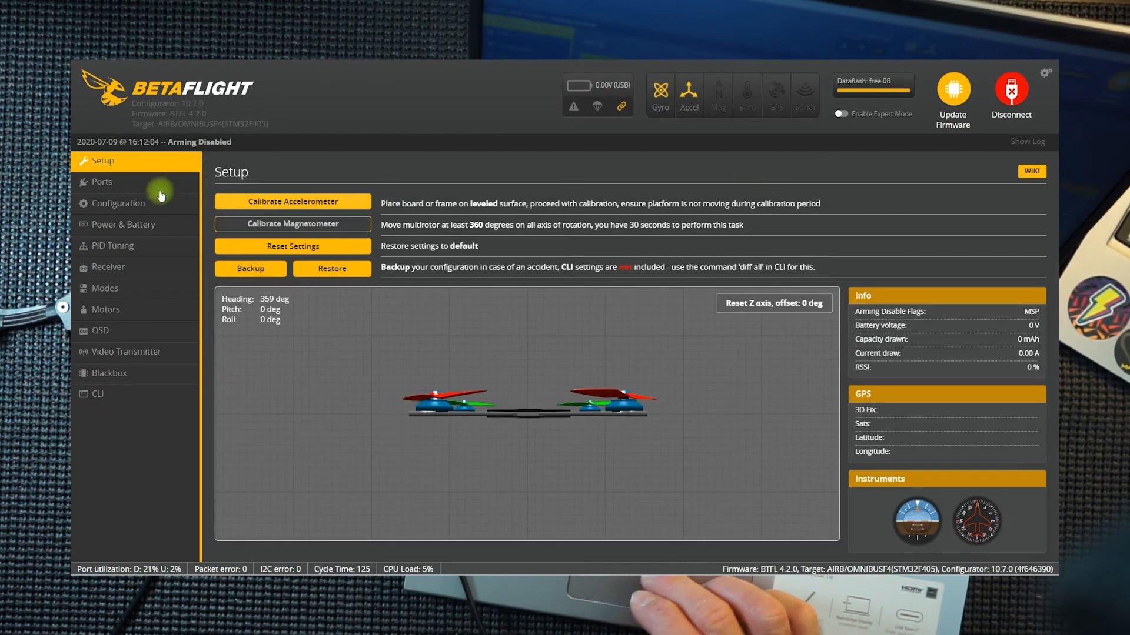
{"action": "left_click", "coordinate": [101, 181]}
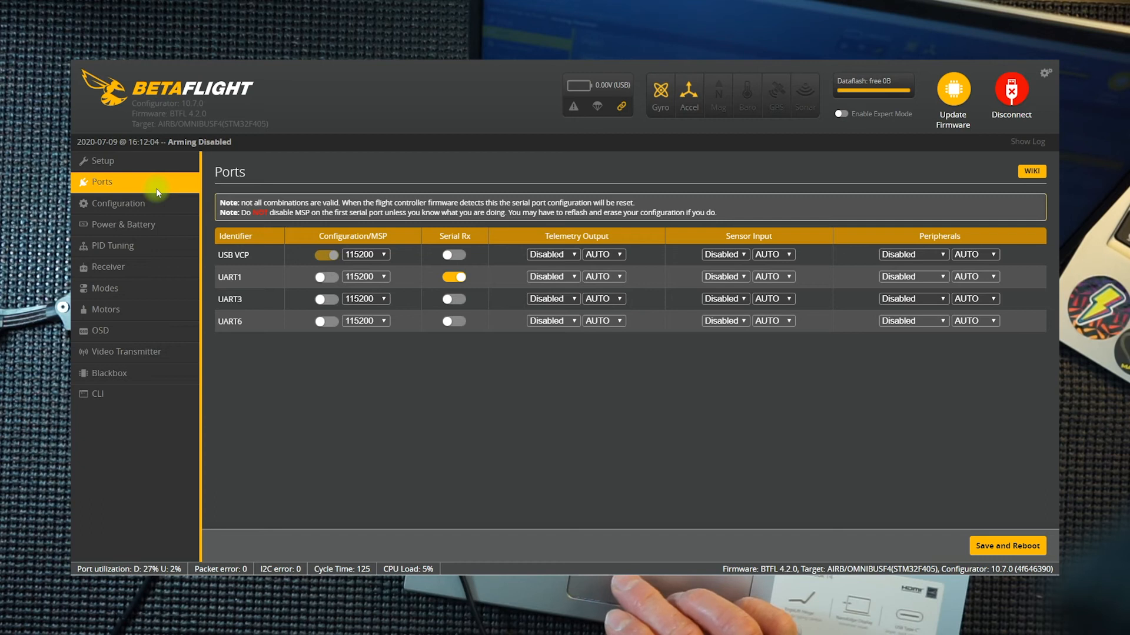
{"action": "left_click", "coordinate": [117, 203]}
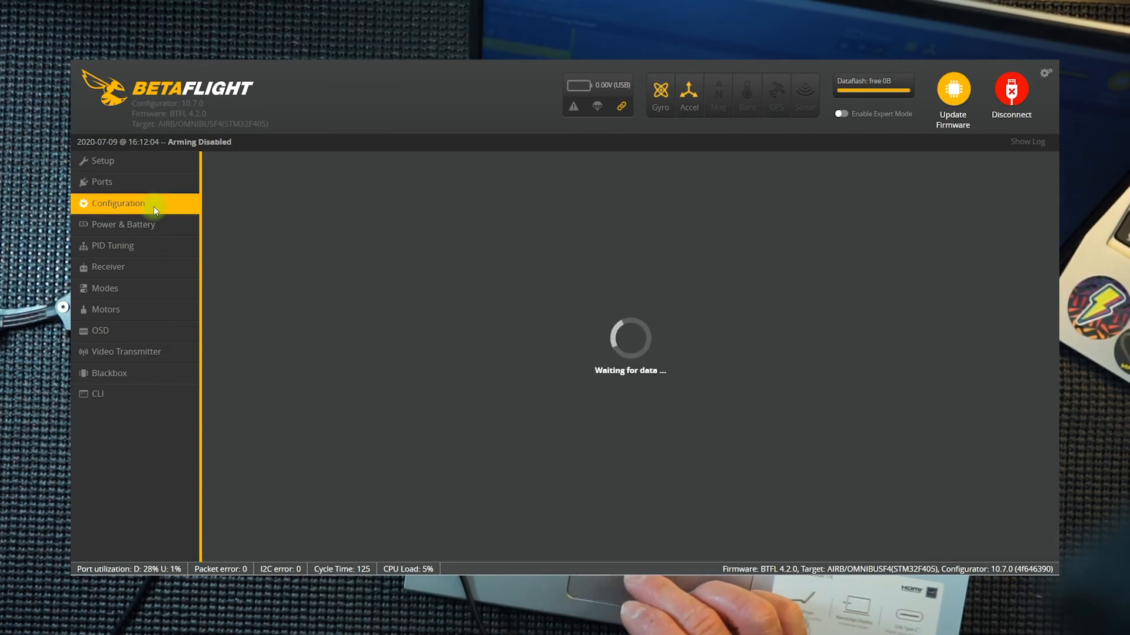
{"action": "left_click", "coordinate": [124, 224]}
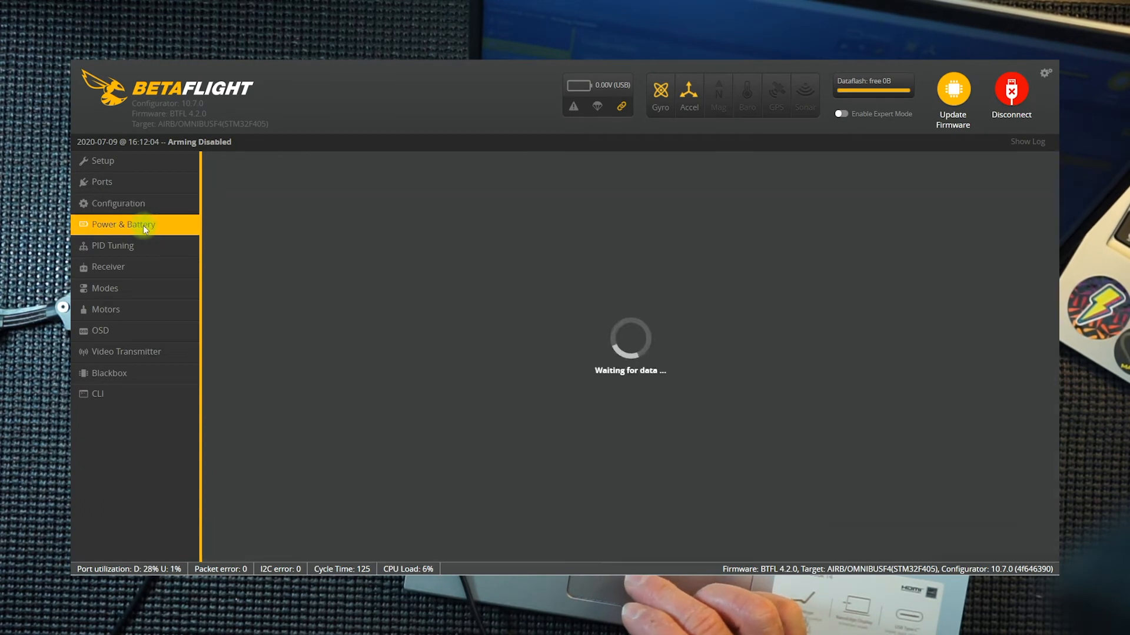
{"action": "left_click", "coordinate": [118, 204]}
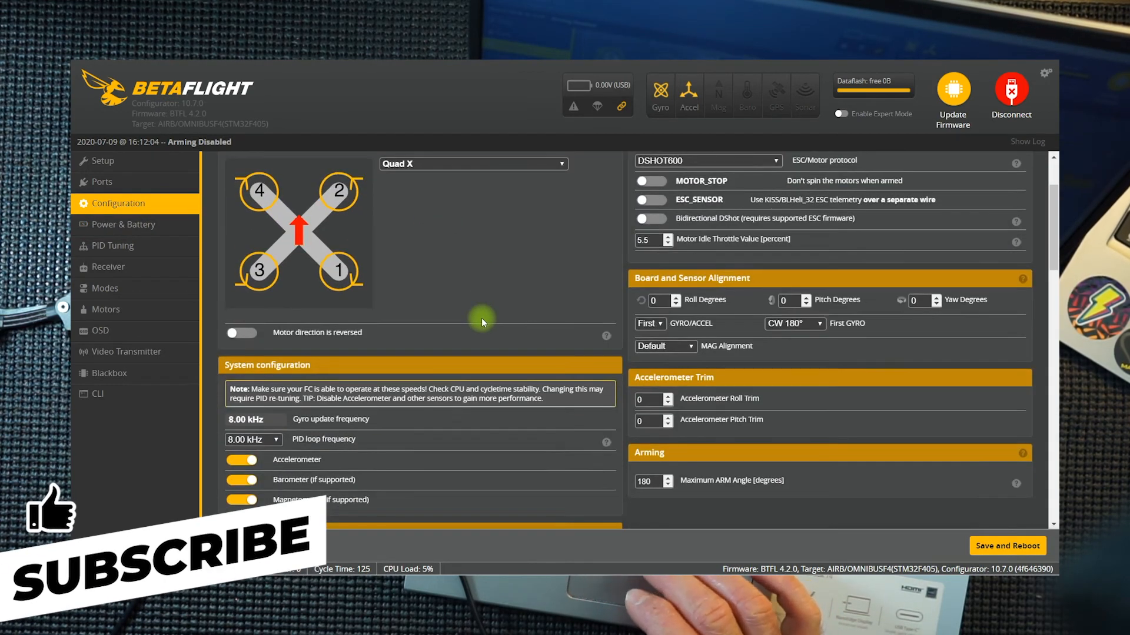
- Name the craft HAWK5 in personalization and review the remaining Configuration features
{"action": "scroll", "scroll_direction": "down", "scroll_amount": 3}
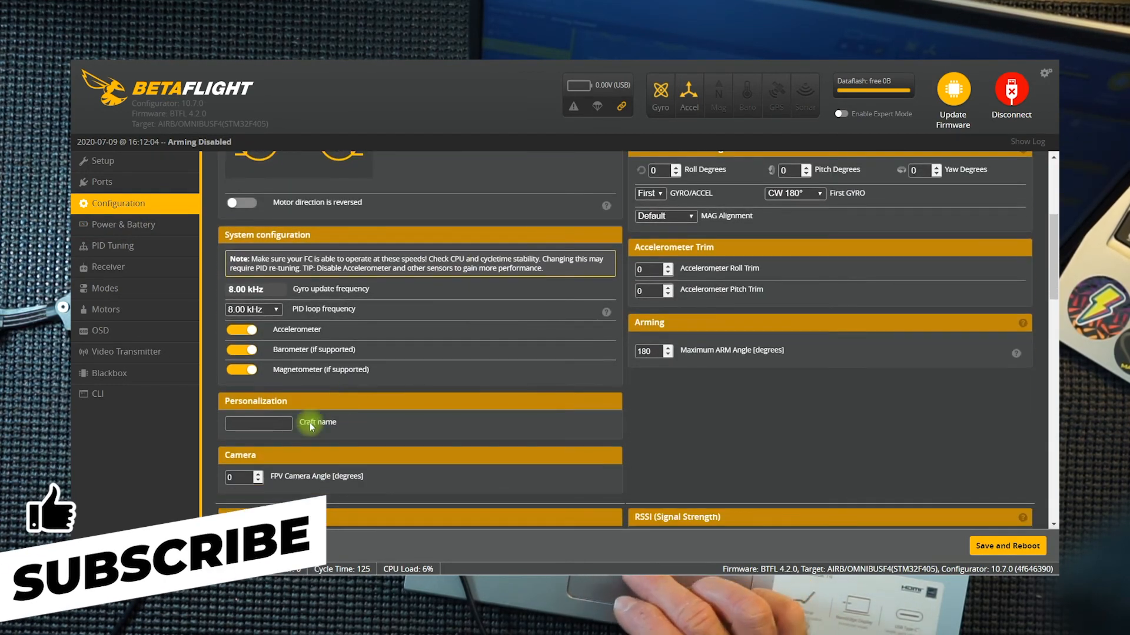
{"action": "left_click", "coordinate": [258, 424]}
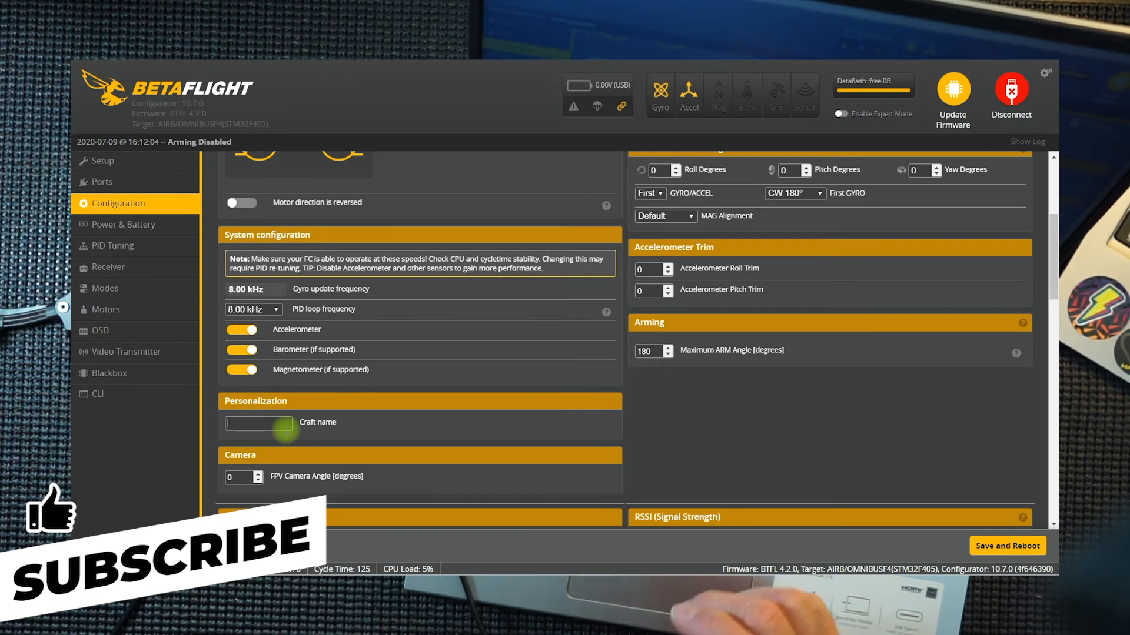
{"action": "type", "text": "HAWK5"}
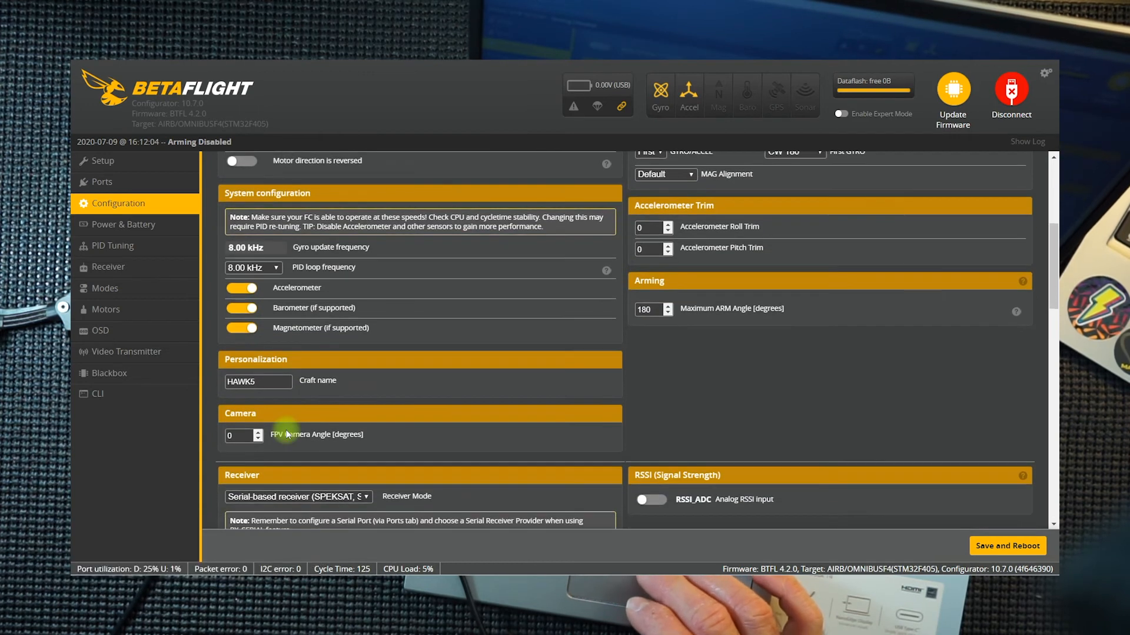
{"action": "scroll", "scroll_direction": "down", "scroll_amount": 3}
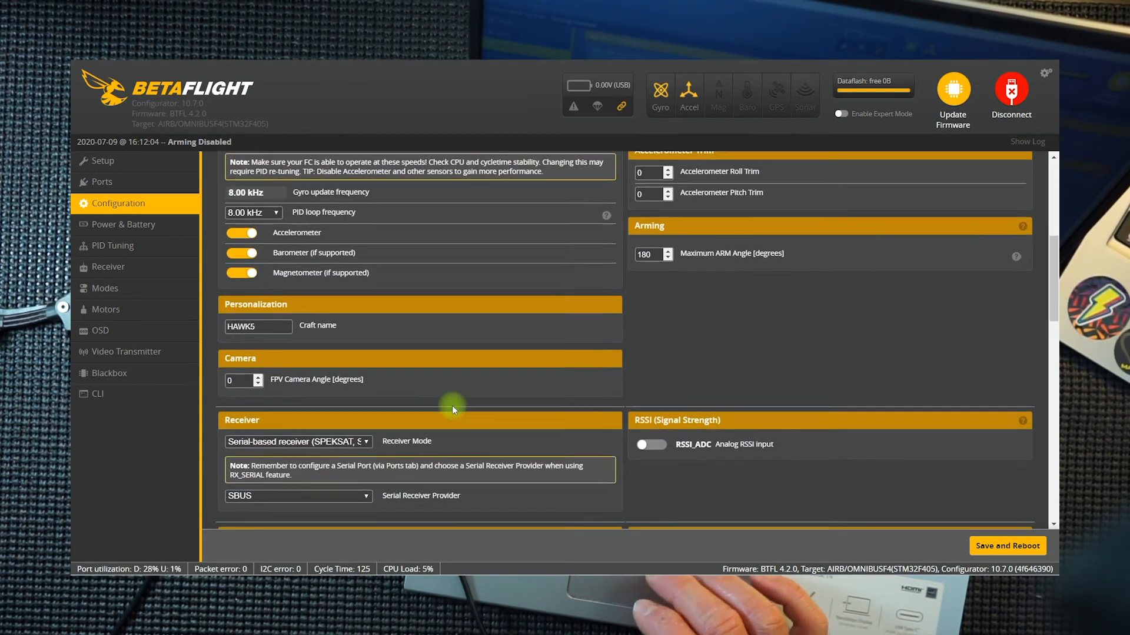
{"action": "scroll", "scroll_direction": "down", "scroll_amount": 3}
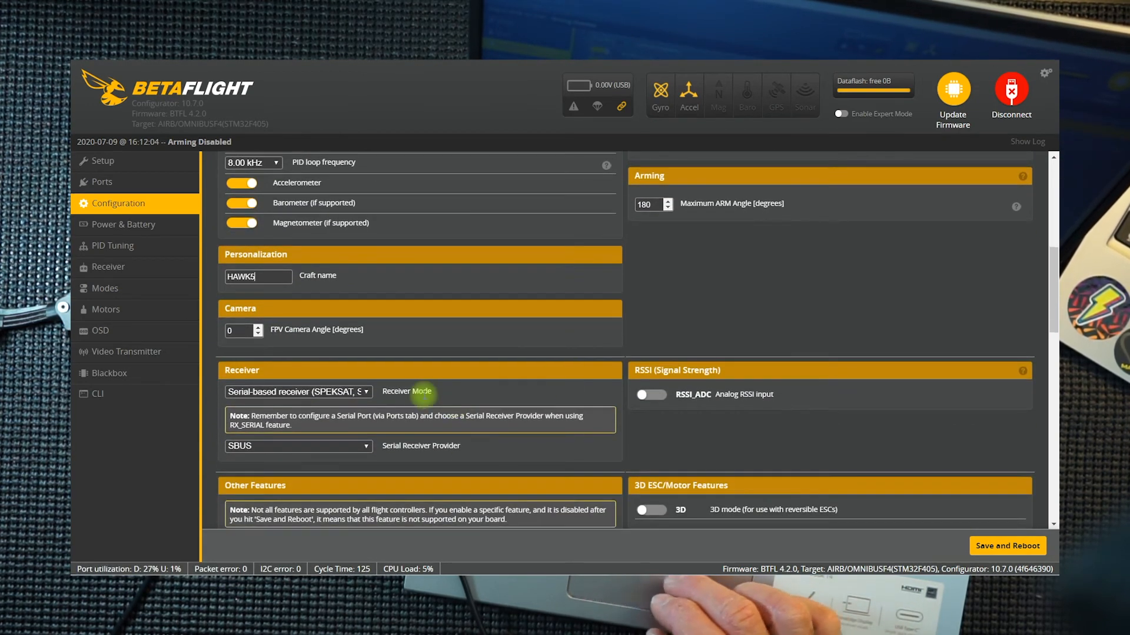
{"action": "scroll", "scroll_direction": "down", "scroll_amount": 3}
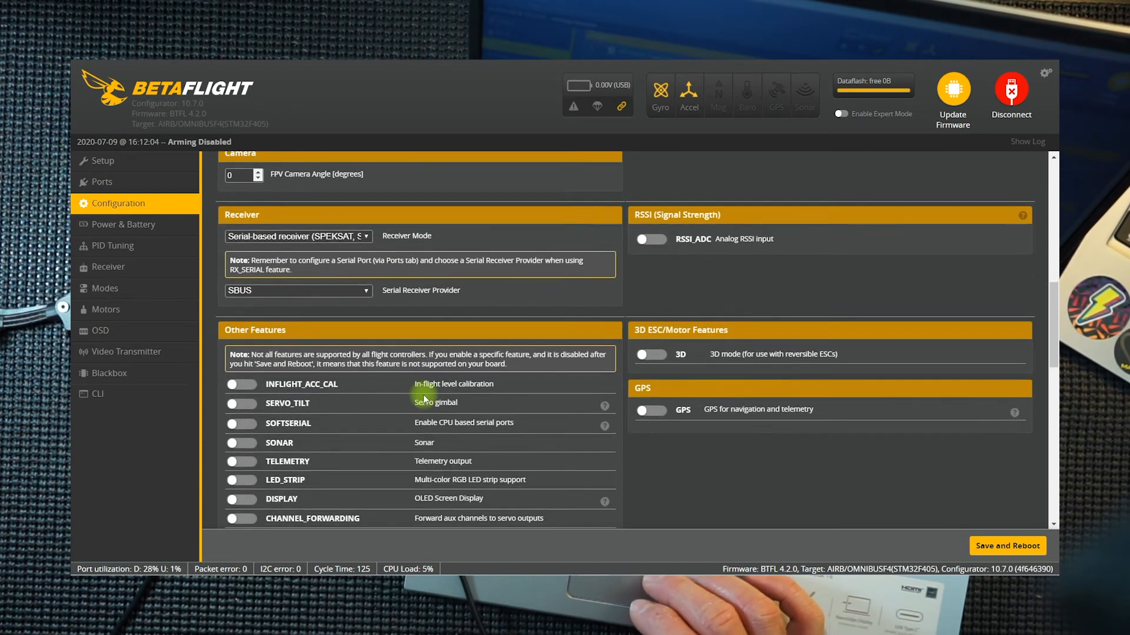
{"action": "scroll", "scroll_direction": "down", "scroll_amount": 3}
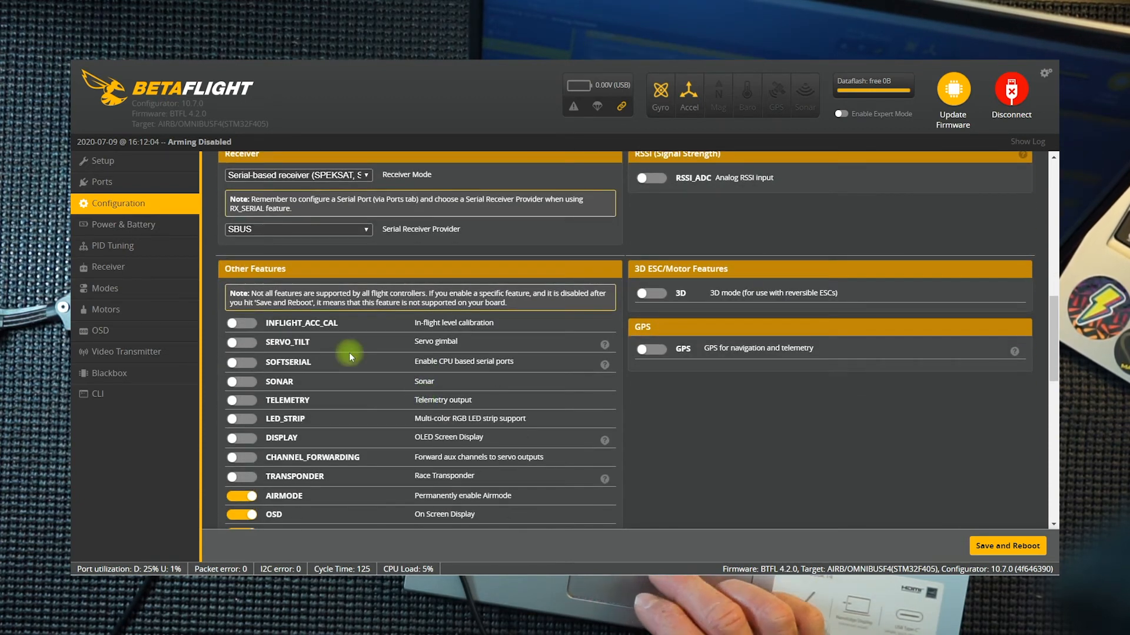
{"action": "scroll", "scroll_direction": "down", "scroll_amount": 3}
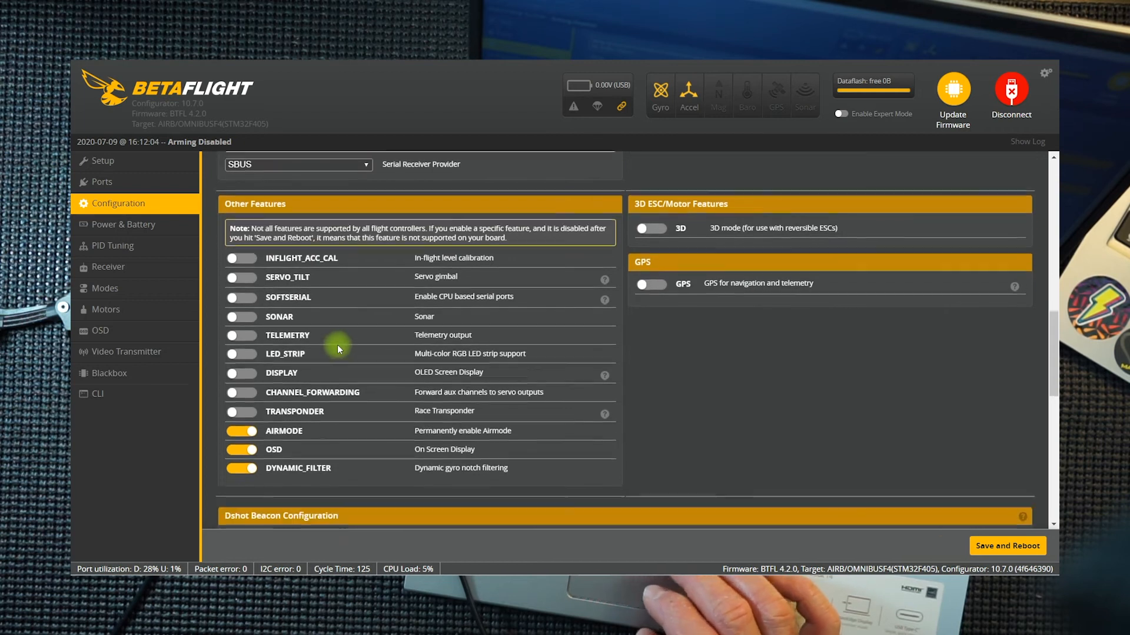
{"action": "scroll", "scroll_direction": "down", "scroll_amount": 3}
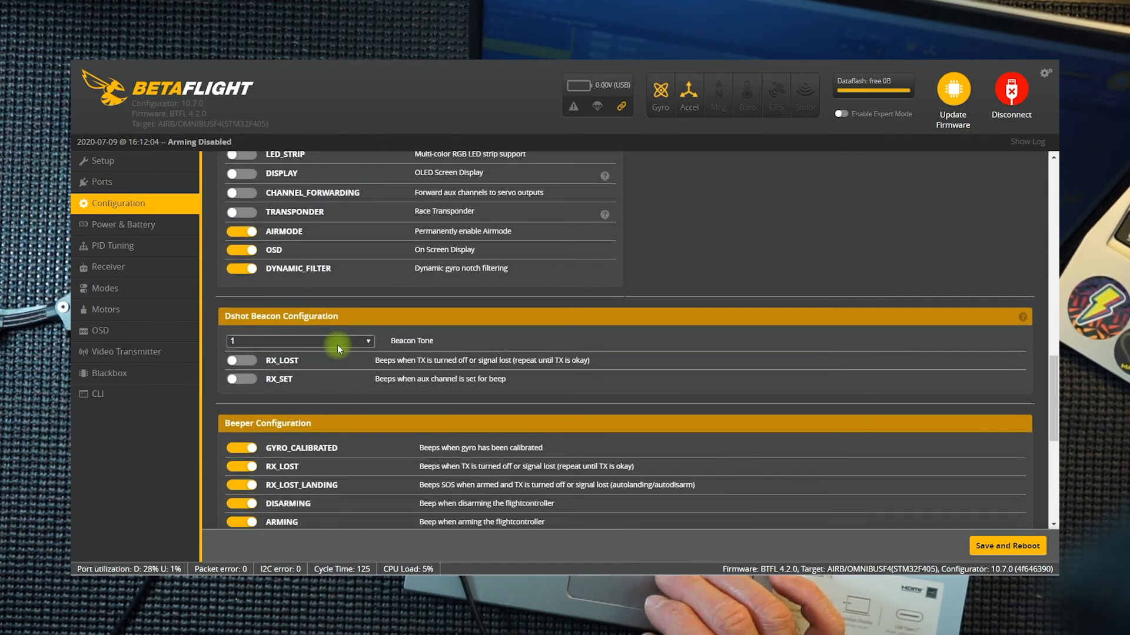
{"action": "scroll", "scroll_direction": "down", "scroll_amount": 3}
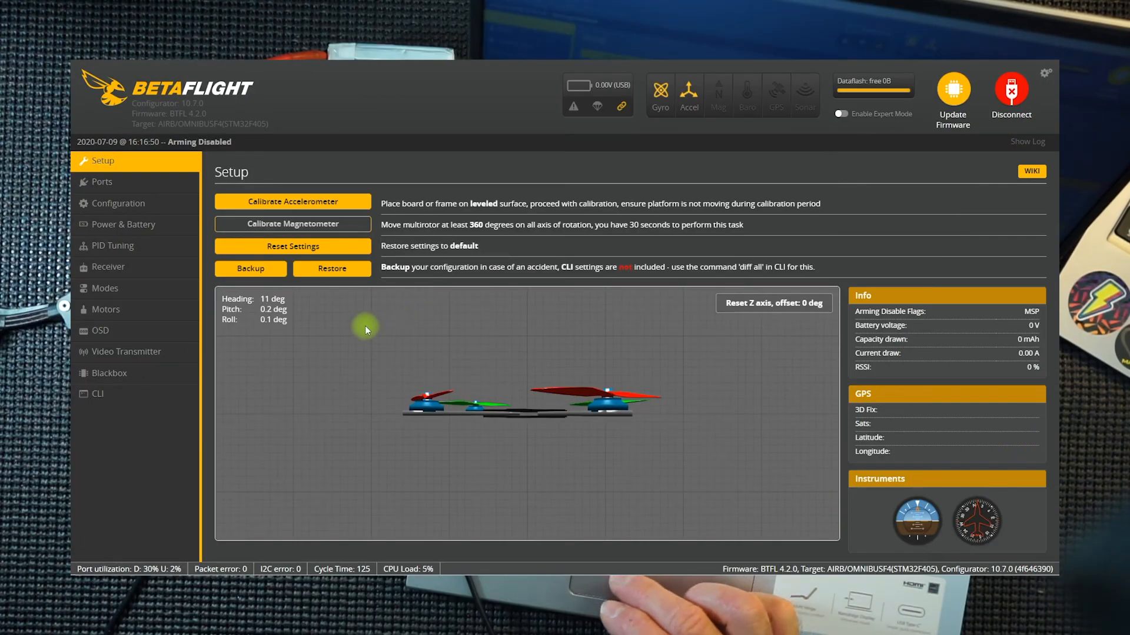
{"action": "mouse_move", "coordinate": [105, 309]}
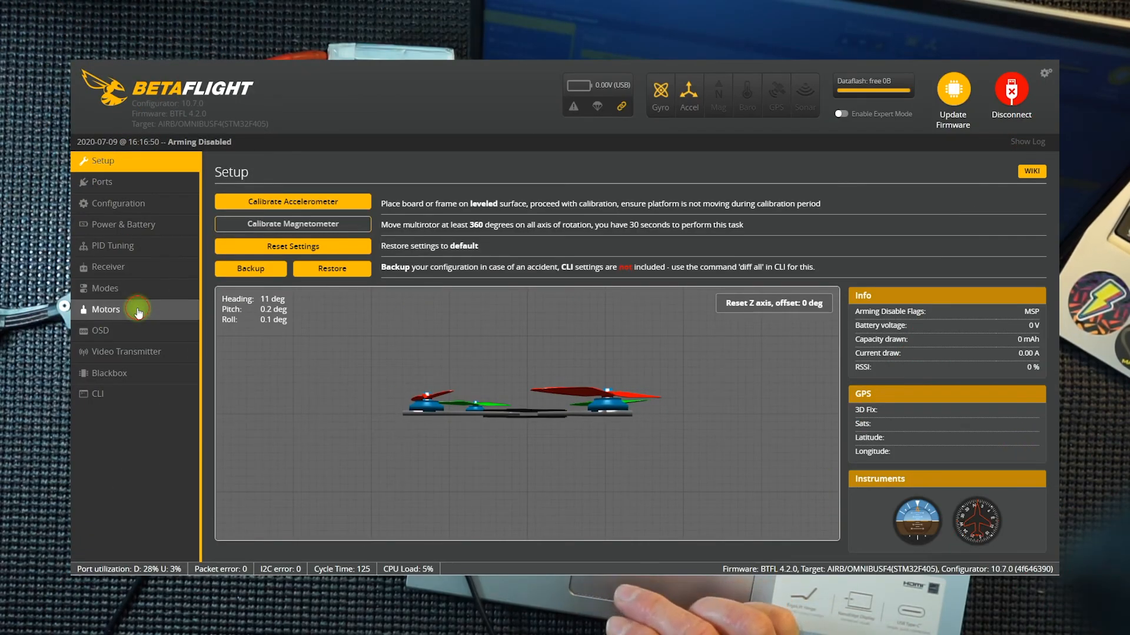
- Switch to the Motors page with the battery connected and all outputs at 1000
{"action": "left_click", "coordinate": [106, 309]}
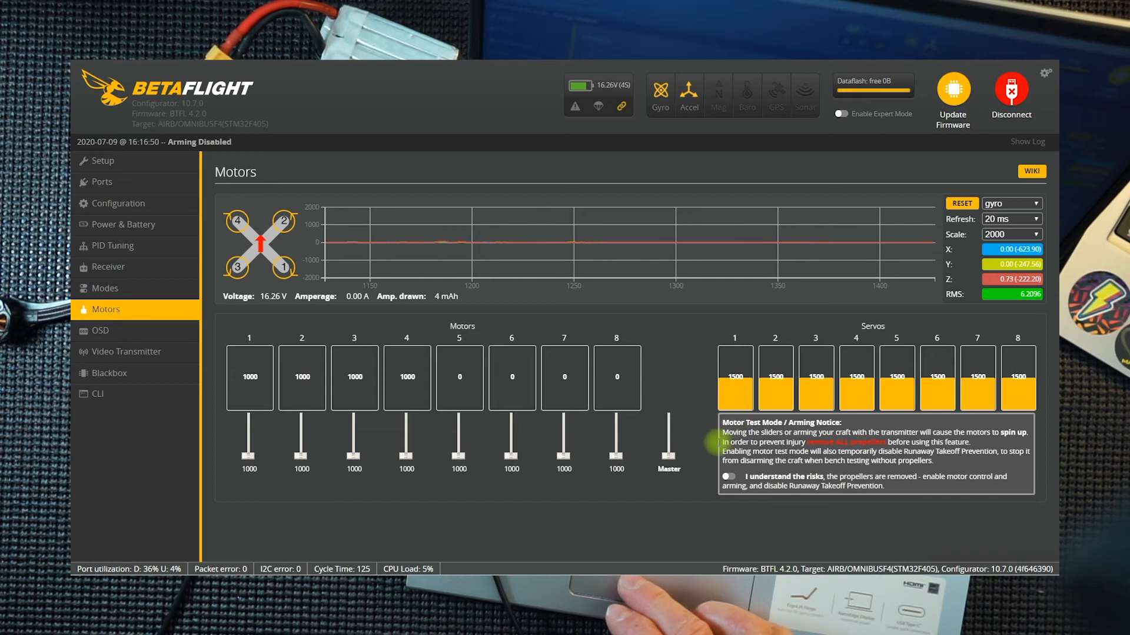
- Acknowledge the motor test risk warning and spin motor 1 briefly, returning it to 1000
{"action": "left_click", "coordinate": [727, 476]}
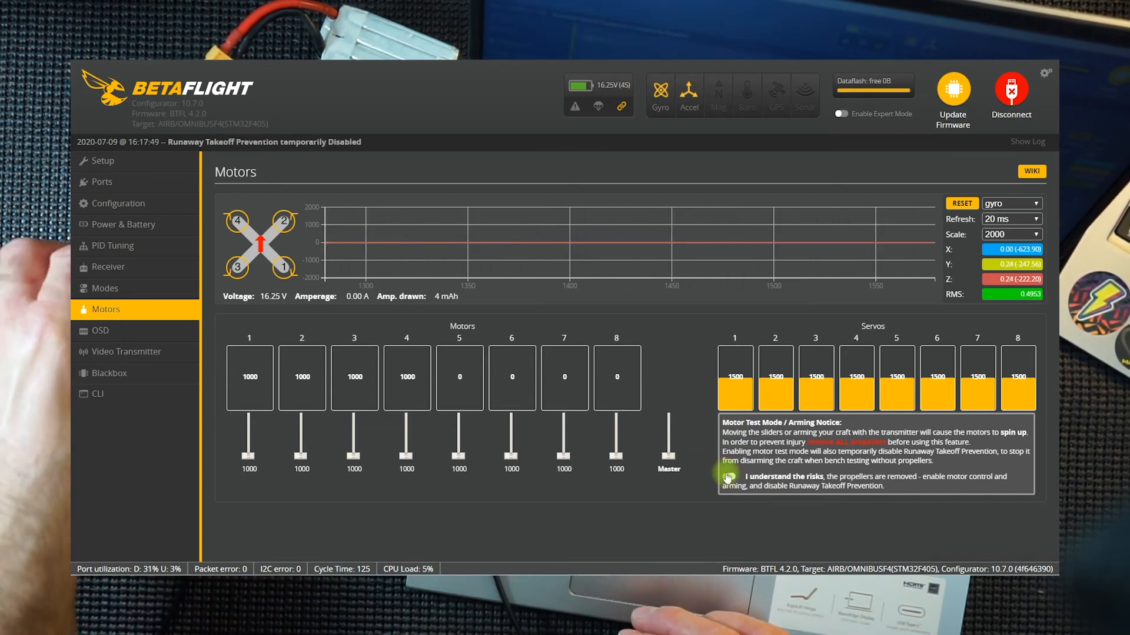
{"action": "left_click", "coordinate": [729, 477]}
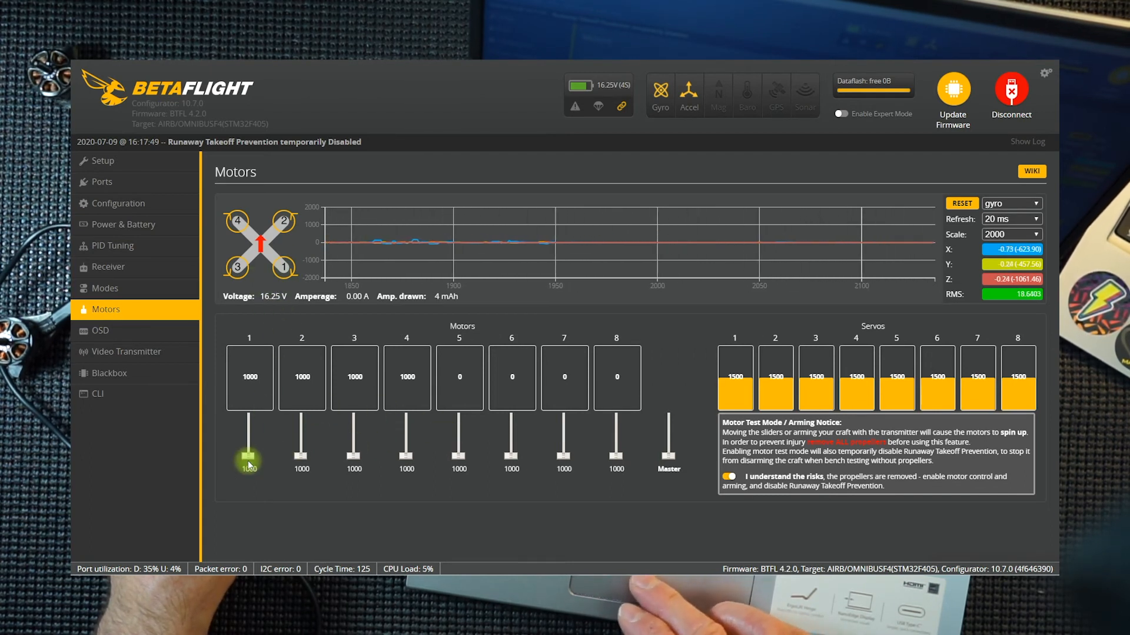
{"action": "left_click_drag", "start_coordinate": [249, 457], "coordinate": [248, 451]}
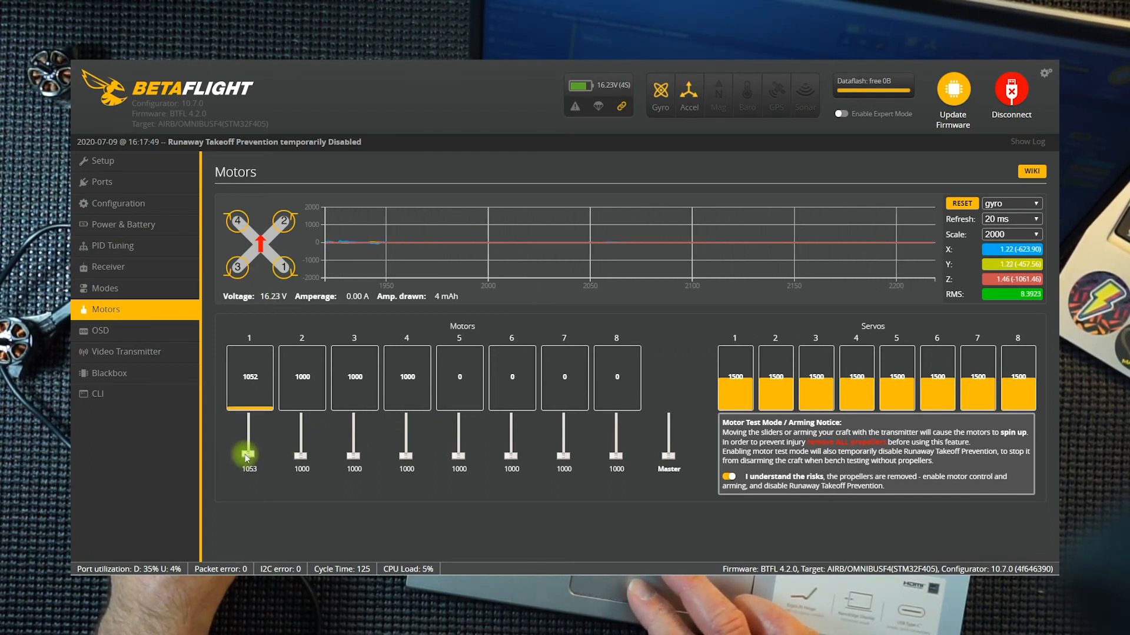
{"action": "left_click_drag", "start_coordinate": [248, 450], "coordinate": [248, 479]}
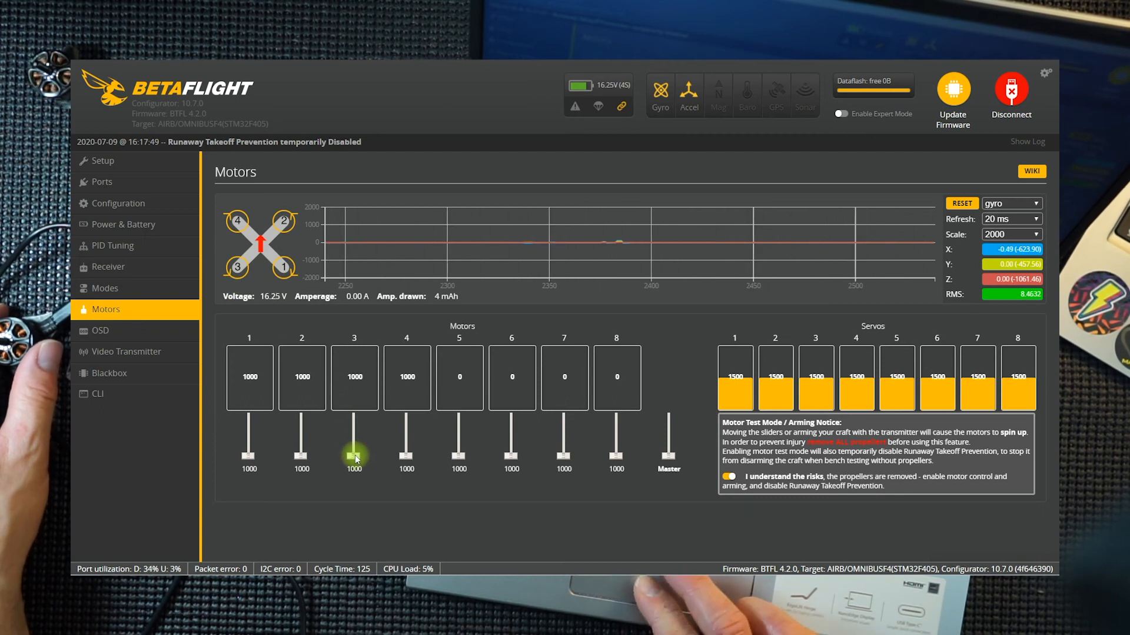
- Spin motors 3 and 4 briefly at low throttle, return both to 1000, then disconnect from the flight controller
{"action": "left_click_drag", "start_coordinate": [354, 458], "coordinate": [354, 450]}
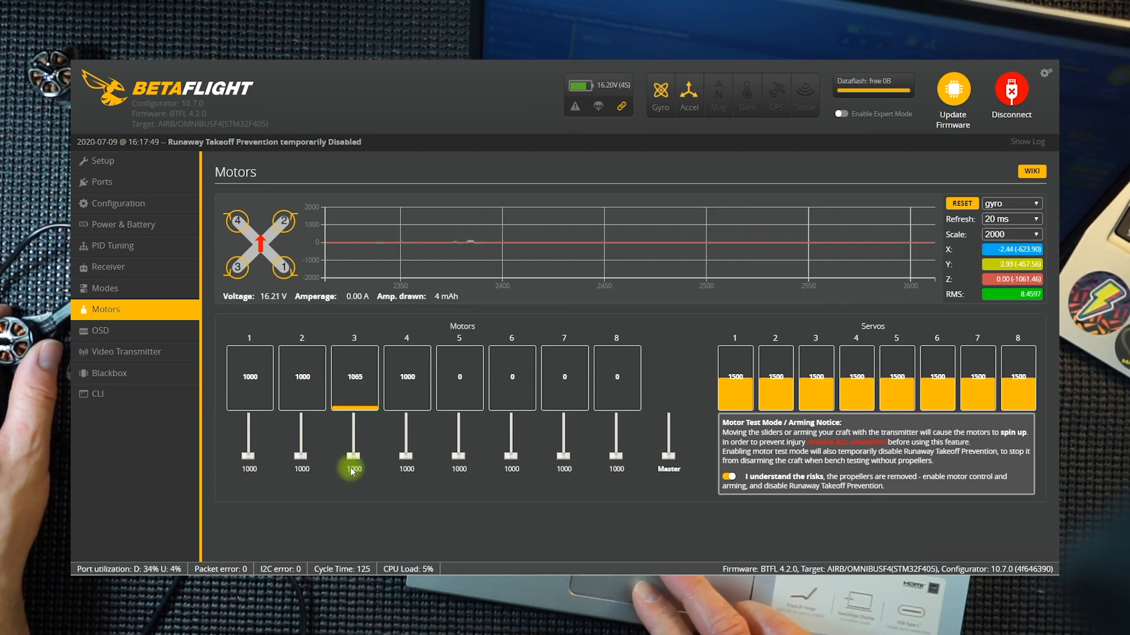
{"action": "left_click_drag", "start_coordinate": [351, 472], "coordinate": [354, 455]}
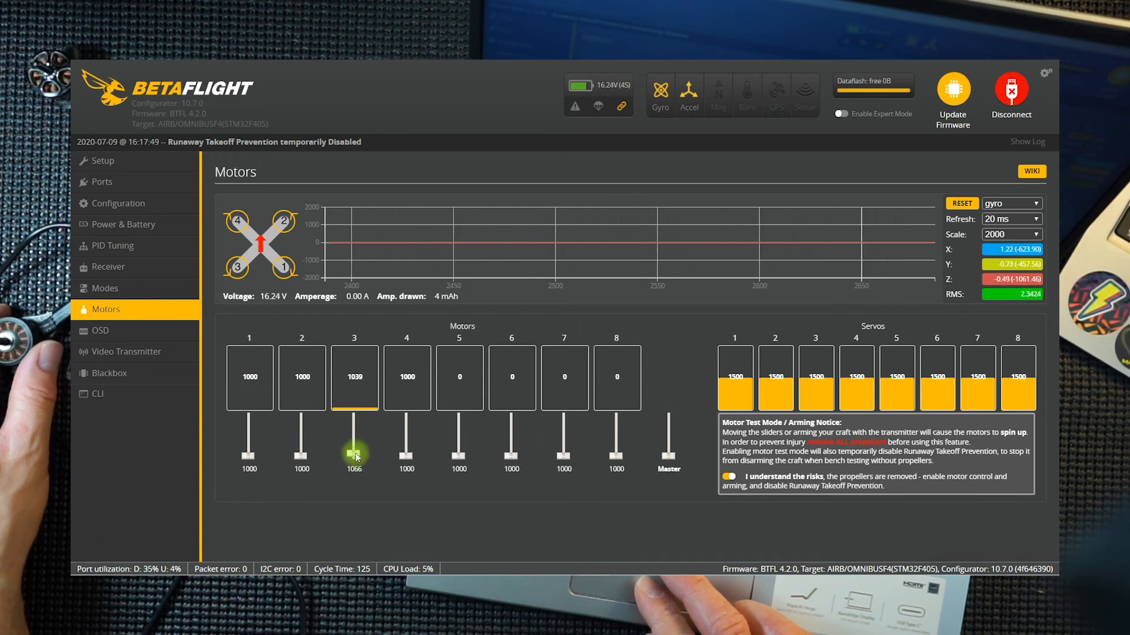
{"action": "left_click_drag", "start_coordinate": [354, 448], "coordinate": [351, 473]}
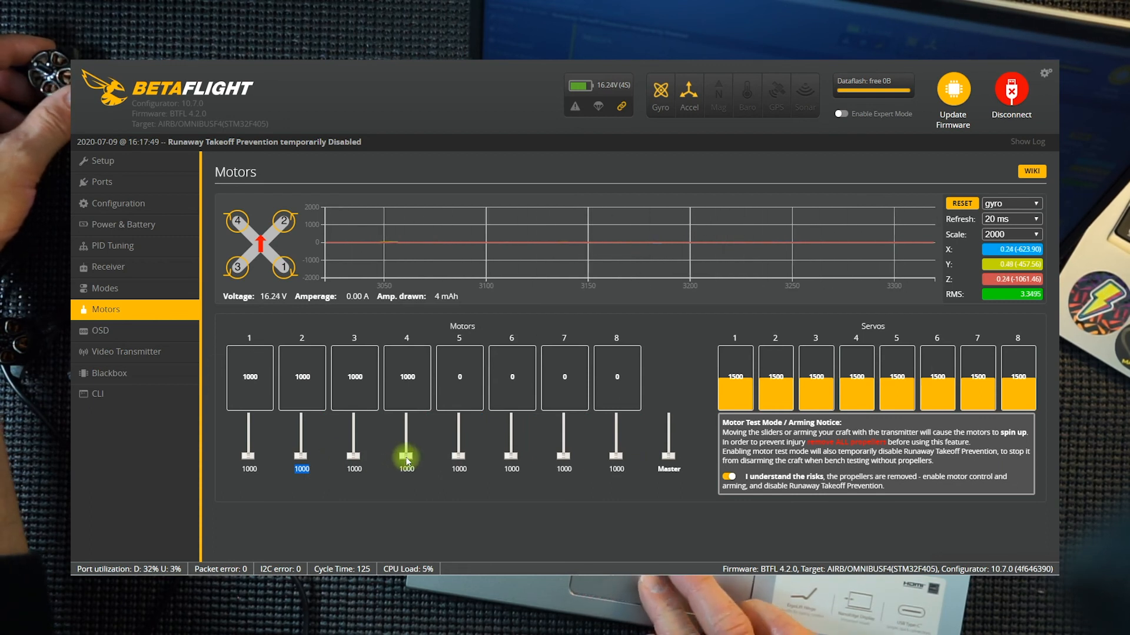
{"action": "left_click_drag", "start_coordinate": [406, 459], "coordinate": [406, 432]}
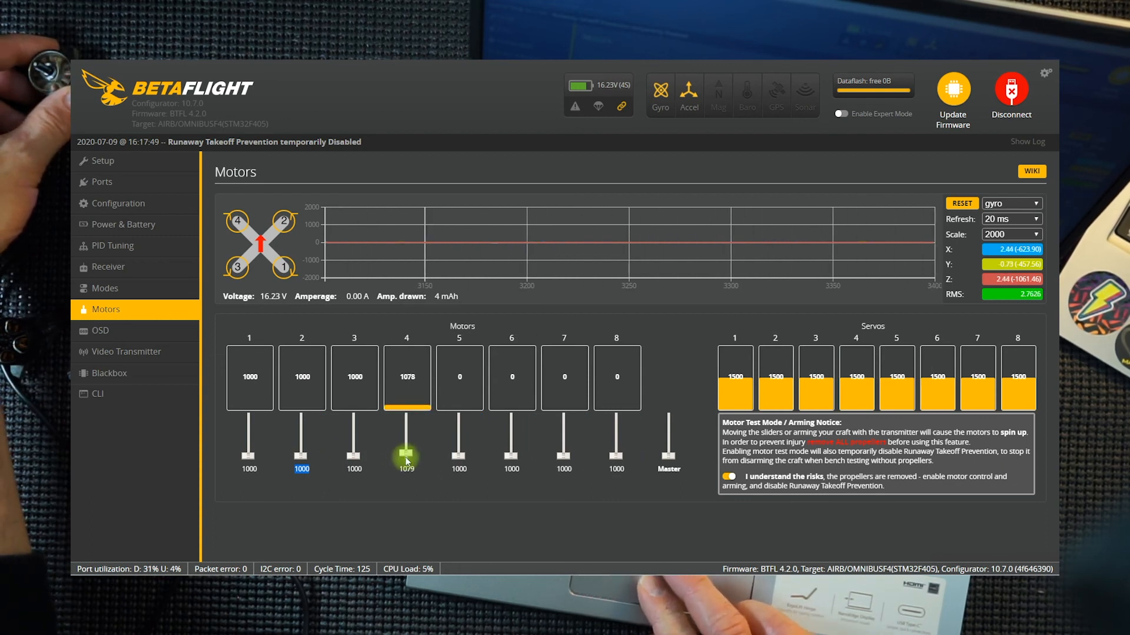
{"action": "left_click_drag", "start_coordinate": [407, 448], "coordinate": [402, 465]}
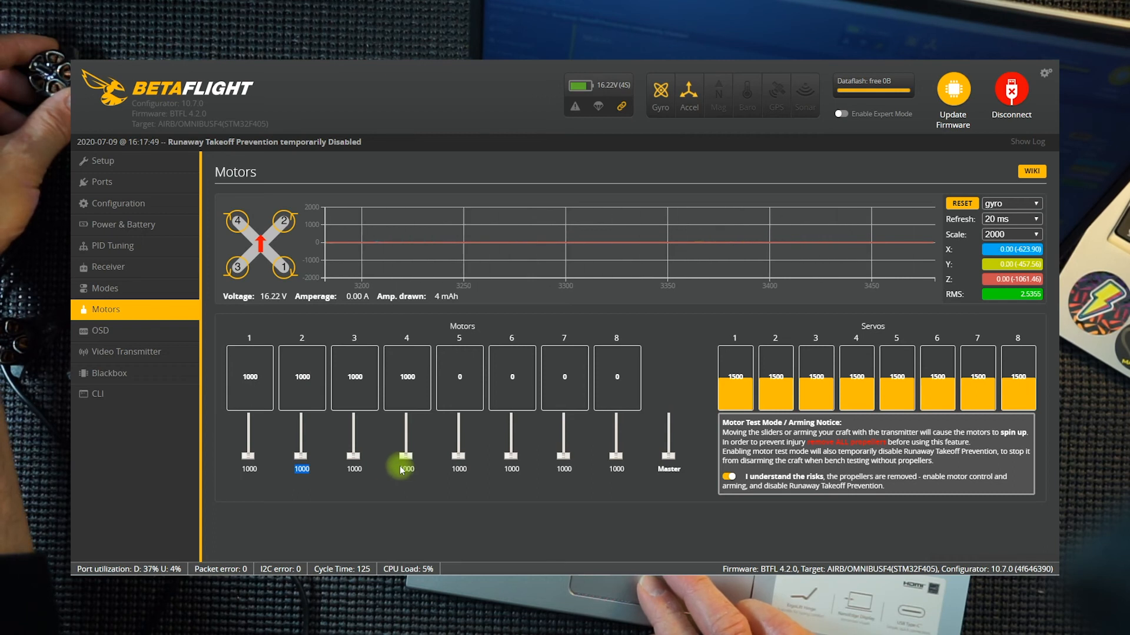
{"action": "left_click_drag", "start_coordinate": [401, 468], "coordinate": [406, 447]}
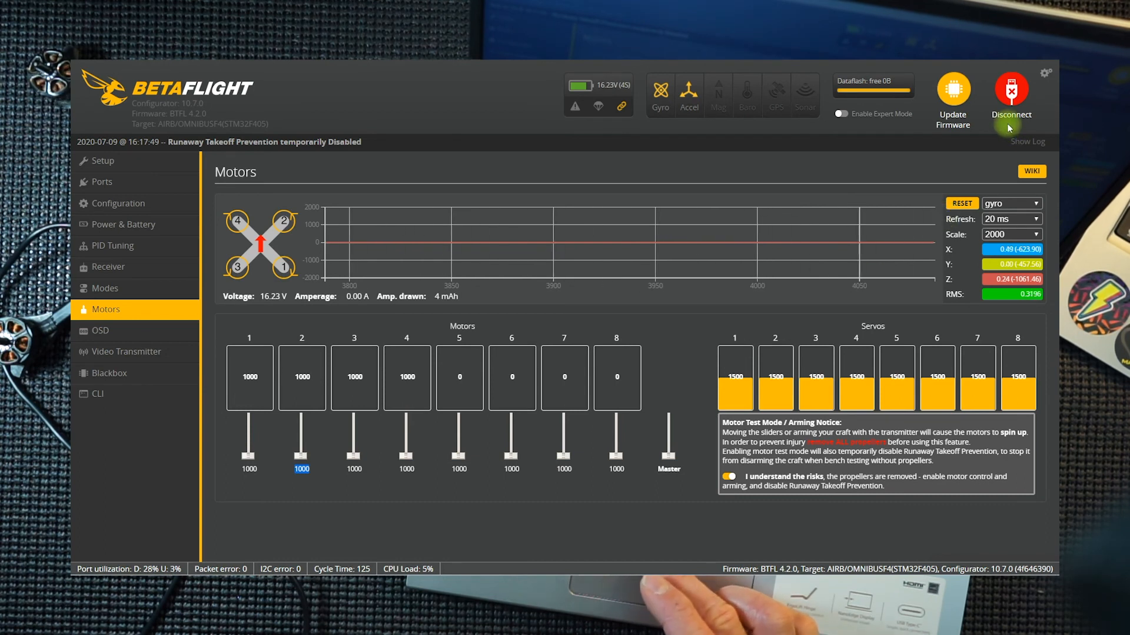
{"action": "left_click", "coordinate": [1011, 92]}
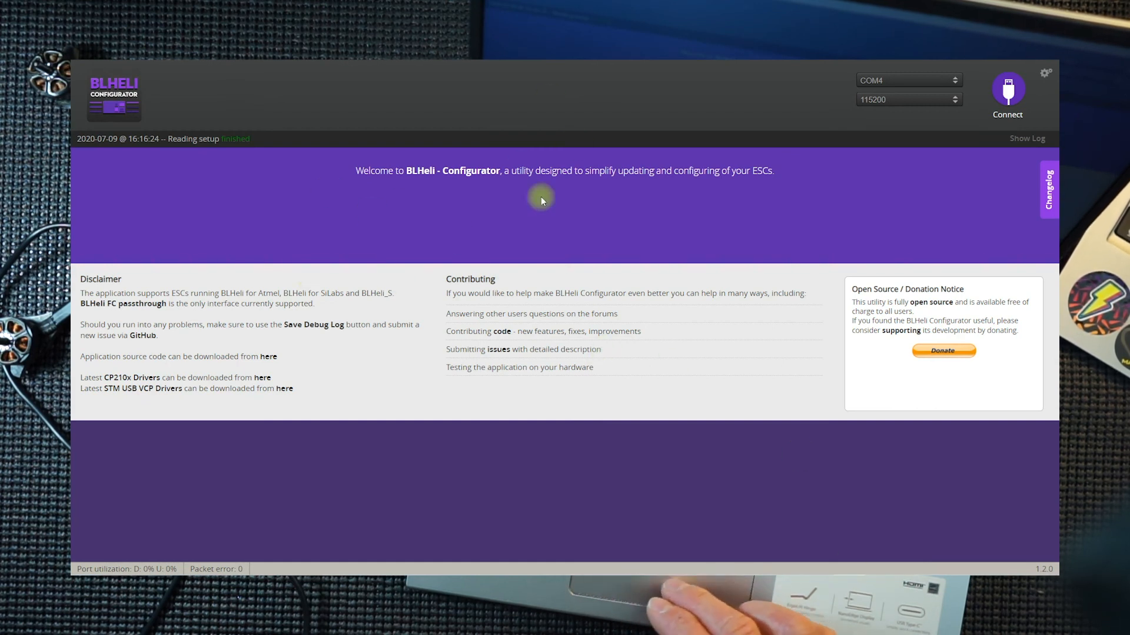
{"action": "mouse_move", "coordinate": [494, 239]}
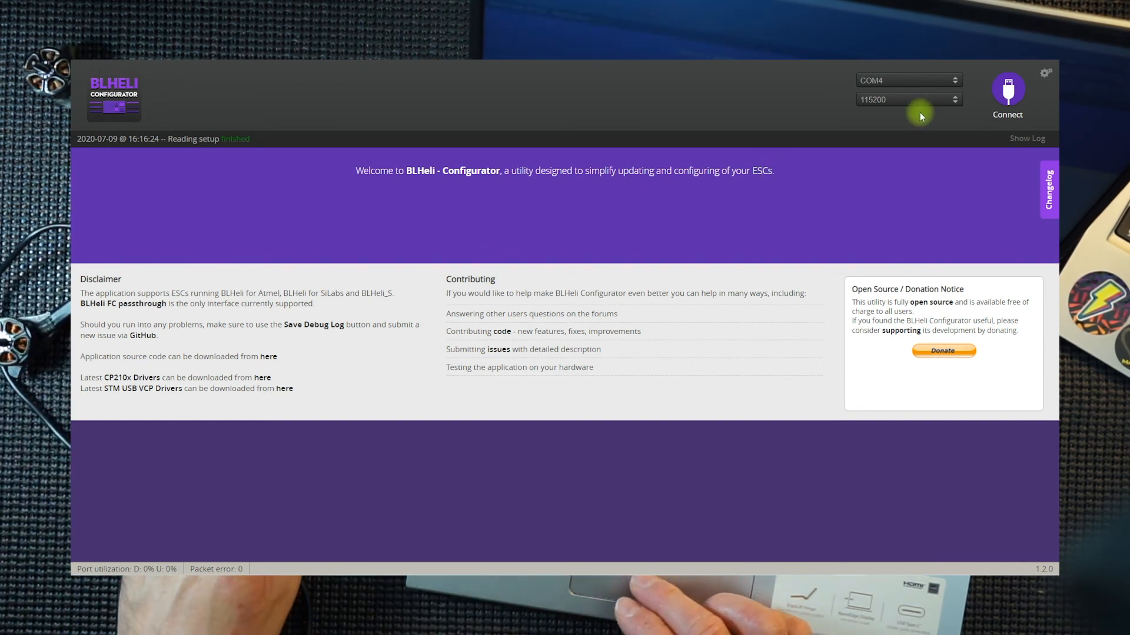
- Connect to the flight controller and read the setup of ESCs 1 to 4
{"action": "left_click", "coordinate": [1006, 92]}
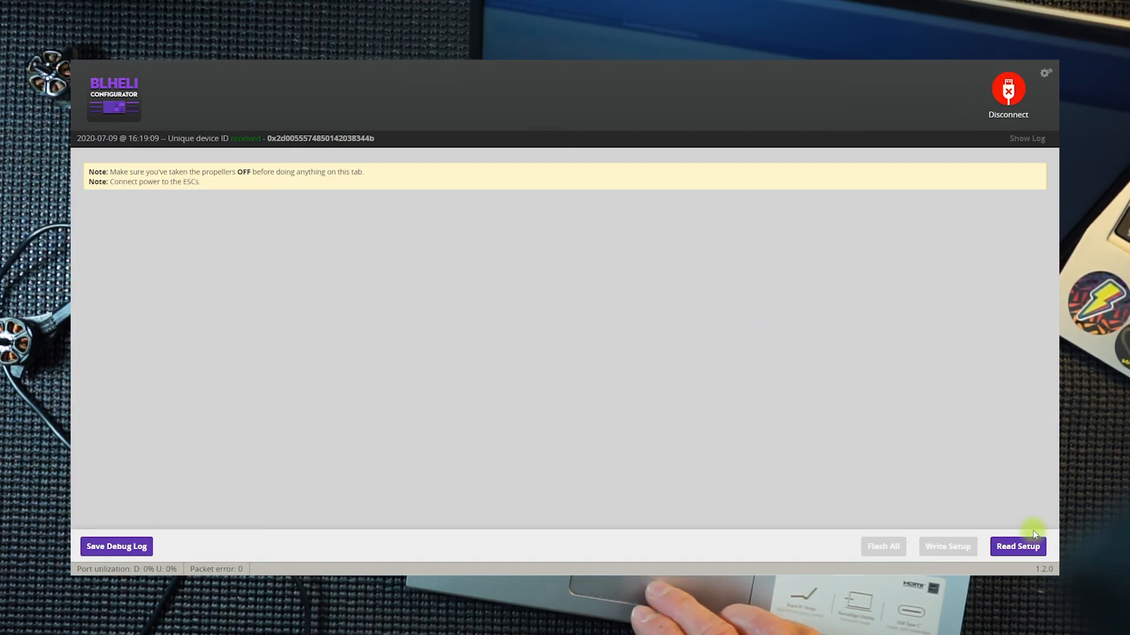
{"action": "left_click", "coordinate": [1017, 546]}
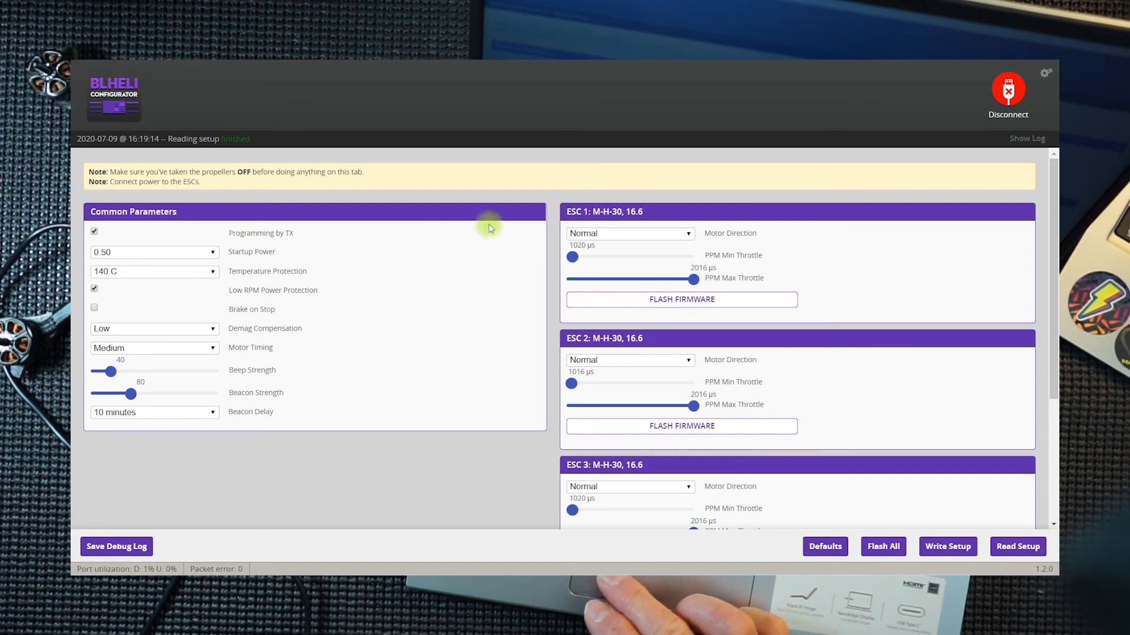
{"action": "scroll", "scroll_direction": "down", "scroll_amount": 3}
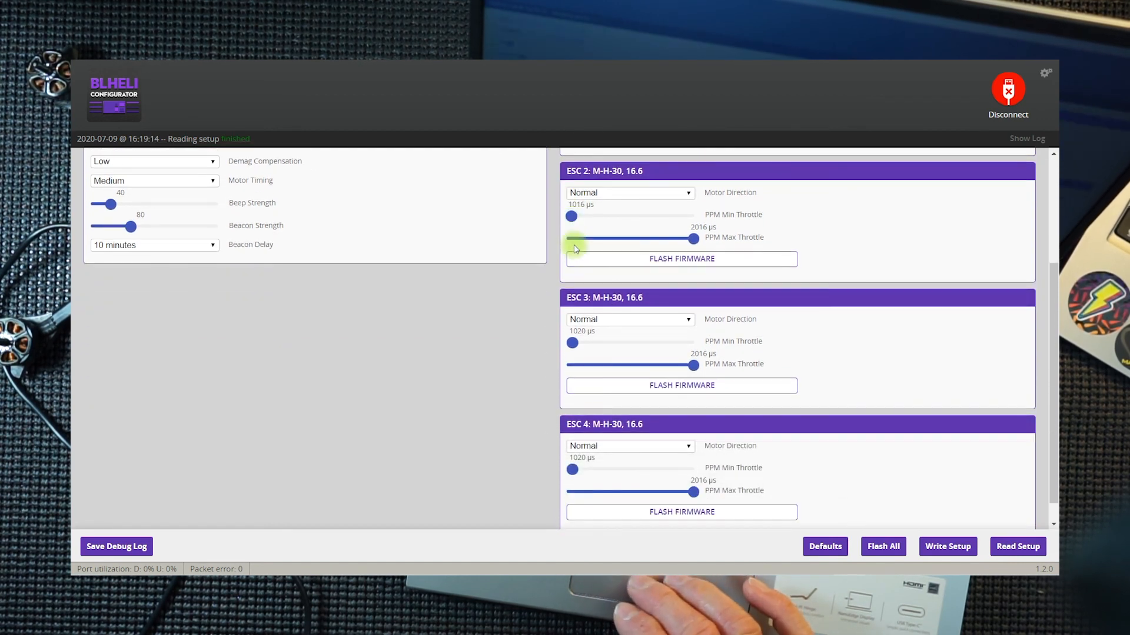
{"action": "scroll", "scroll_direction": "down", "scroll_amount": 3}
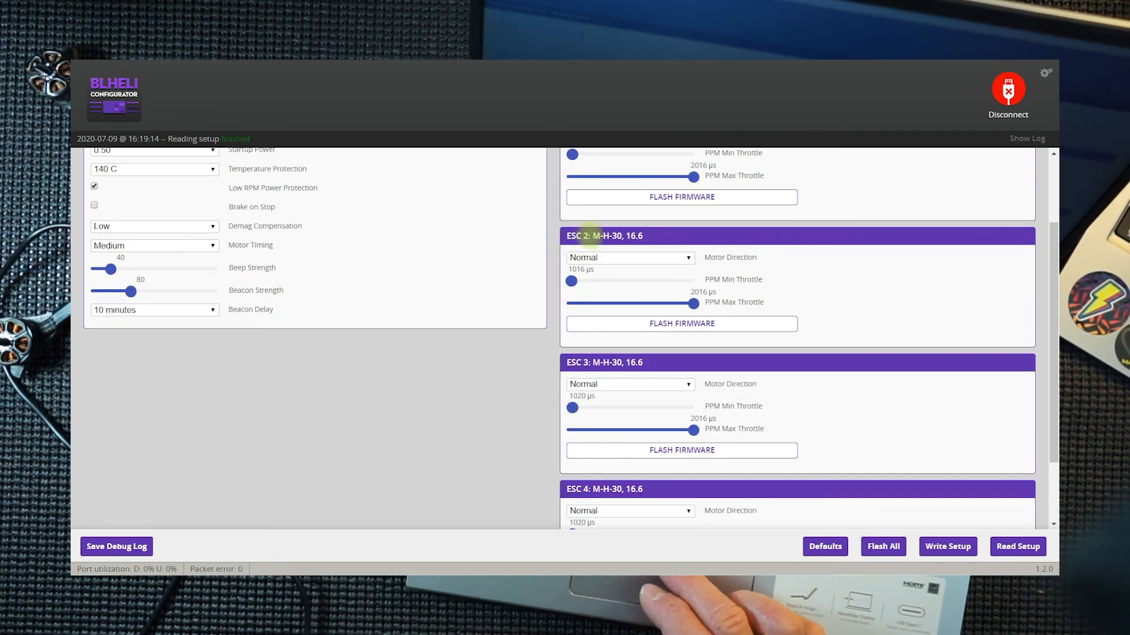
{"action": "mouse_move", "coordinate": [616, 252]}
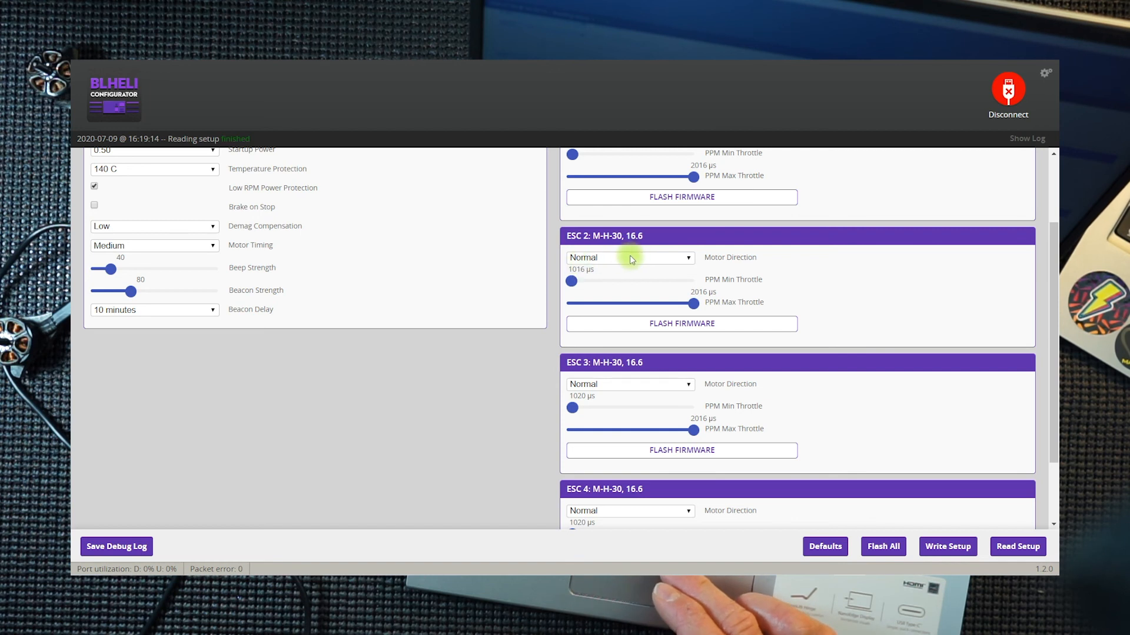
{"action": "mouse_move", "coordinate": [682, 258]}
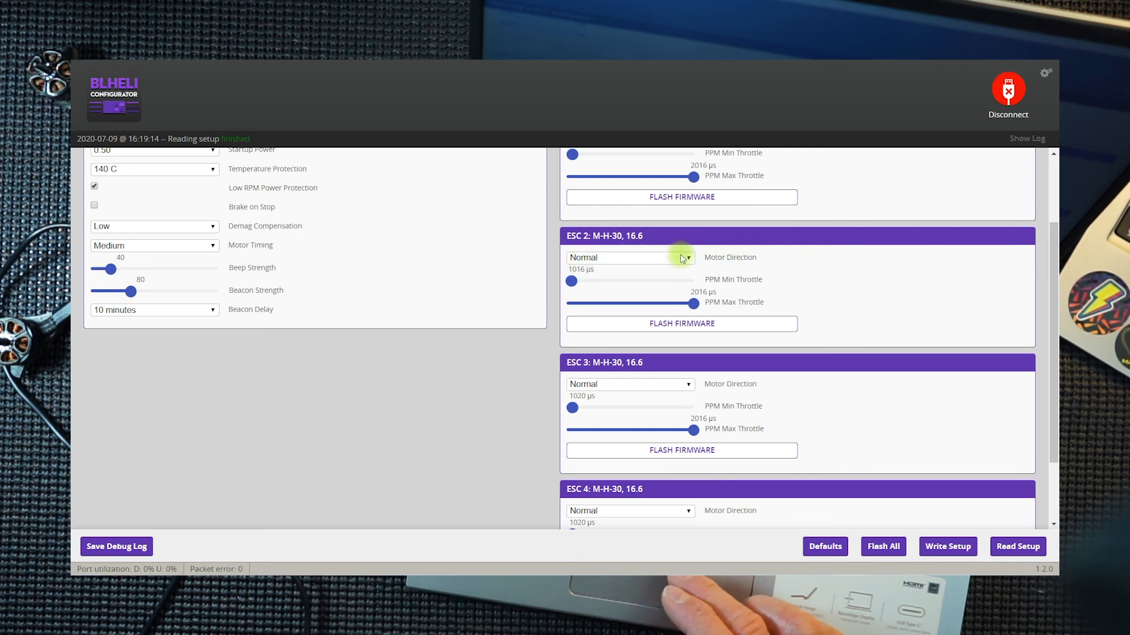
{"action": "left_click", "coordinate": [628, 258]}
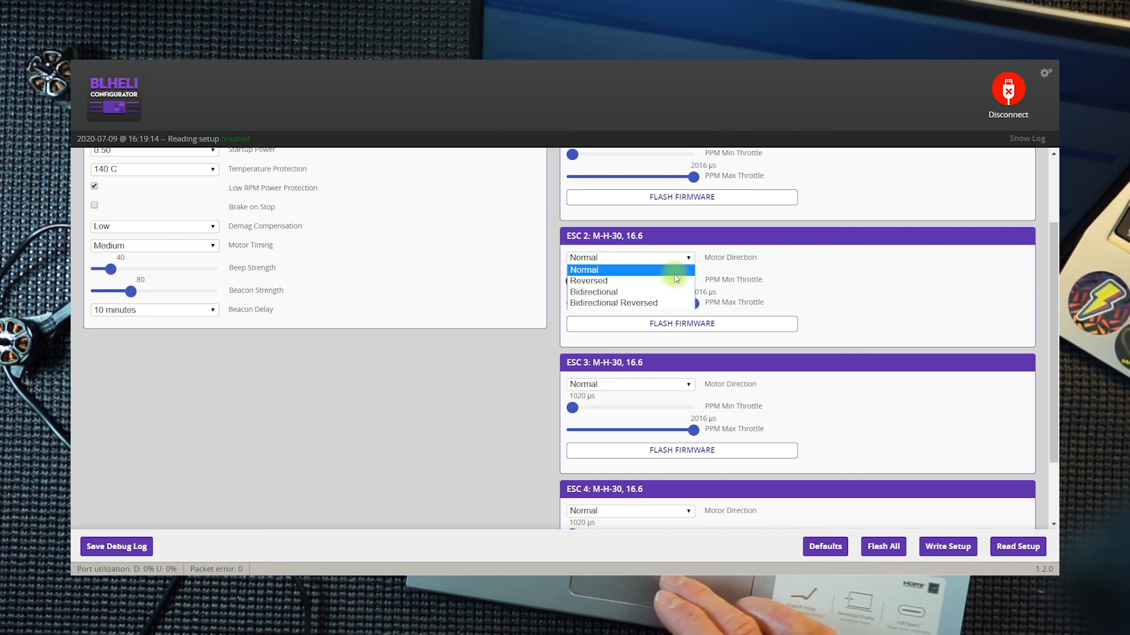
{"action": "left_click", "coordinate": [588, 281]}
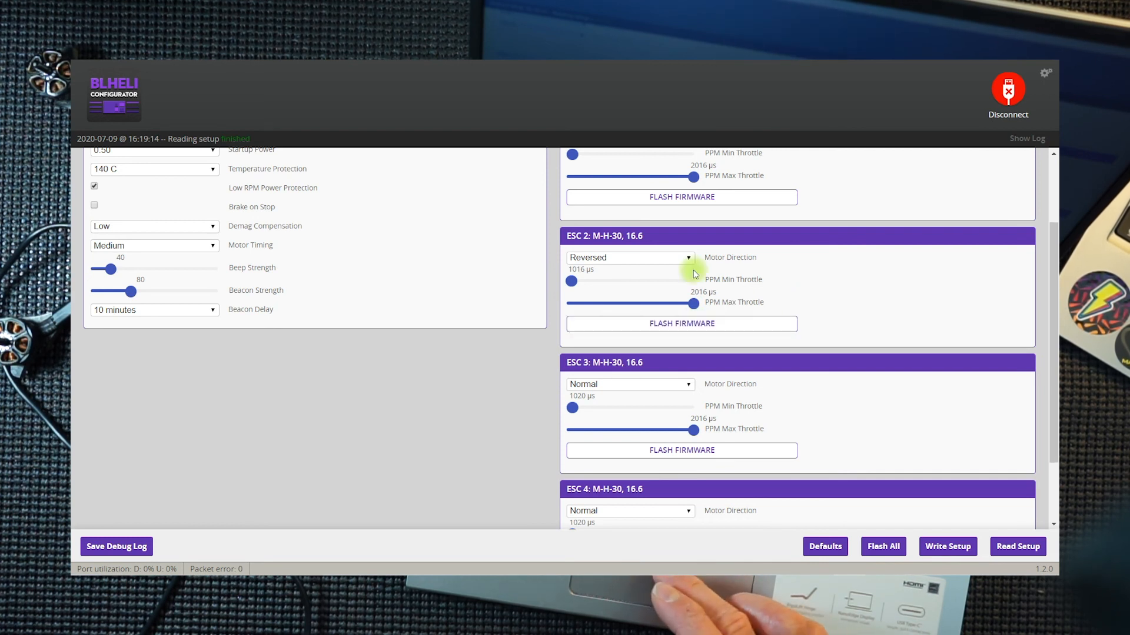
{"action": "left_click", "coordinate": [627, 258]}
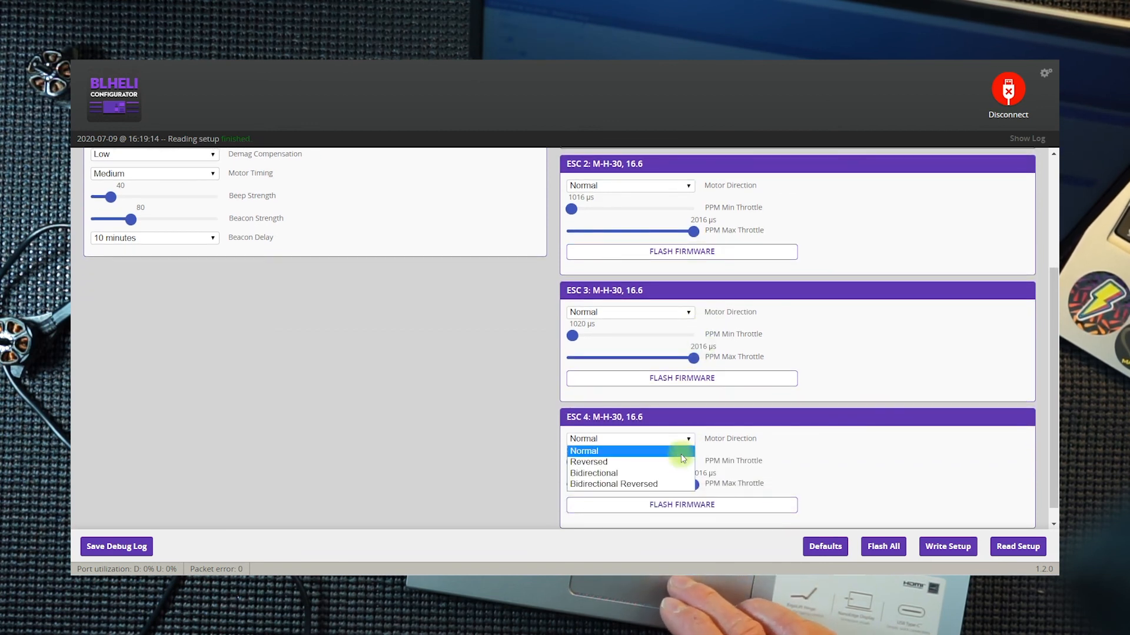
{"action": "left_click", "coordinate": [584, 451]}
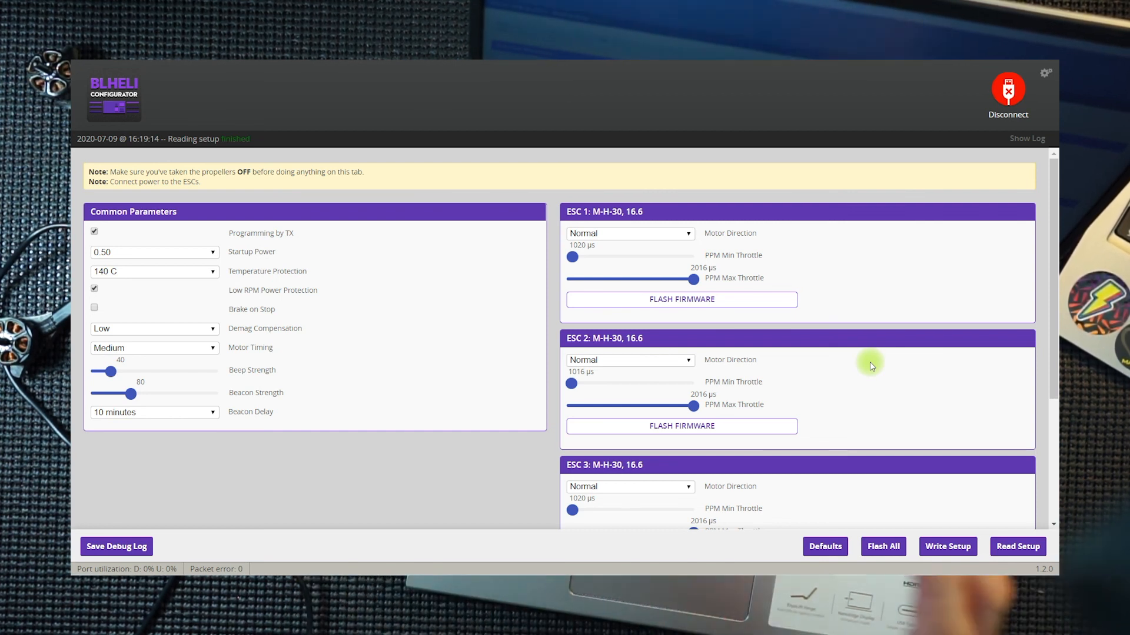
{"action": "mouse_move", "coordinate": [807, 336]}
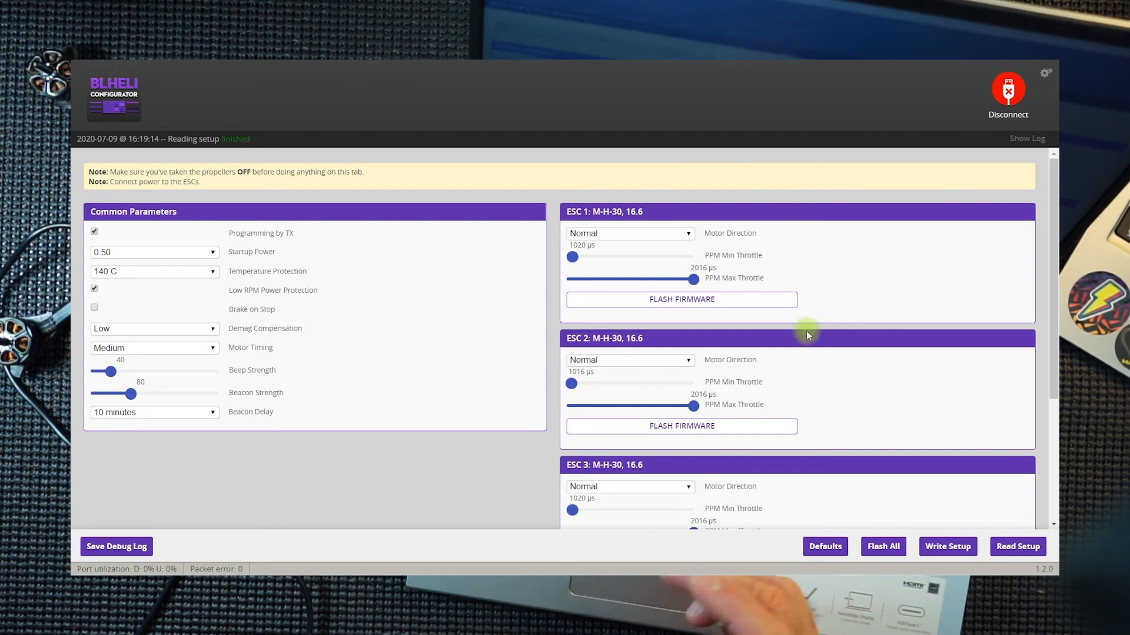
- Review the ESC settings list, then disconnect back to the welcome page on COM4
{"action": "scroll", "scroll_direction": "down", "scroll_amount": 3}
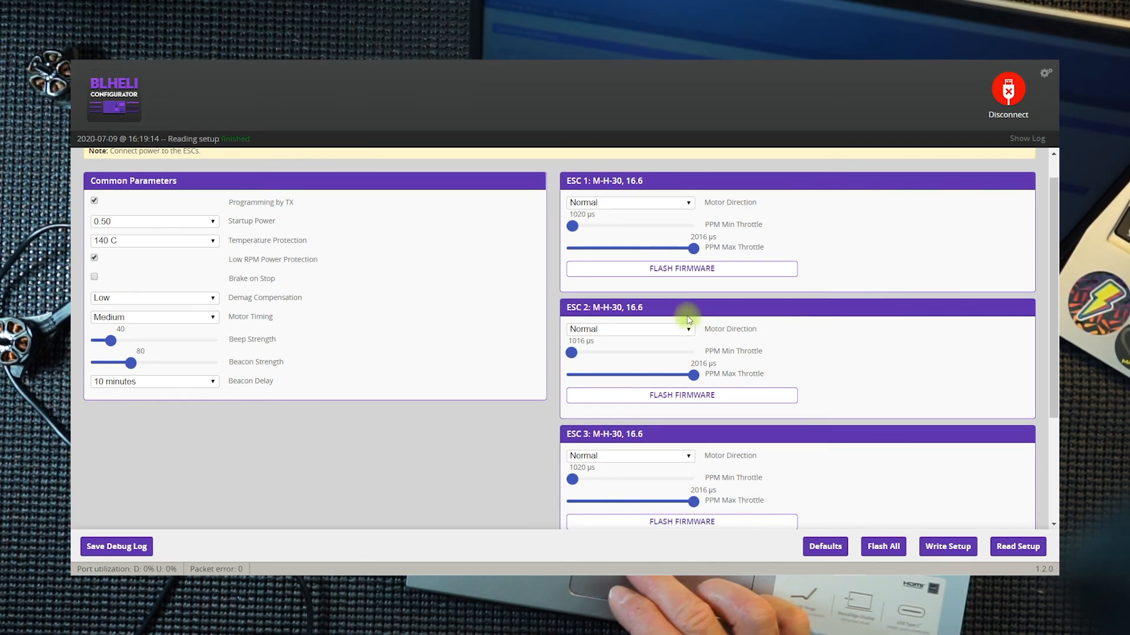
{"action": "mouse_move", "coordinate": [566, 263]}
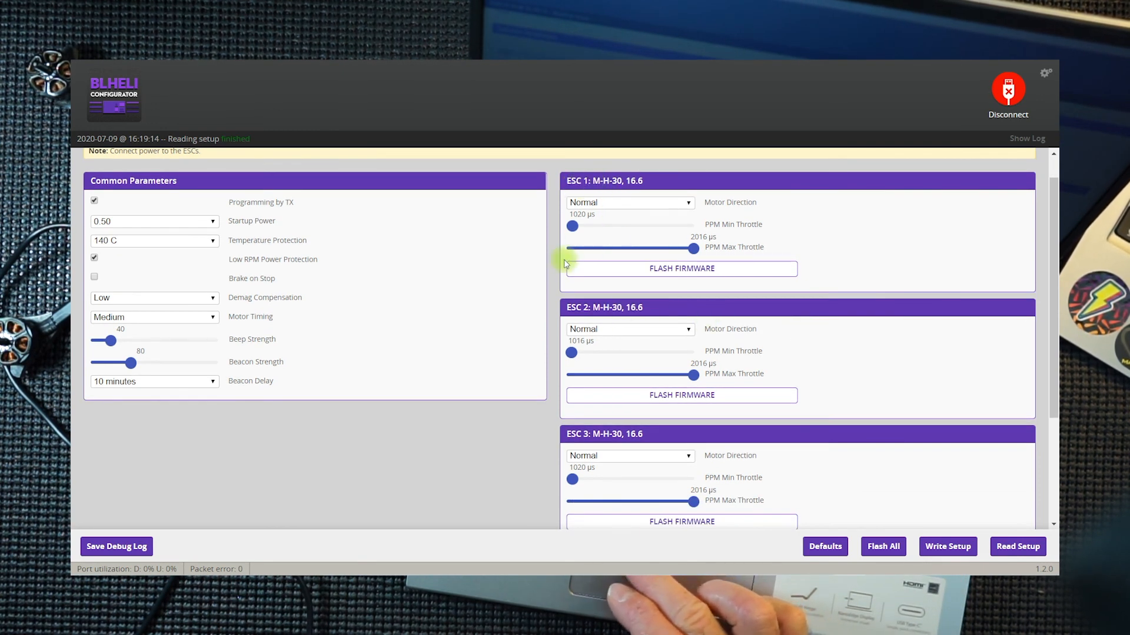
{"action": "scroll", "scroll_direction": "down", "scroll_amount": 3}
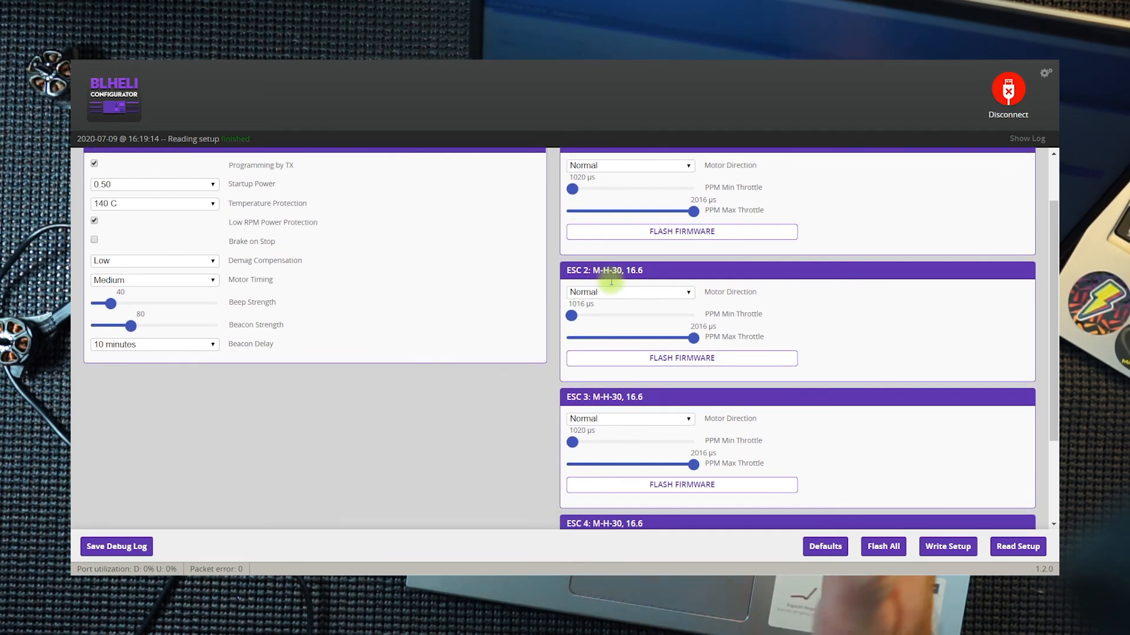
{"action": "scroll", "scroll_direction": "down", "scroll_amount": 3}
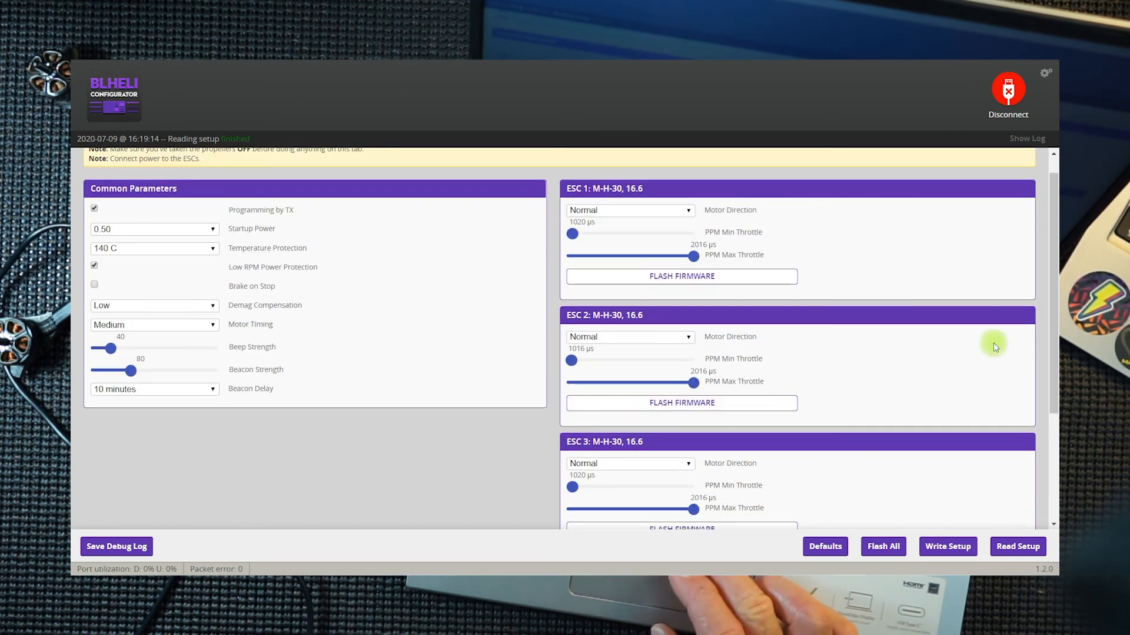
{"action": "left_click", "coordinate": [1009, 92]}
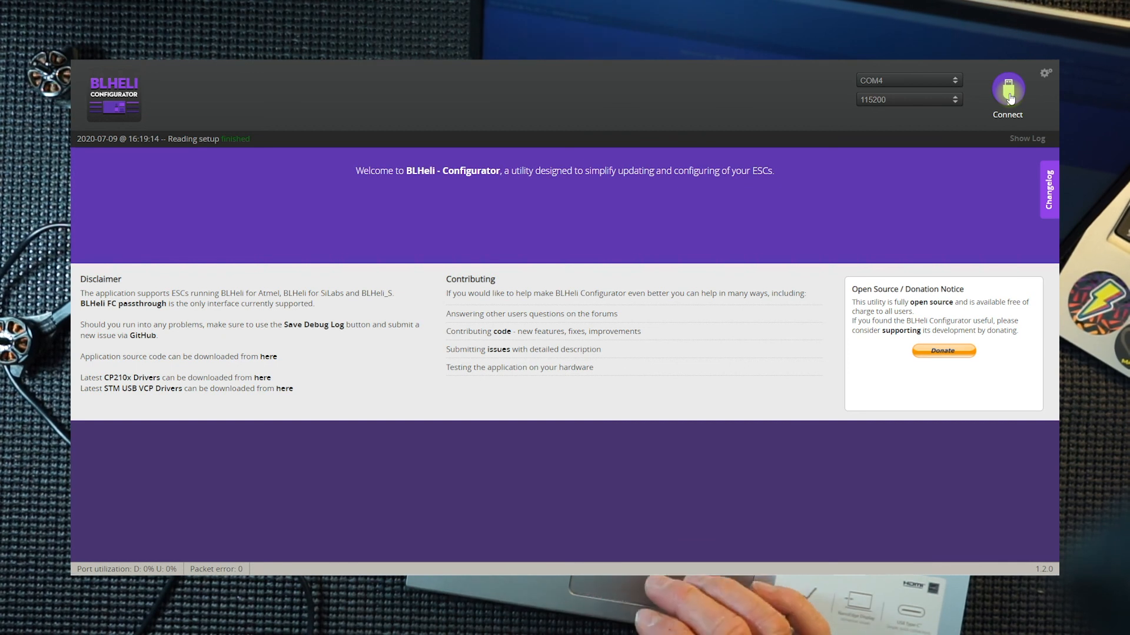
{"action": "mouse_move", "coordinate": [860, 211]}
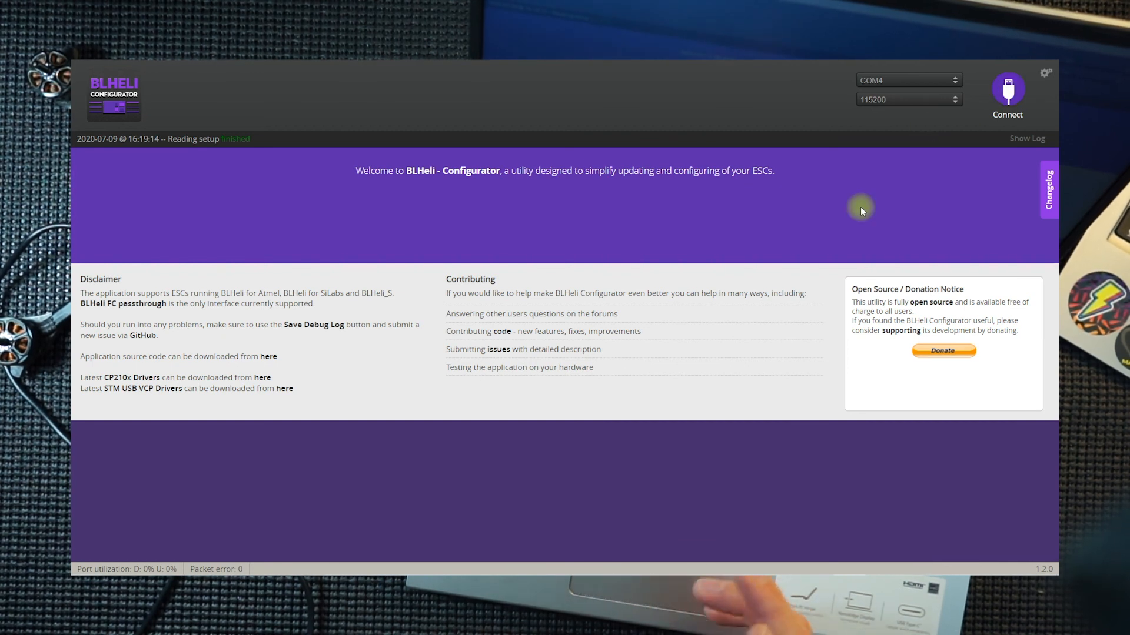